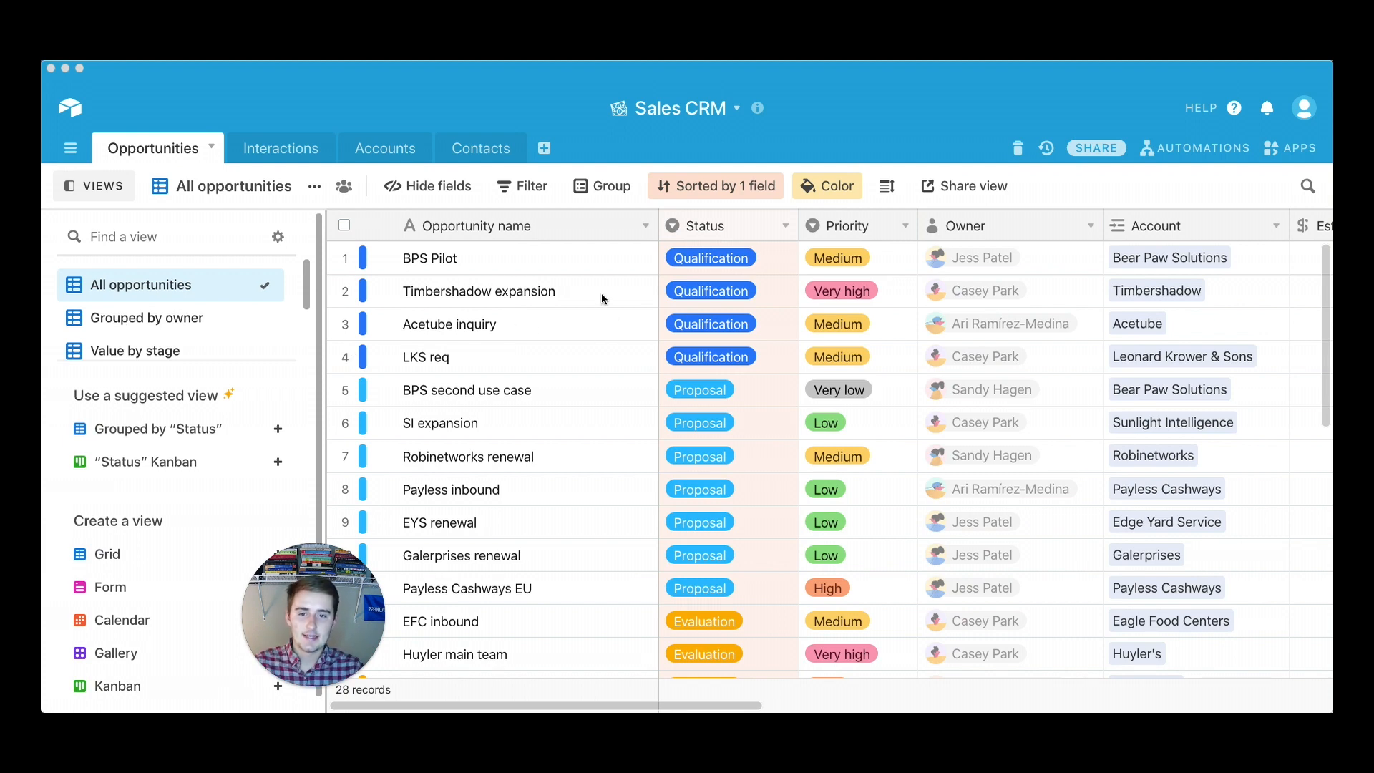
pyautogui.moveTo(578, 620)
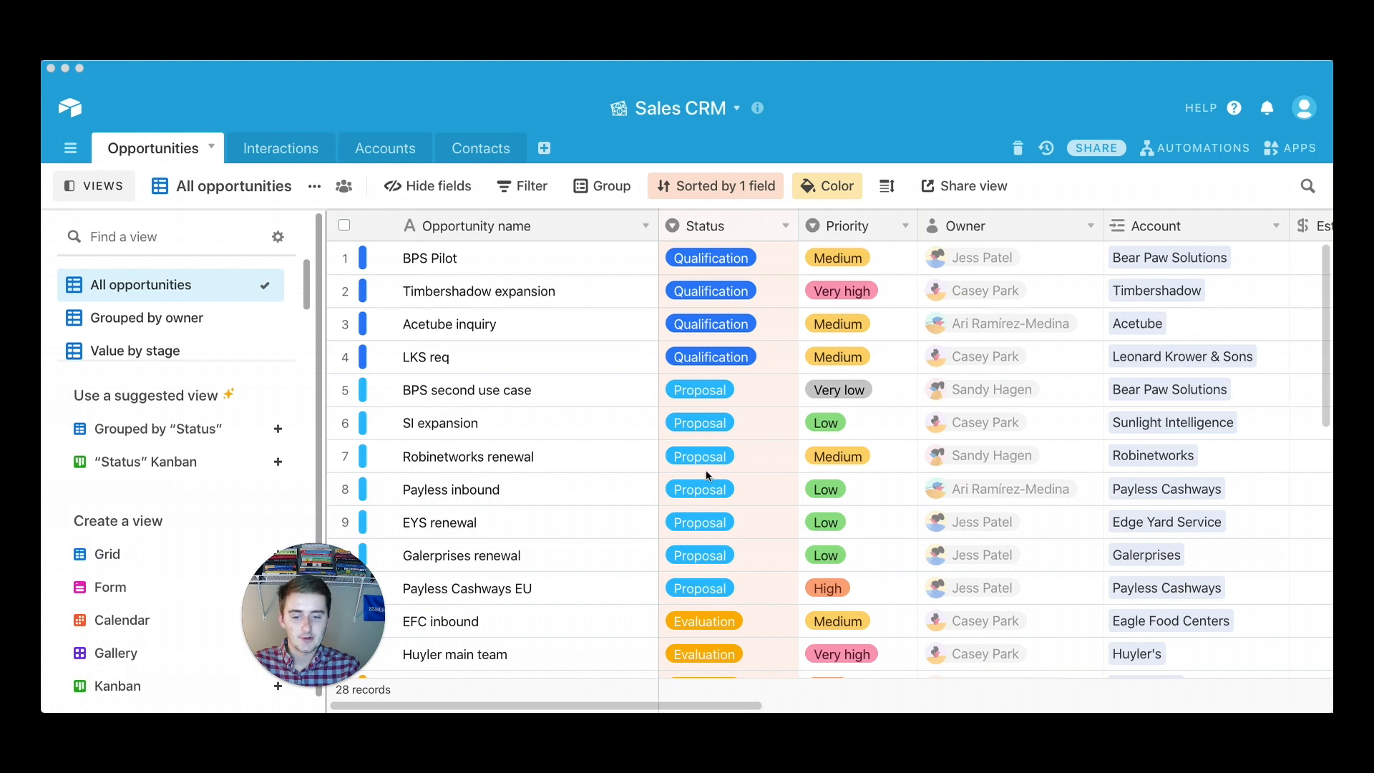
# Step: Add a Kanban view of the opportunities and name it 'Sales pipeline'
pyautogui.scroll(-3)
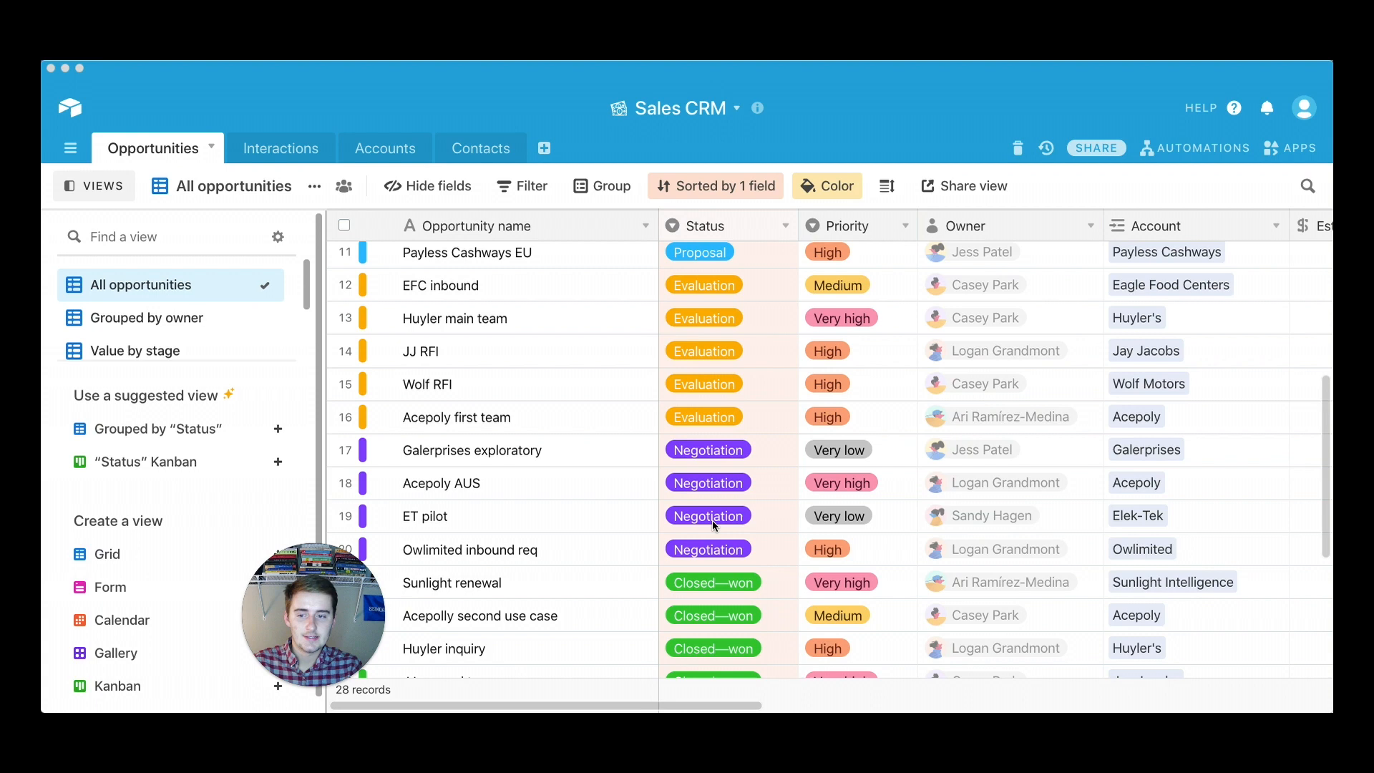
pyautogui.moveTo(690, 417)
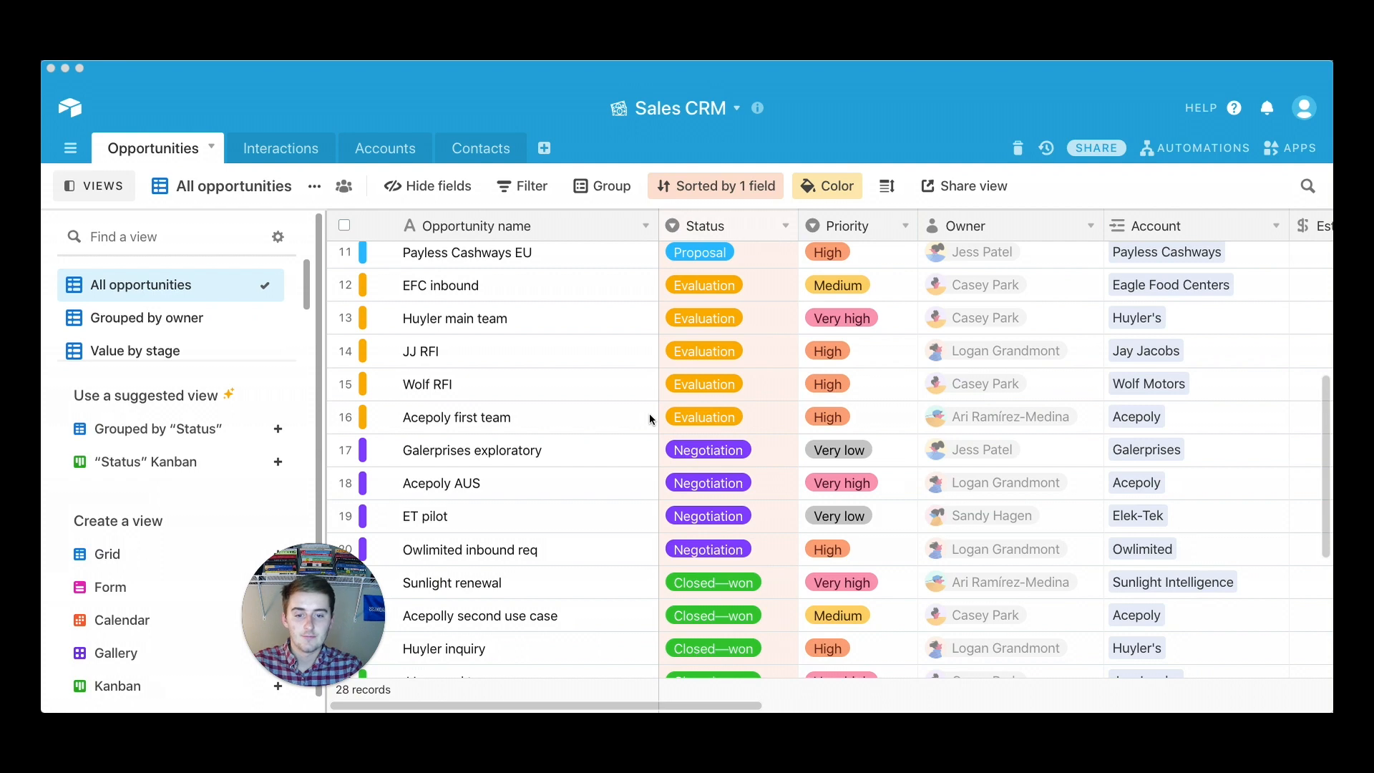
pyautogui.moveTo(454, 395)
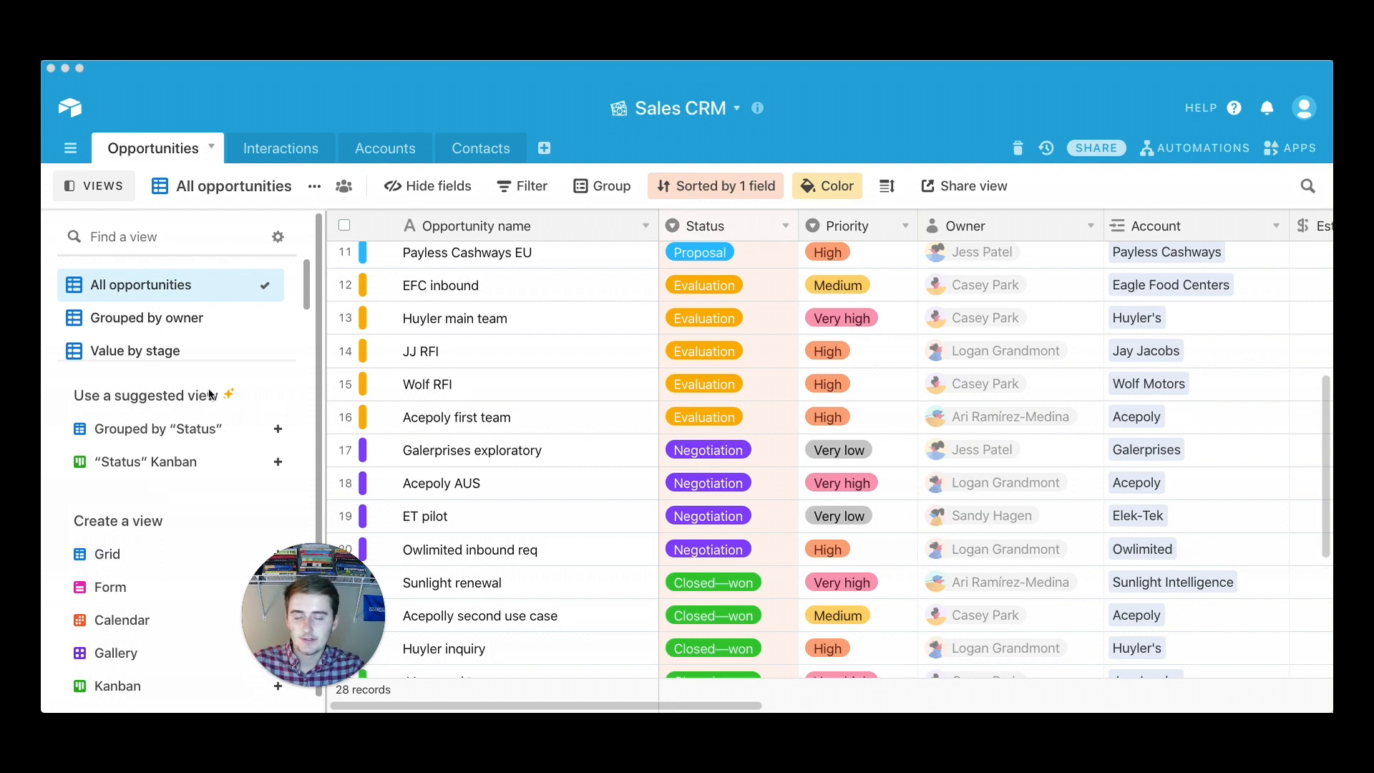
pyautogui.moveTo(207, 405)
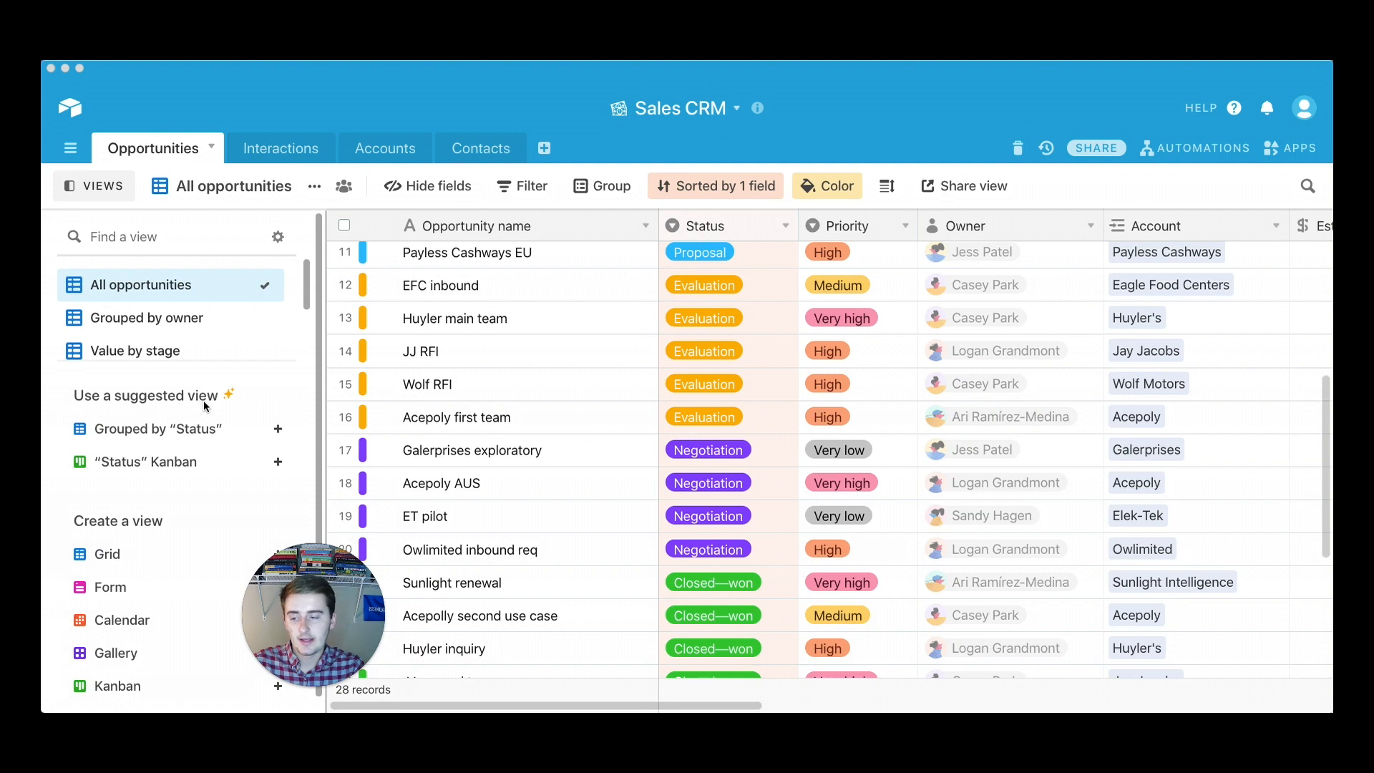
pyautogui.moveTo(136, 475)
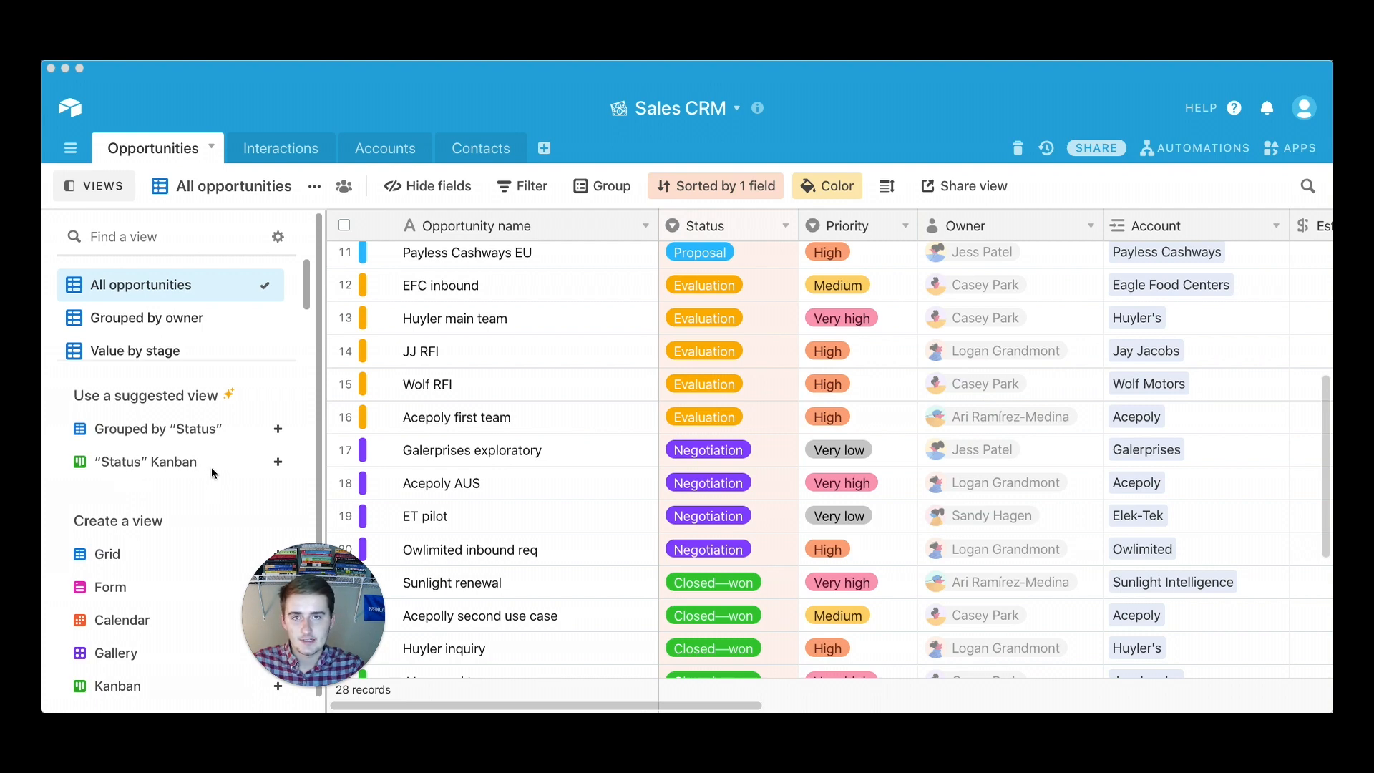
pyautogui.moveTo(127, 474)
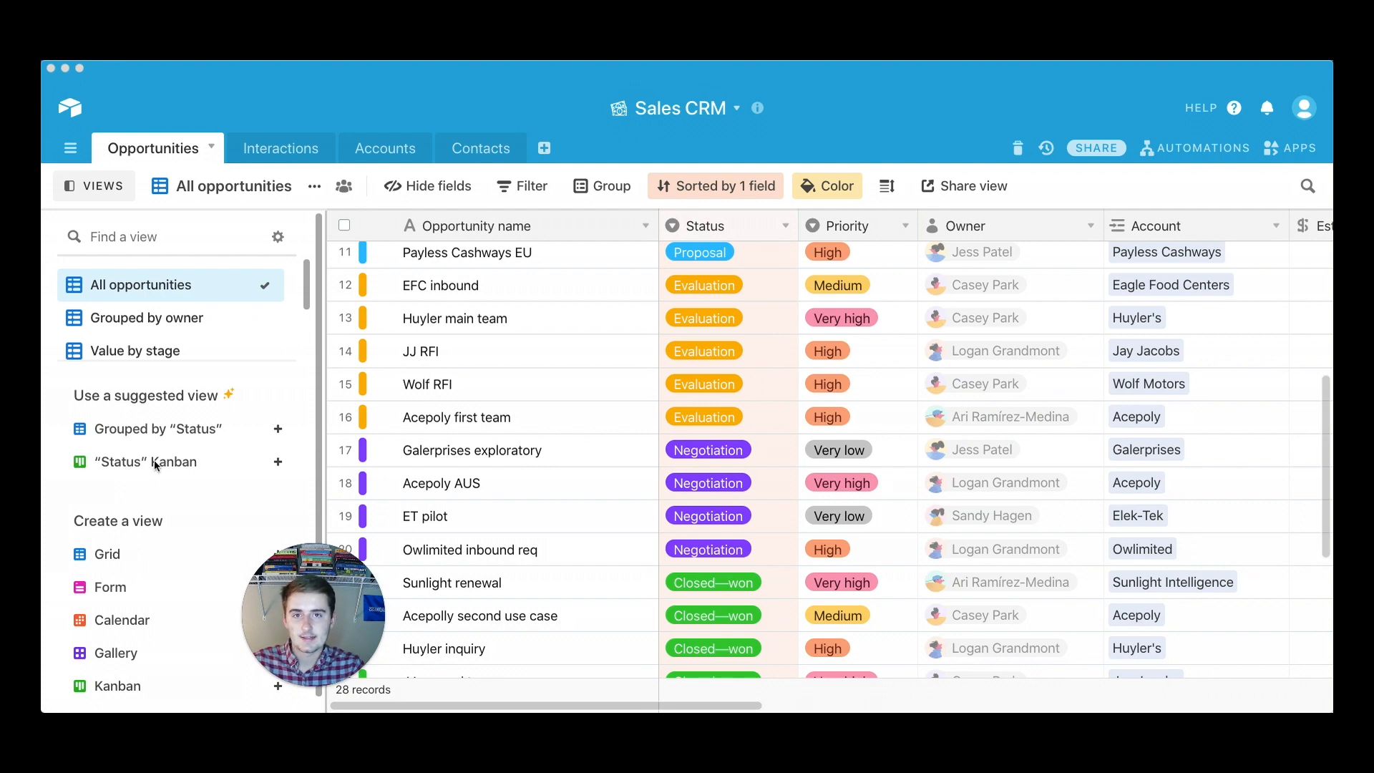
pyautogui.moveTo(111, 693)
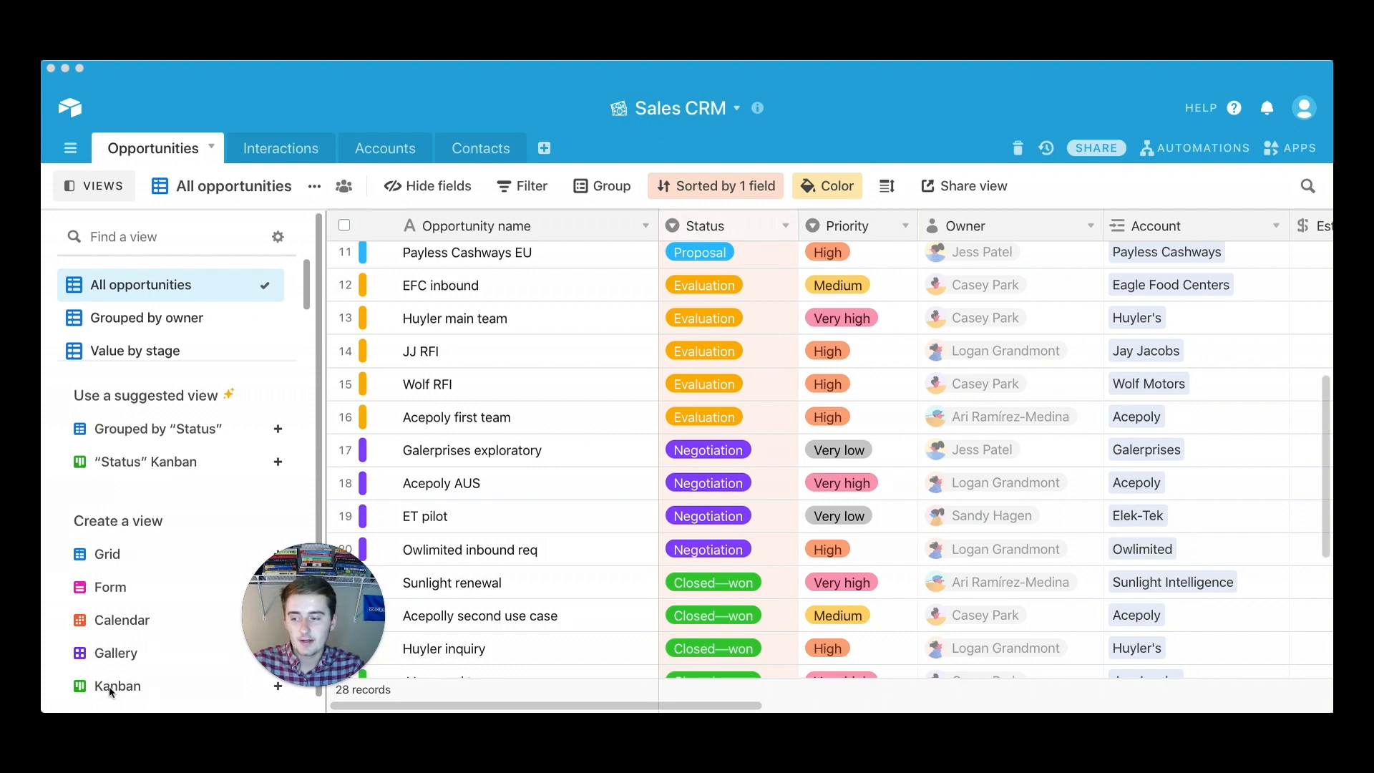
pyautogui.moveTo(116, 685)
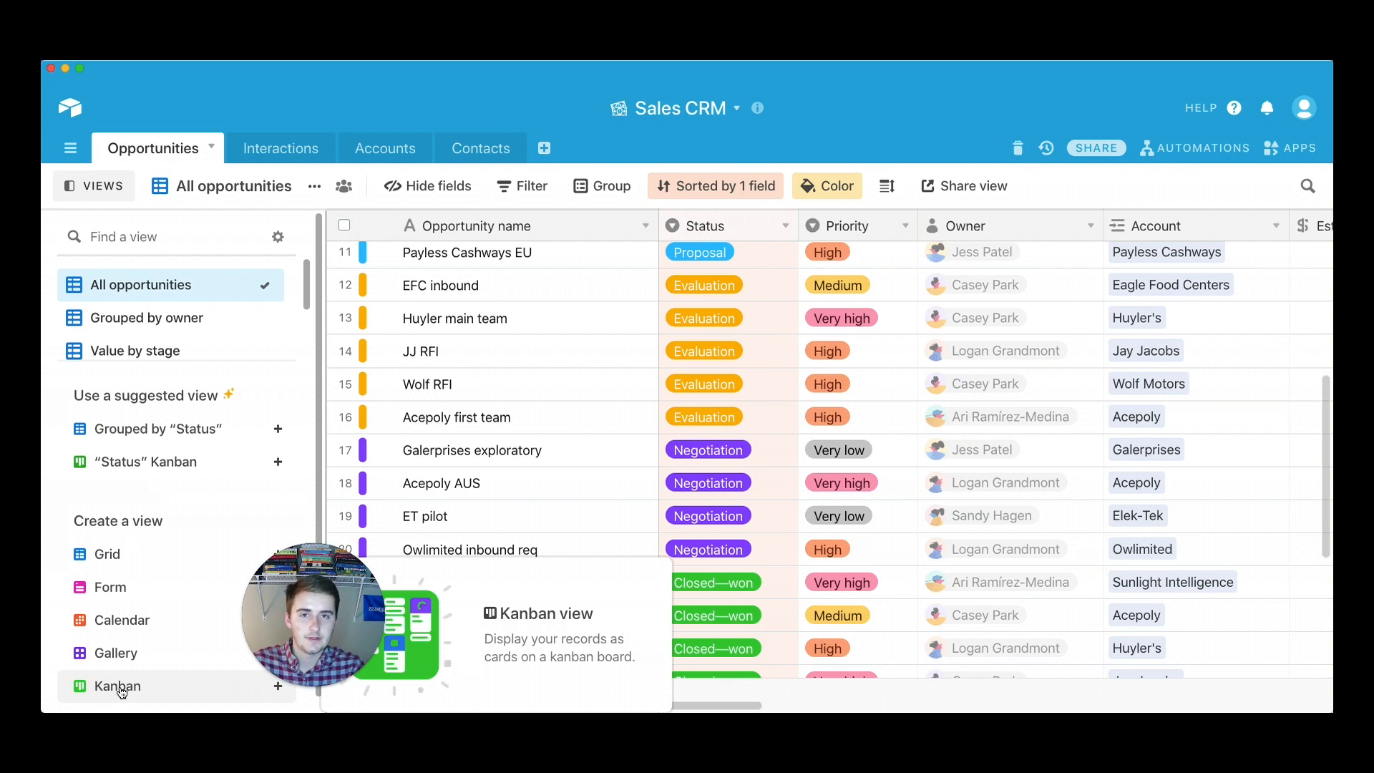
pyautogui.click(117, 685)
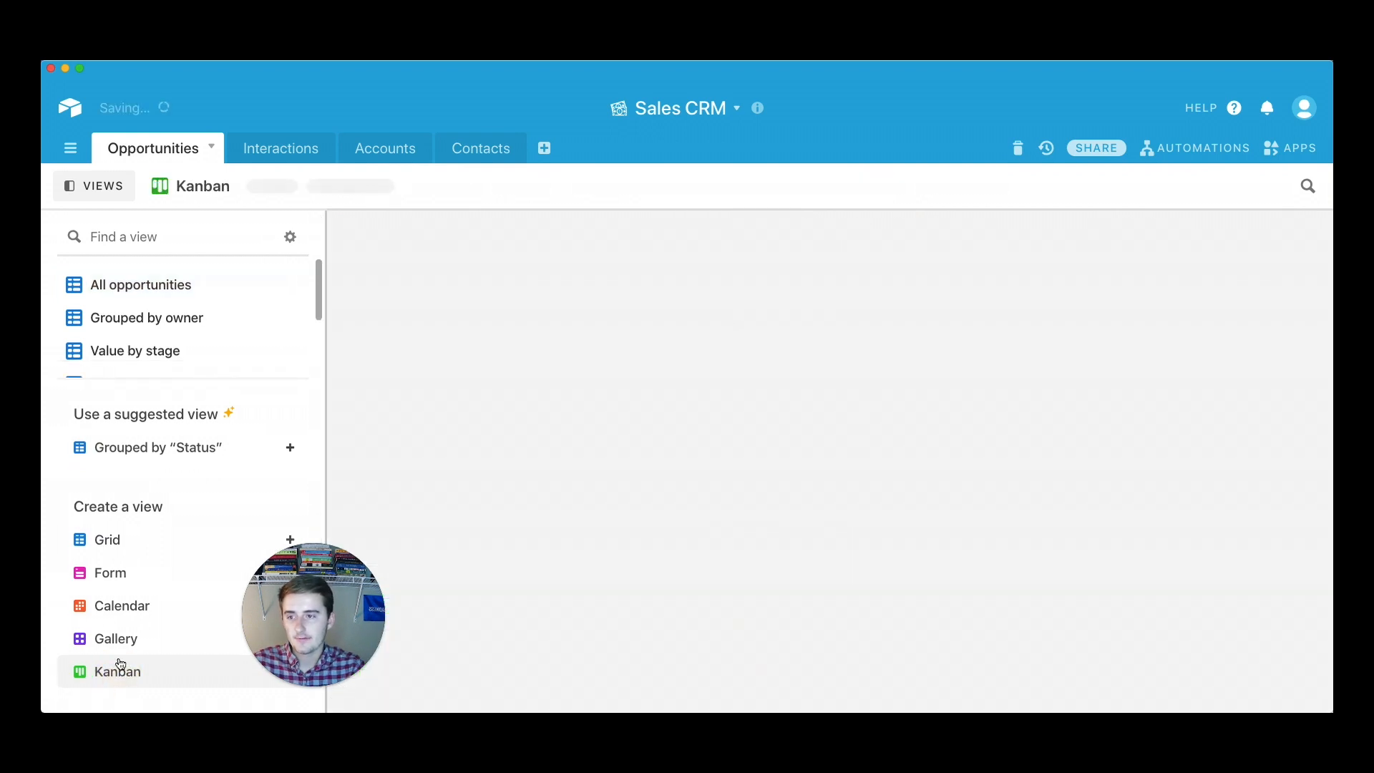
pyautogui.click(116, 671)
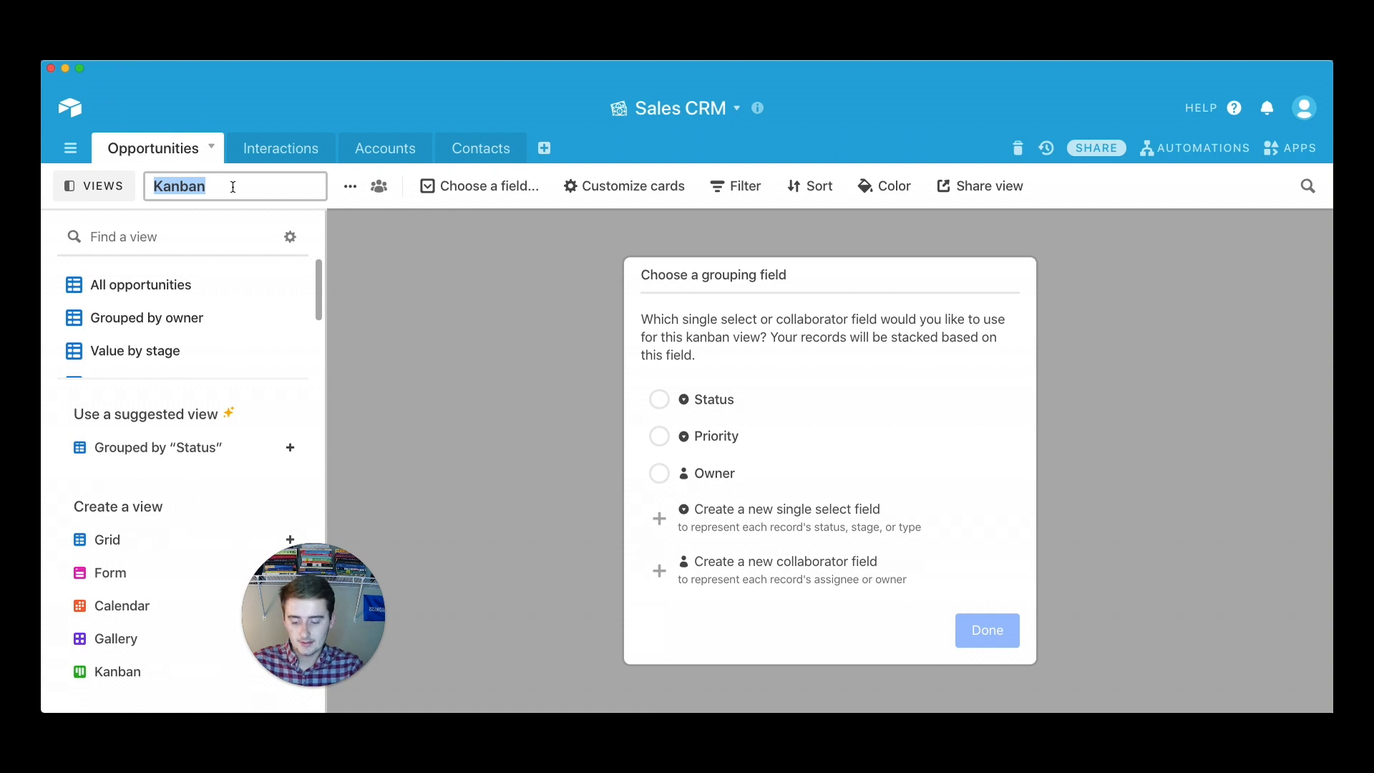
pyautogui.write('Sales')
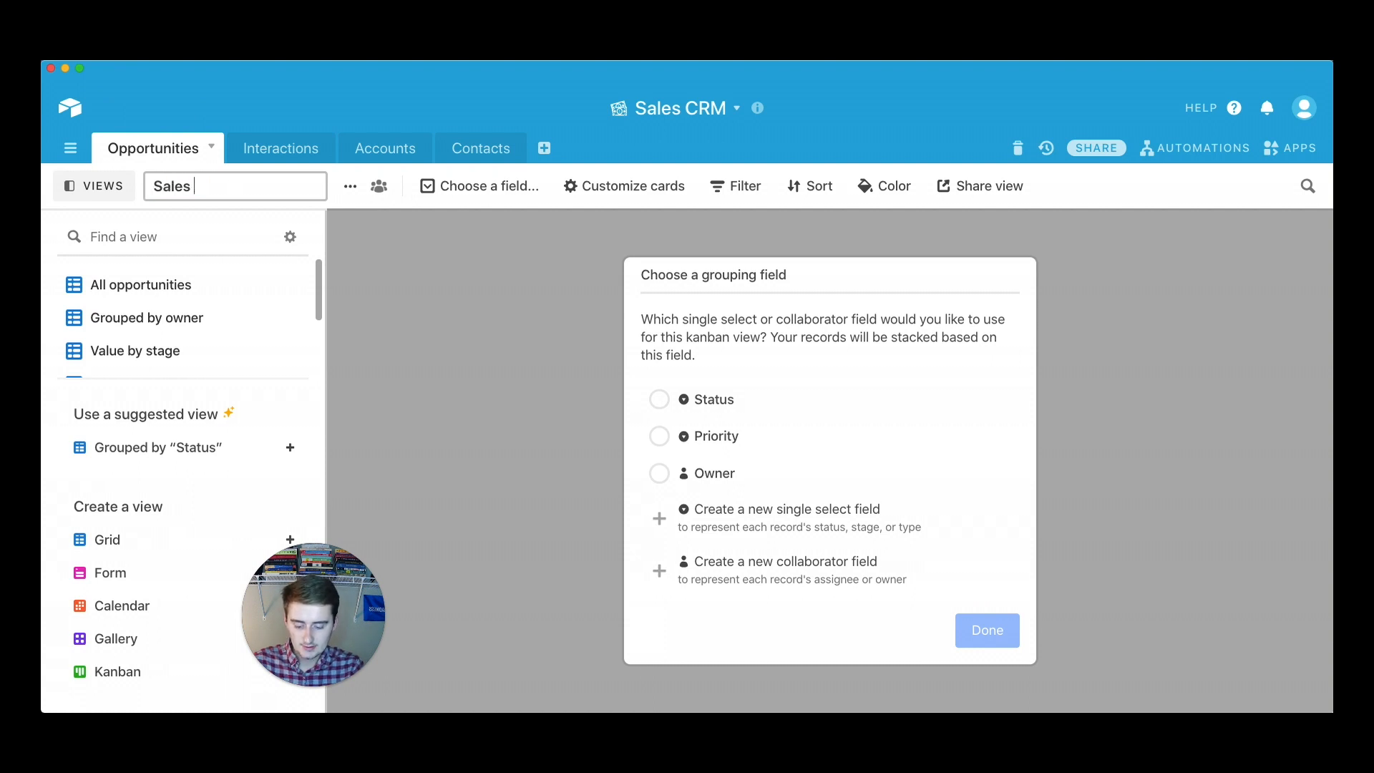
pyautogui.write('pipelin')
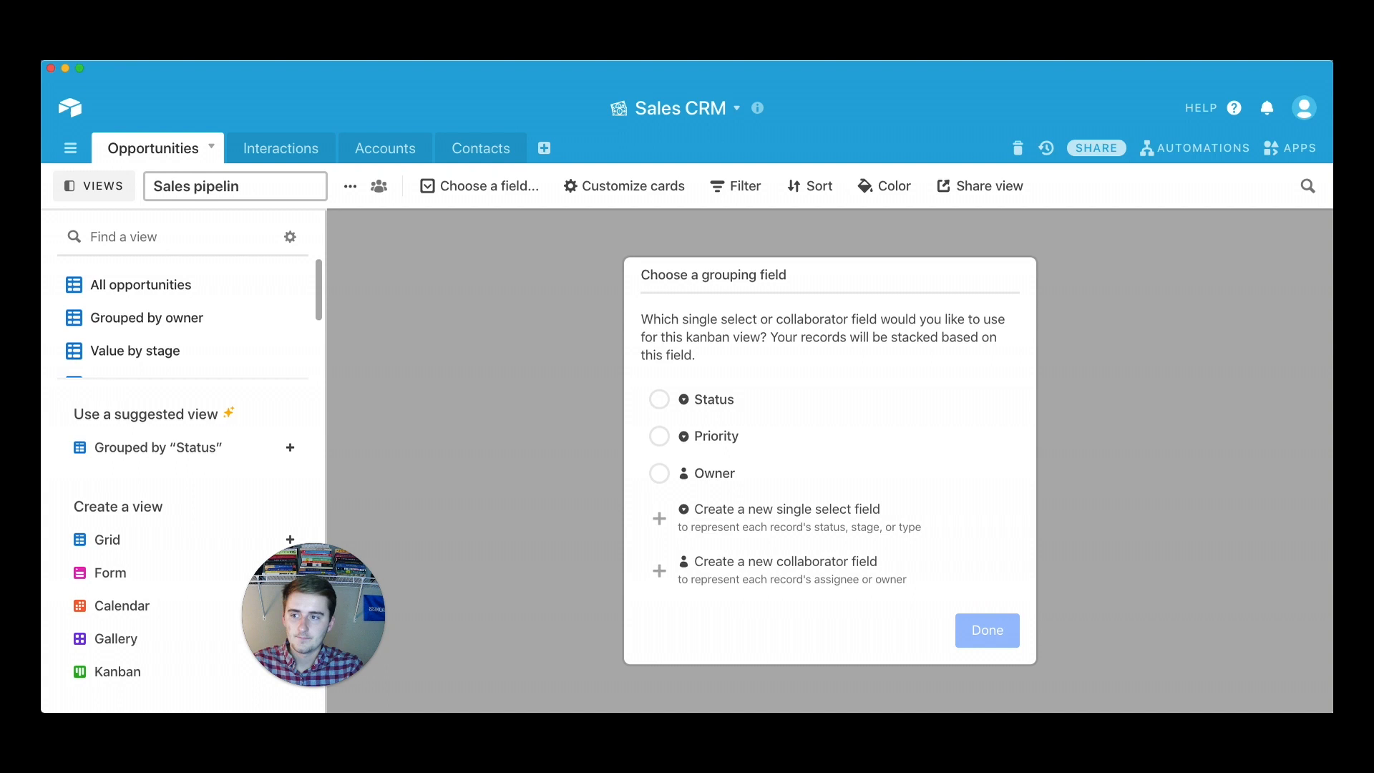
pyautogui.write('e')
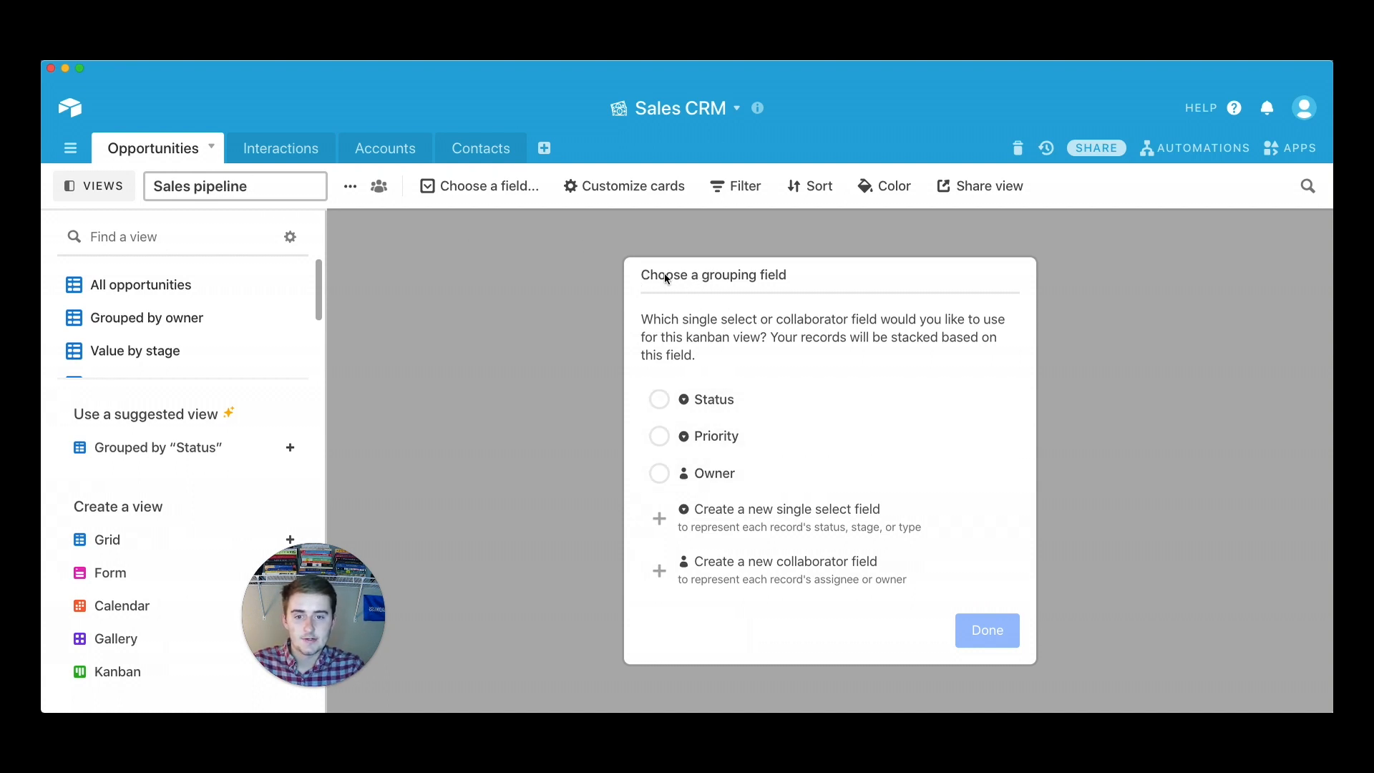
pyautogui.moveTo(711, 399)
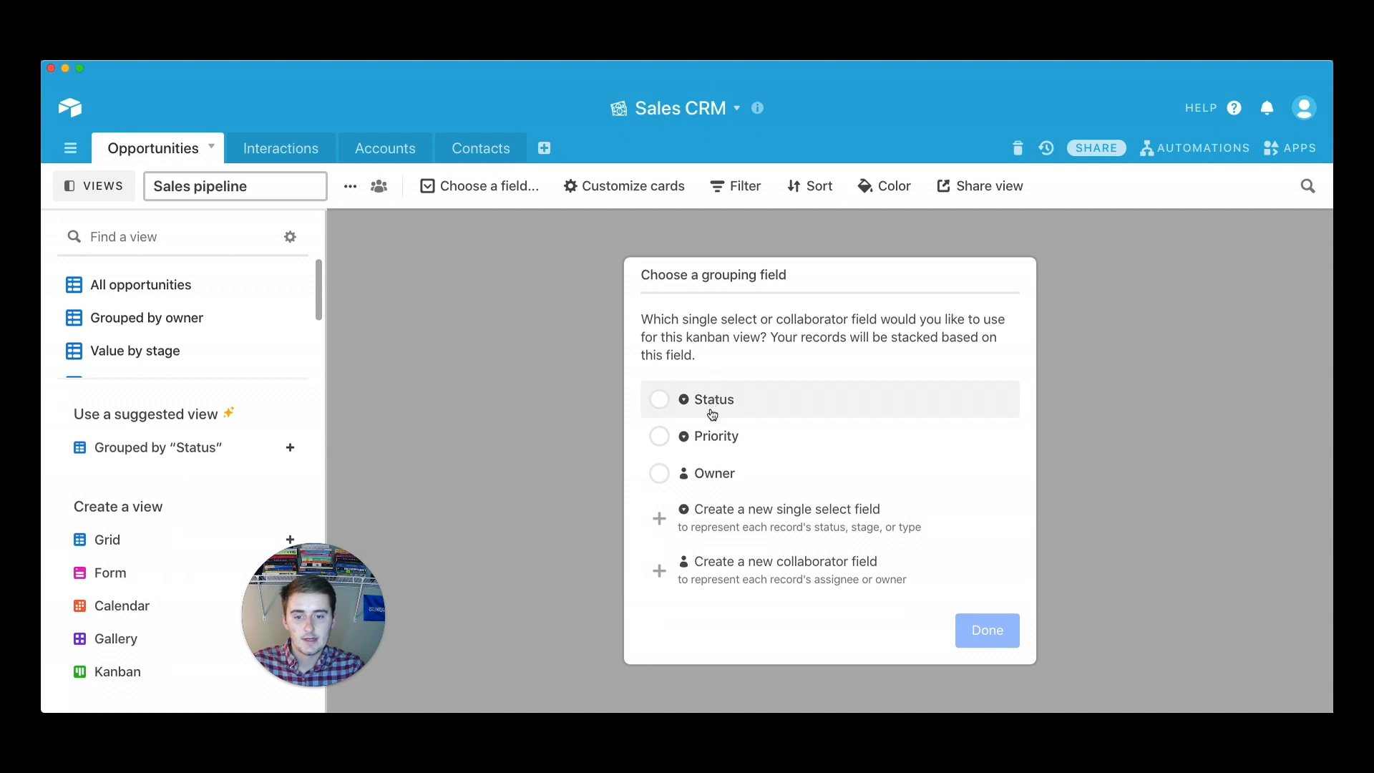
pyautogui.moveTo(678, 420)
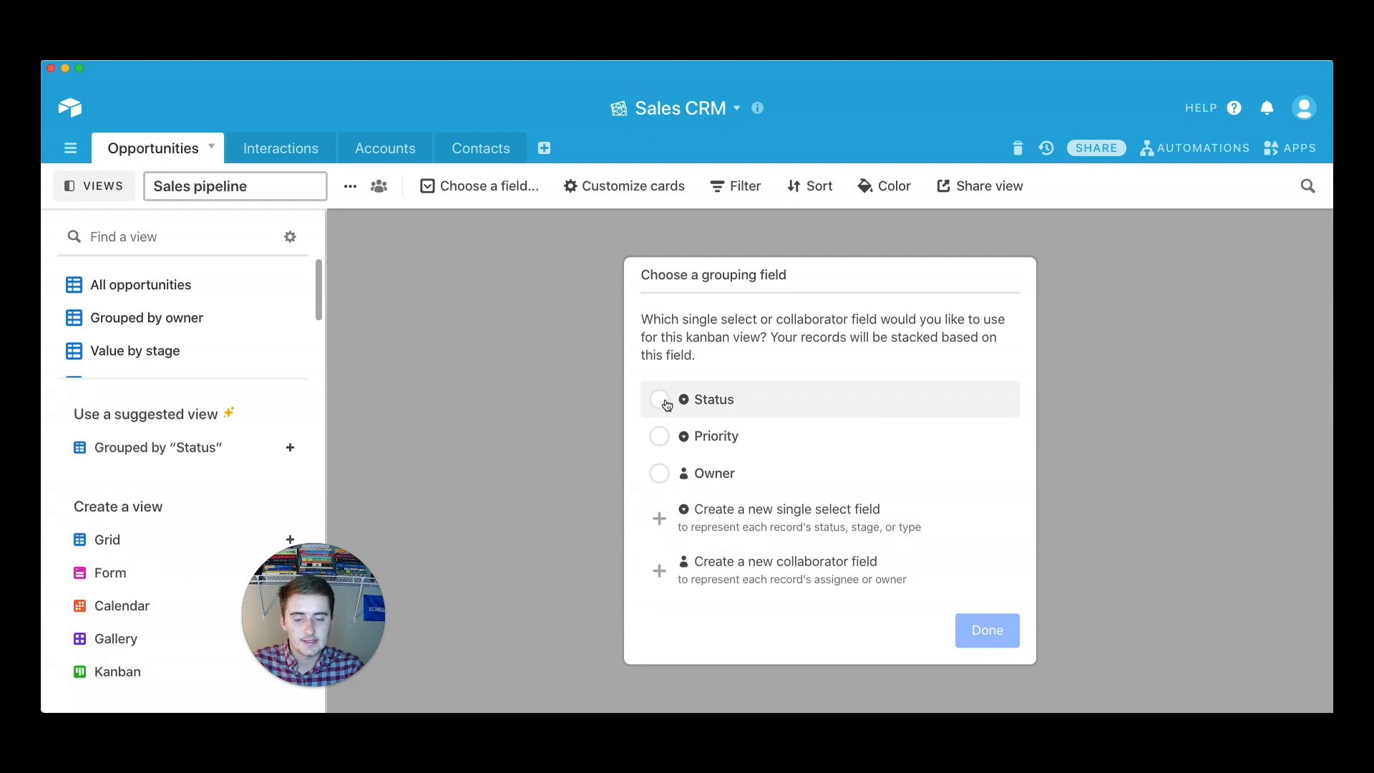
# Step: Choose Status as the grouping field so cards stack by Status
pyautogui.click(658, 399)
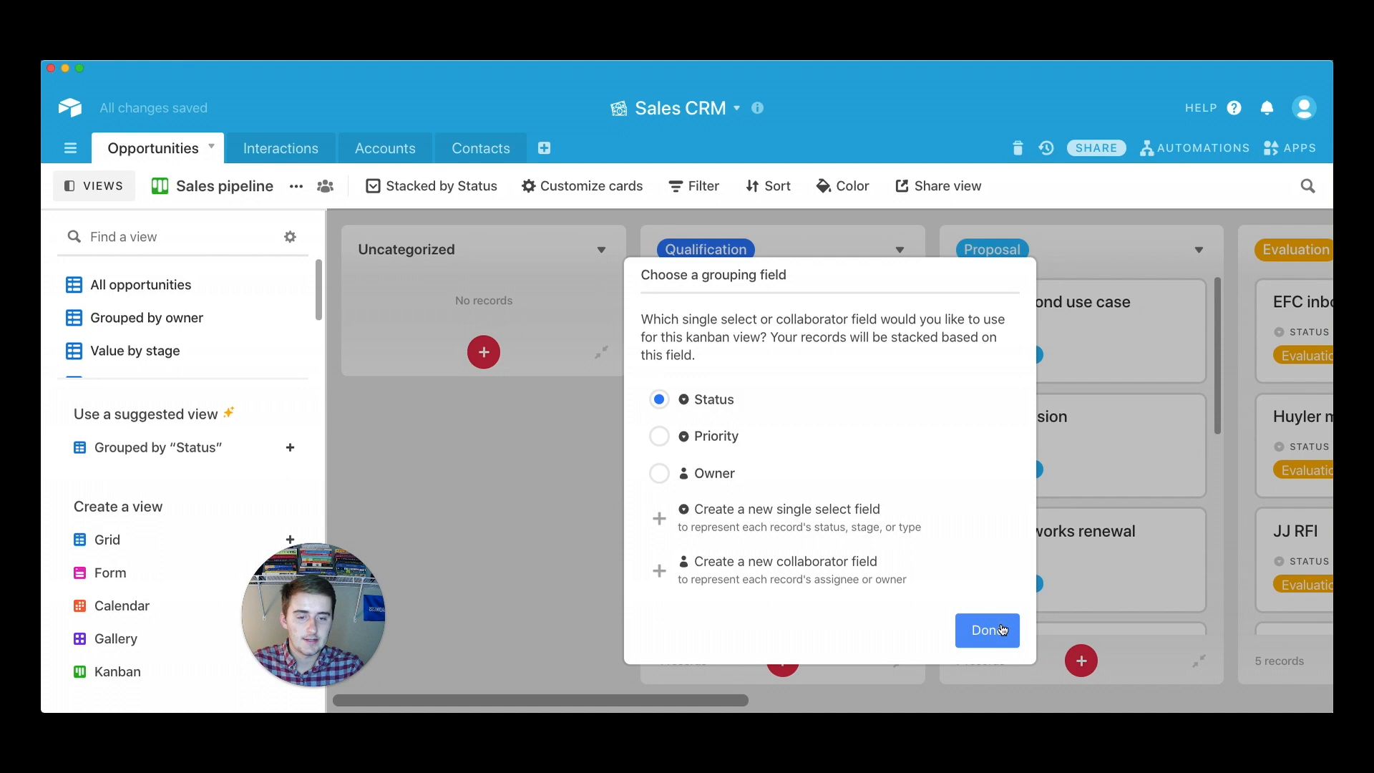
pyautogui.click(986, 630)
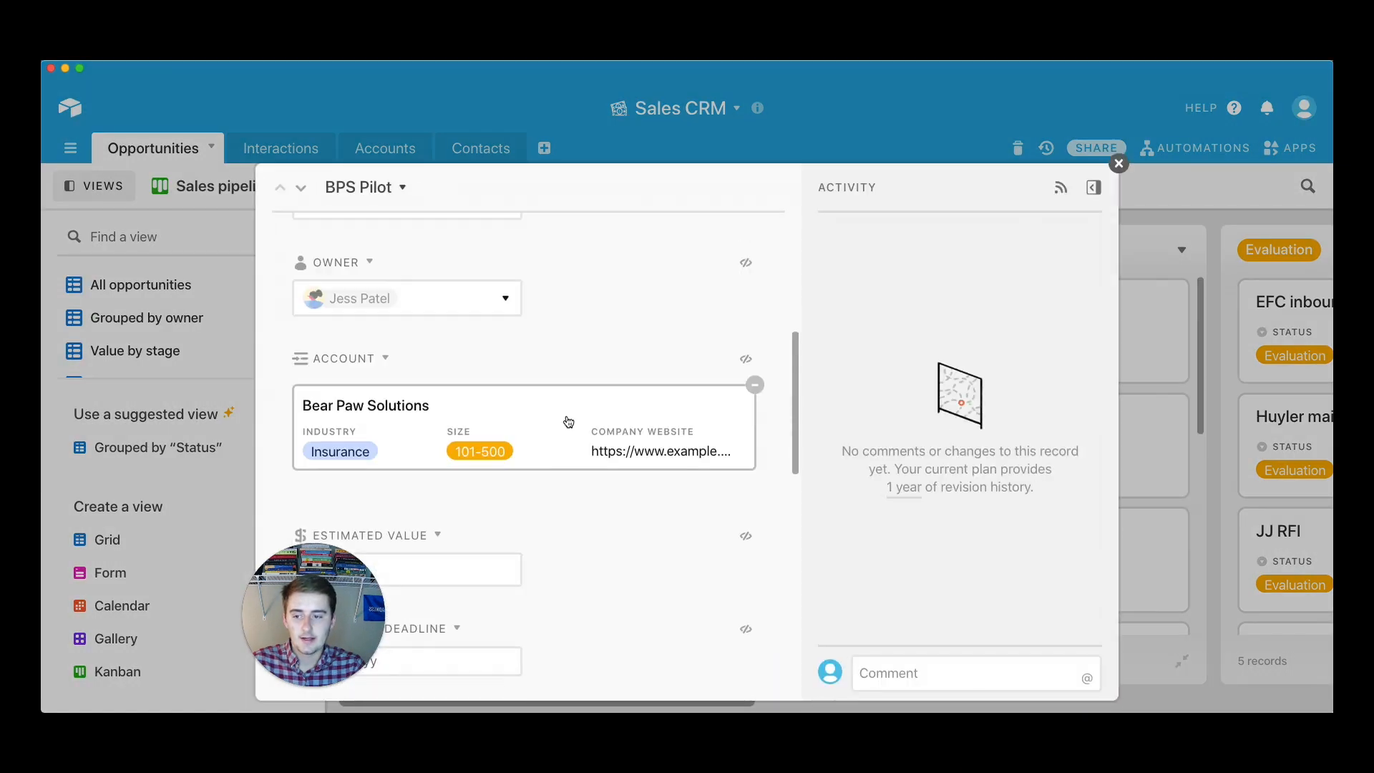
pyautogui.scroll(-3)
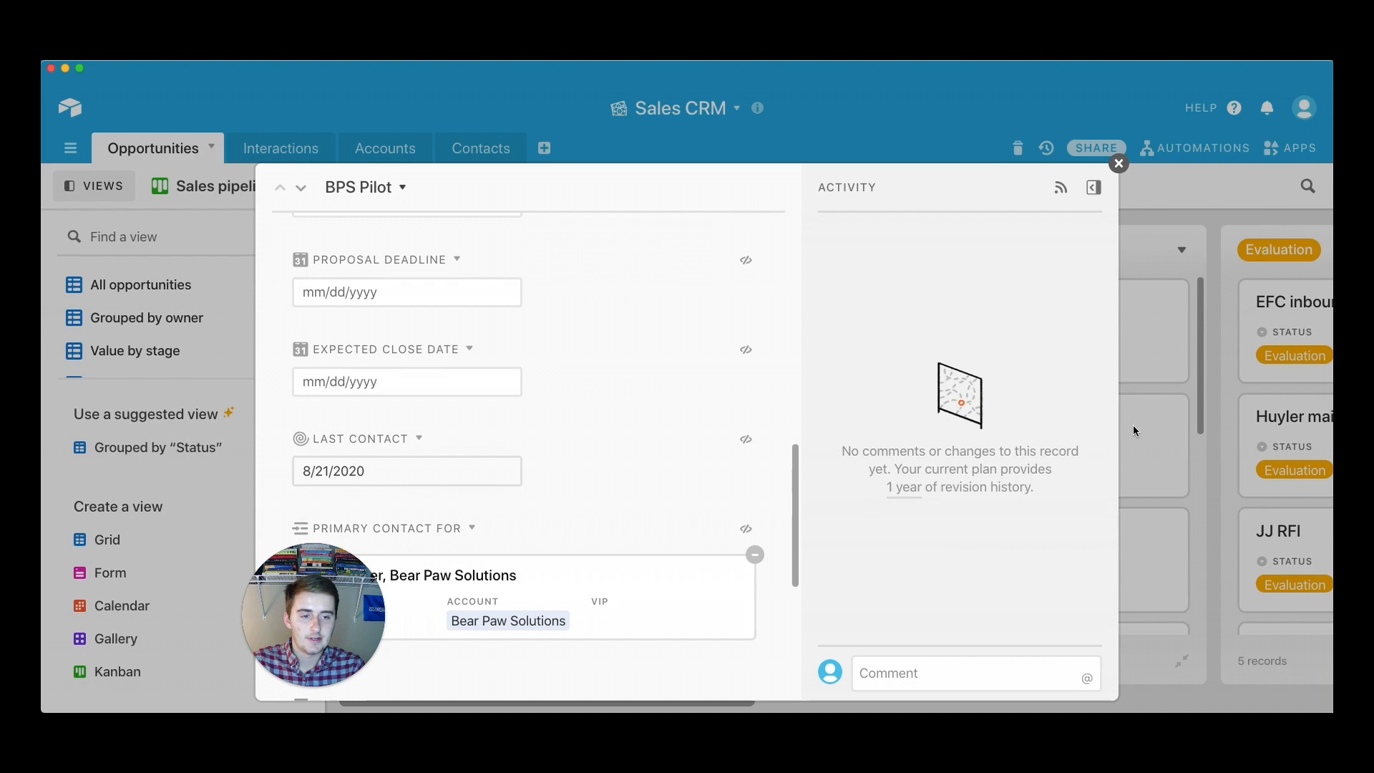
pyautogui.click(1119, 163)
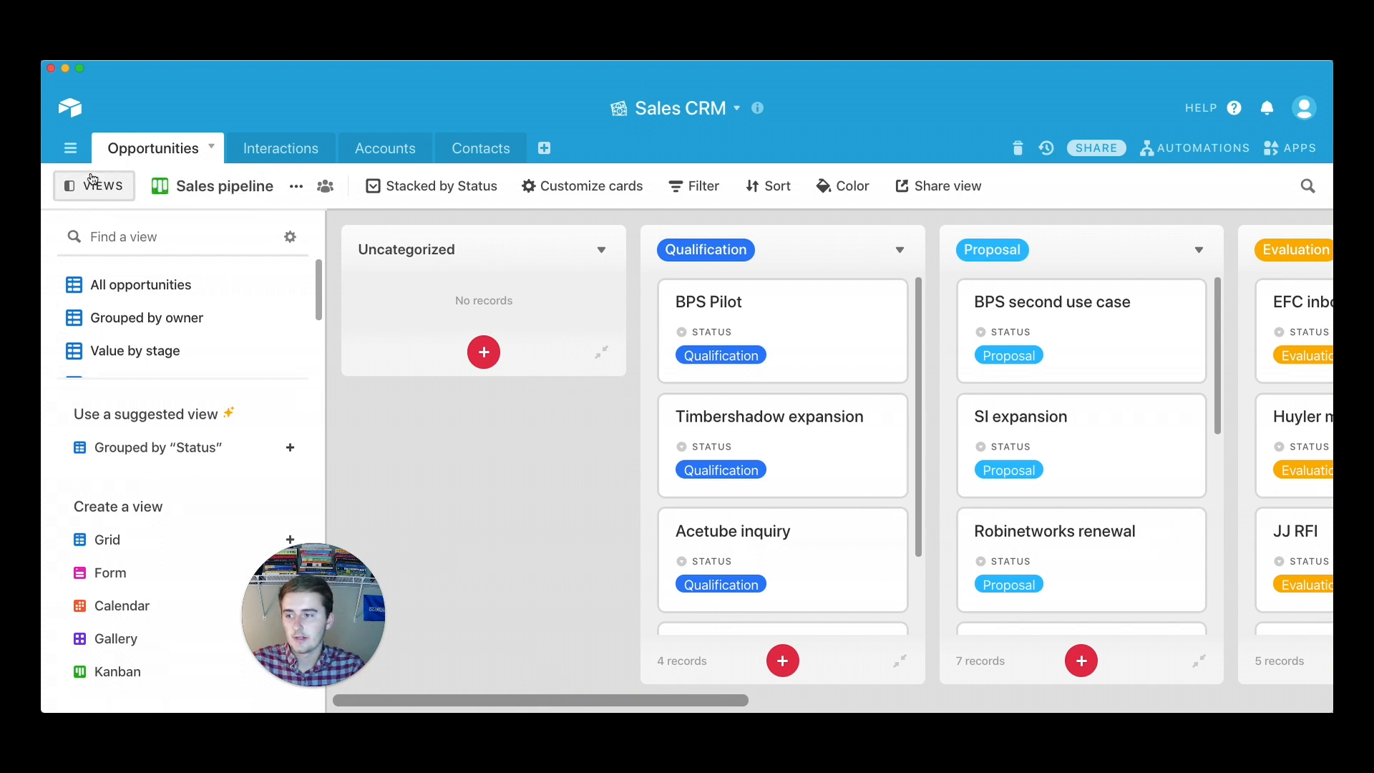
# Step: Hide the views sidebar and turn on Estimated value in Customize cards
pyautogui.click(95, 185)
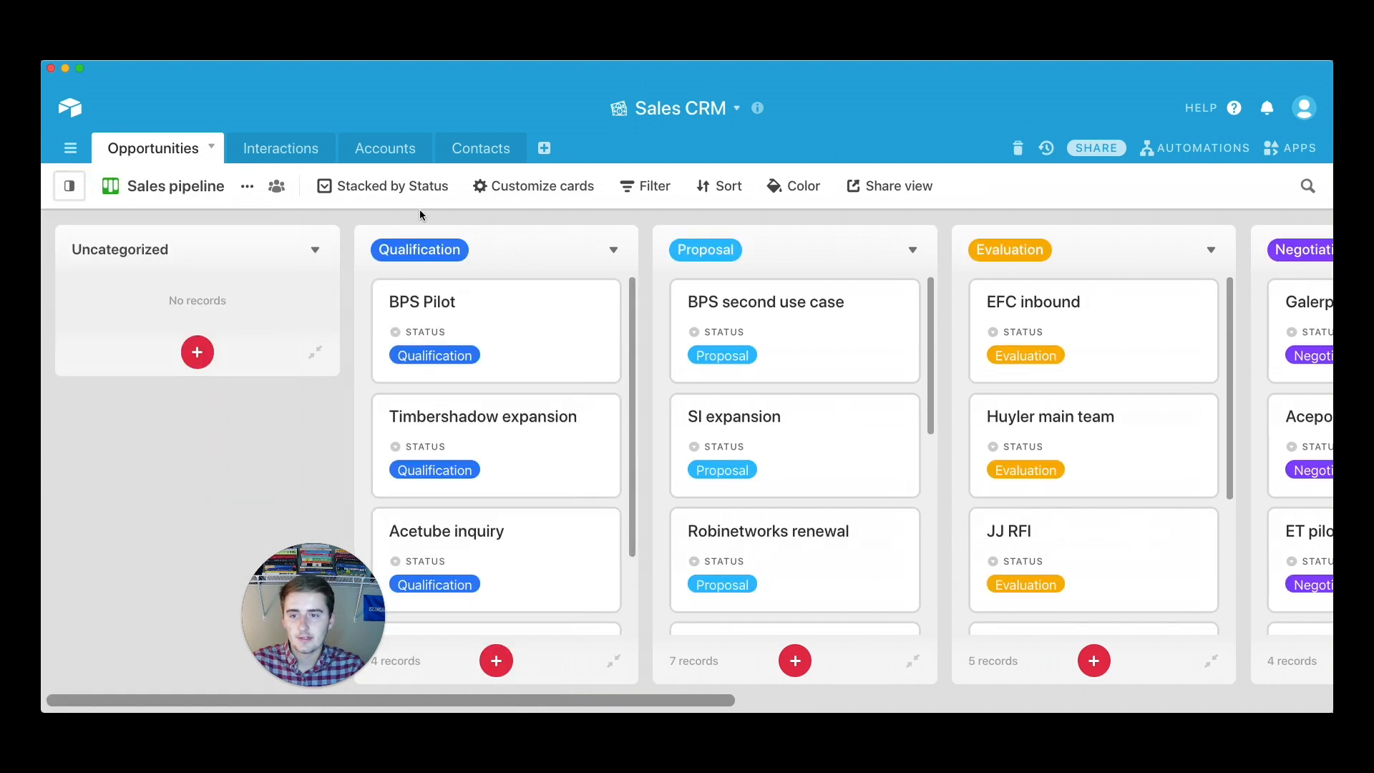
pyautogui.click(533, 185)
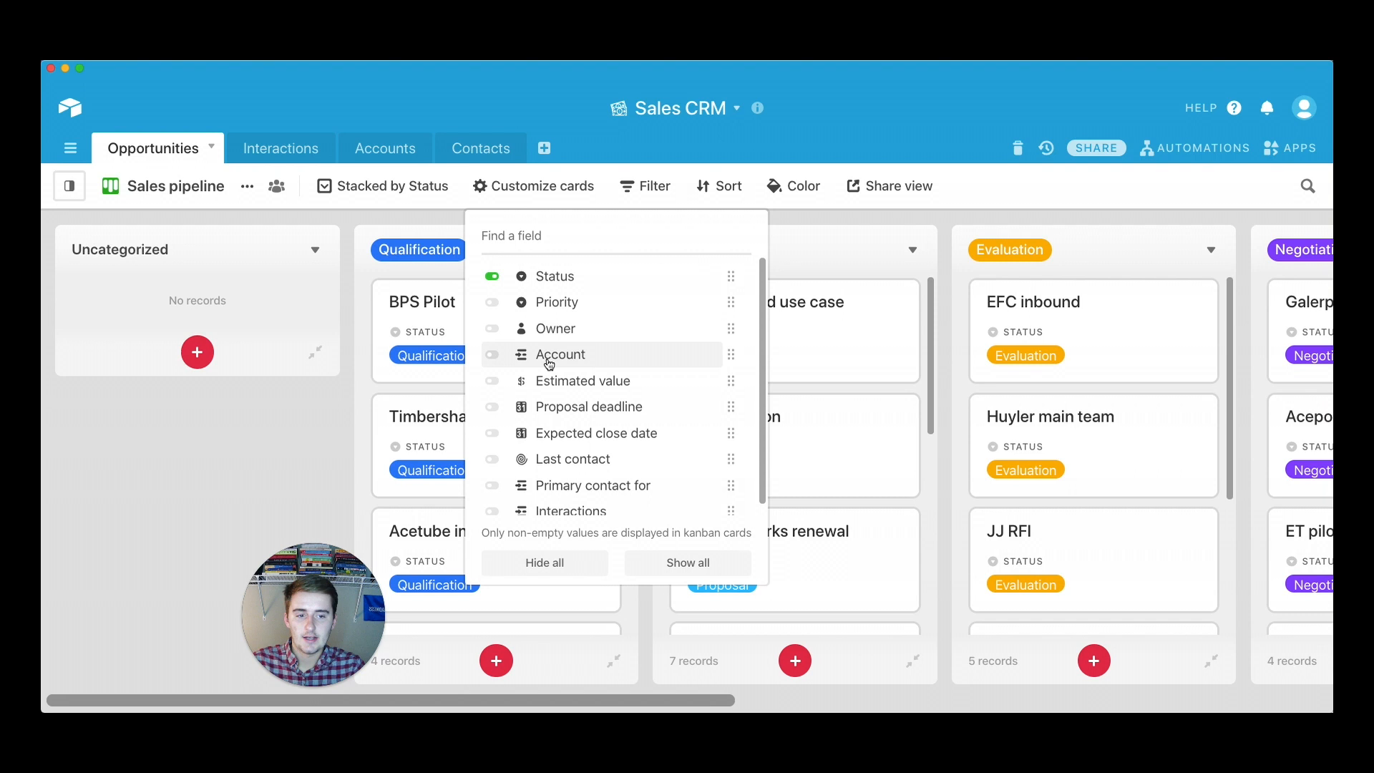
pyautogui.moveTo(560, 353)
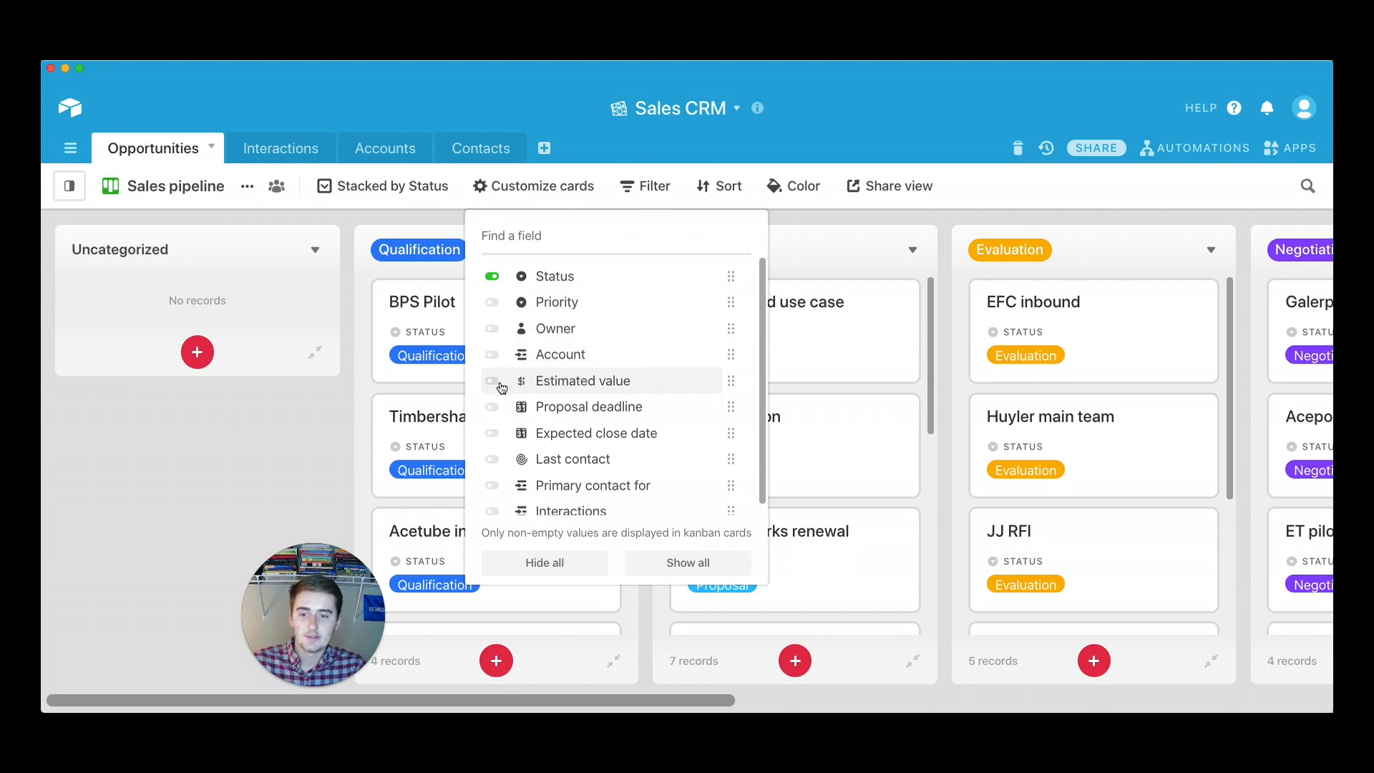
pyautogui.click(495, 381)
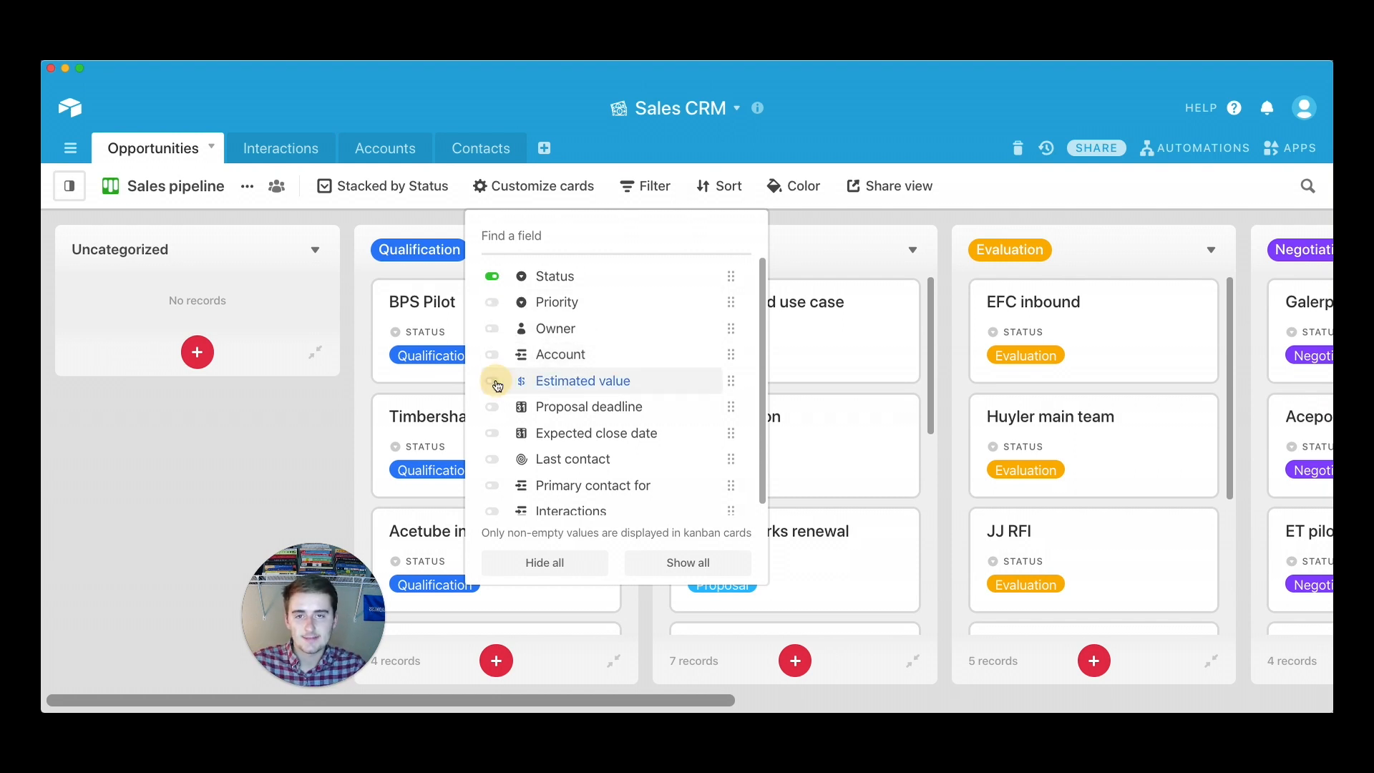
pyautogui.click(493, 380)
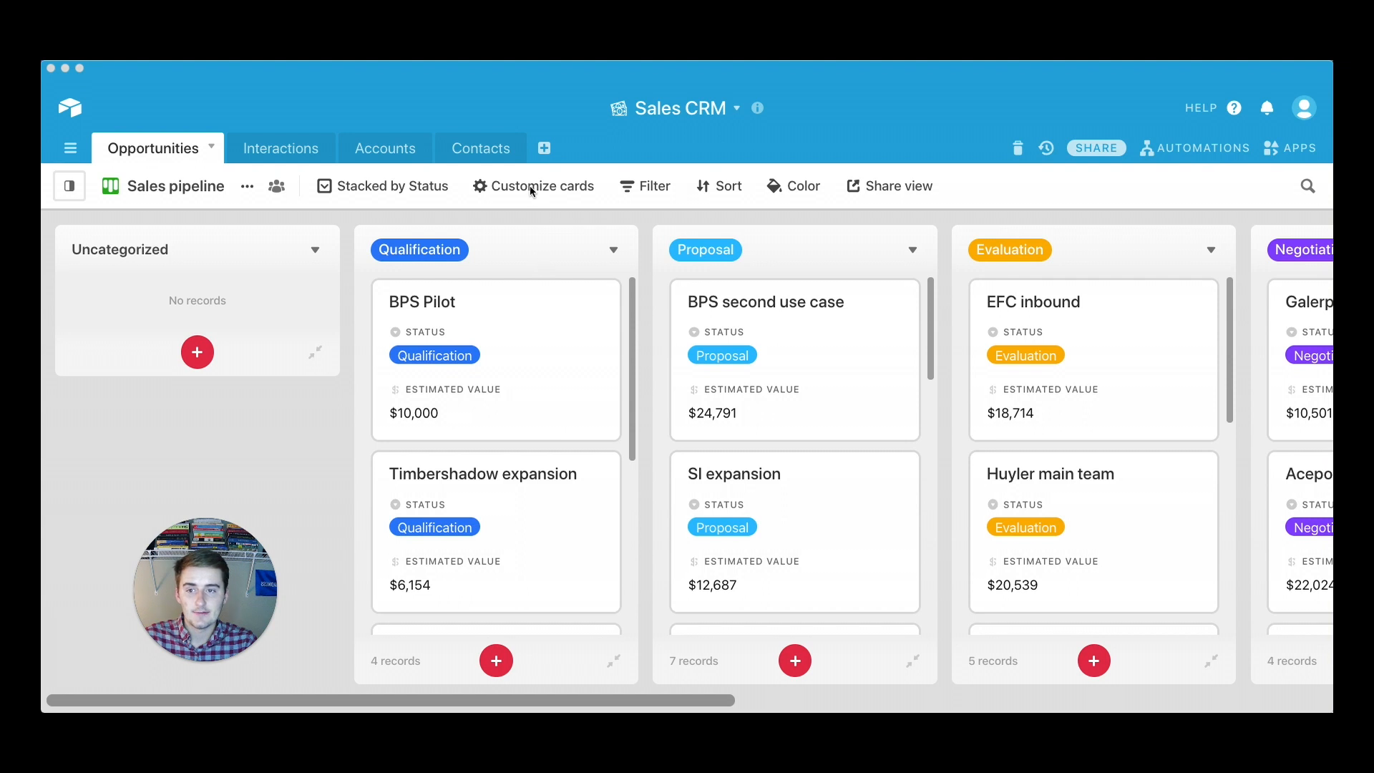
pyautogui.click(533, 186)
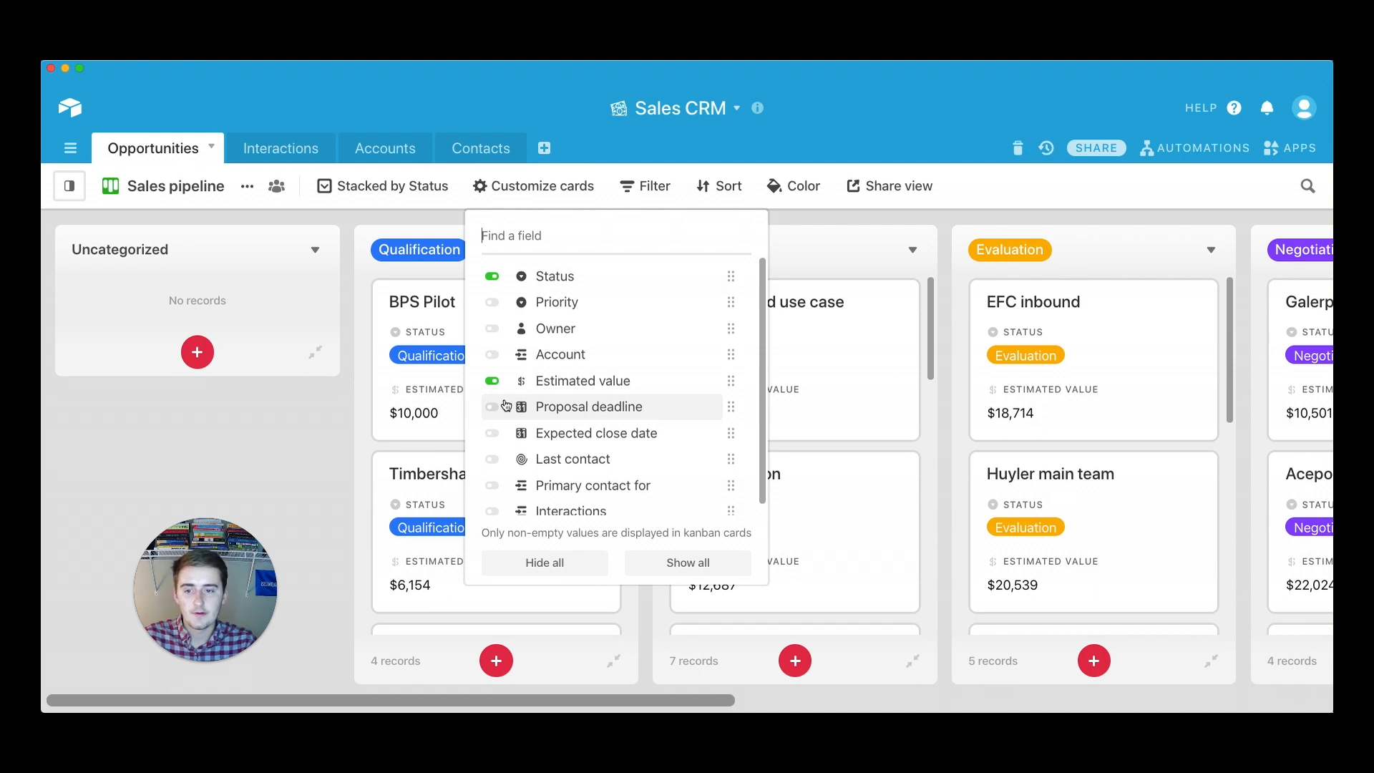
pyautogui.moveTo(534, 438)
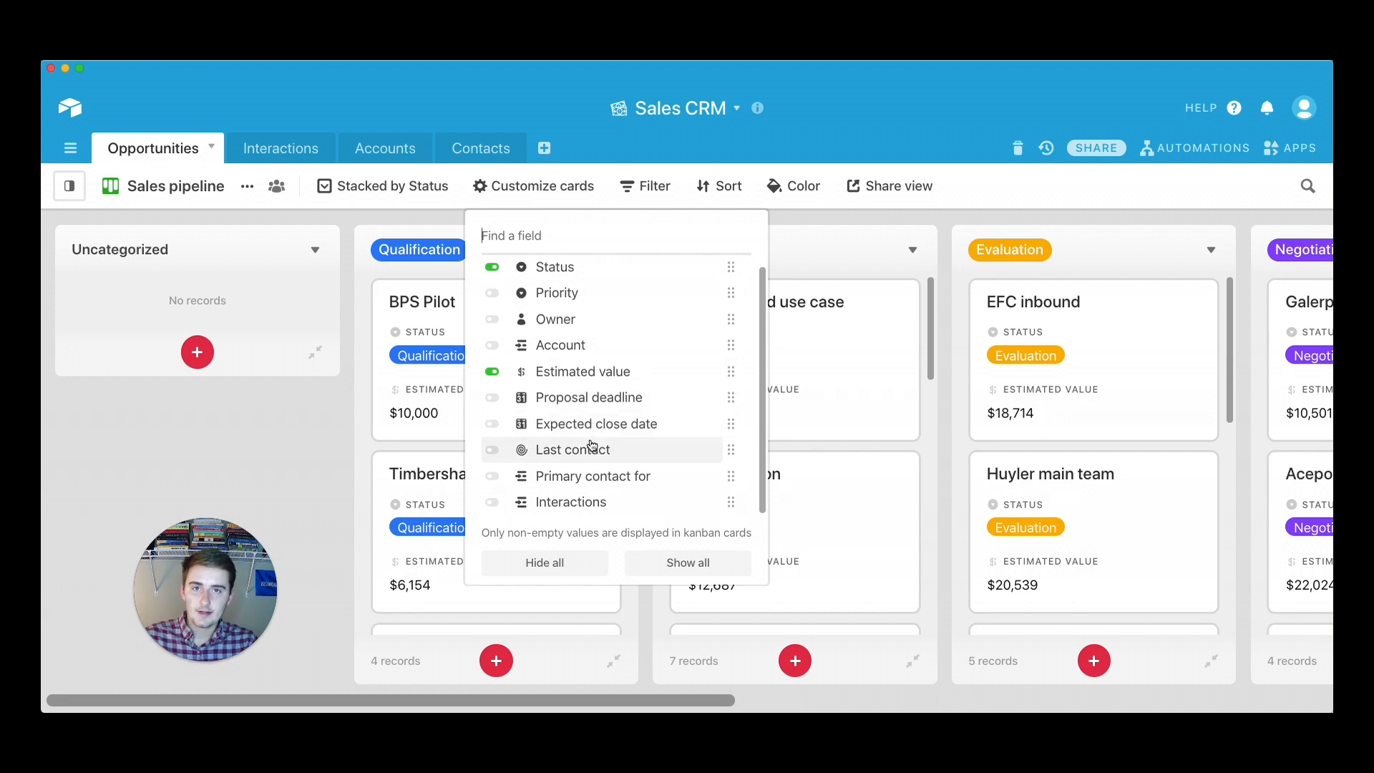
# Step: Turn on the Last contact field on the cards and close Customize cards
pyautogui.click(493, 450)
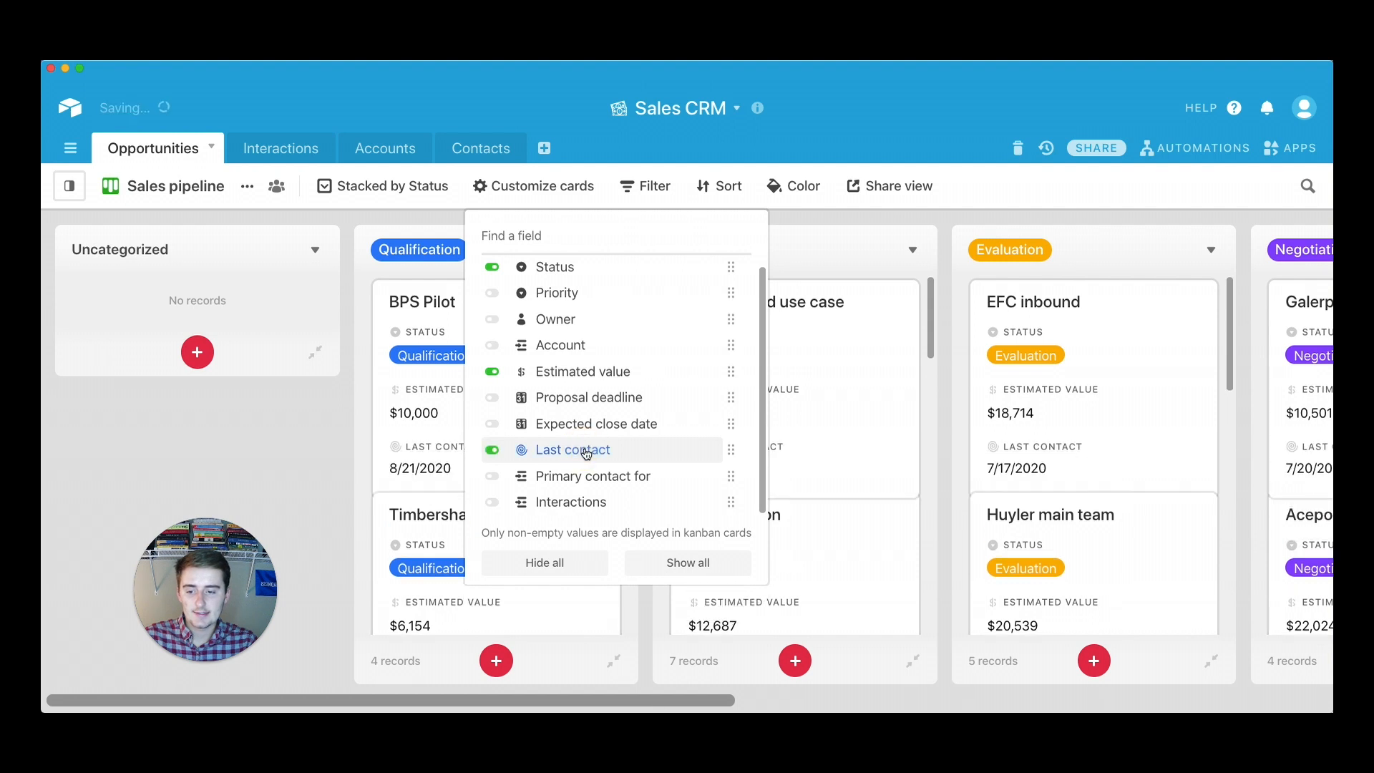
pyautogui.click(295, 440)
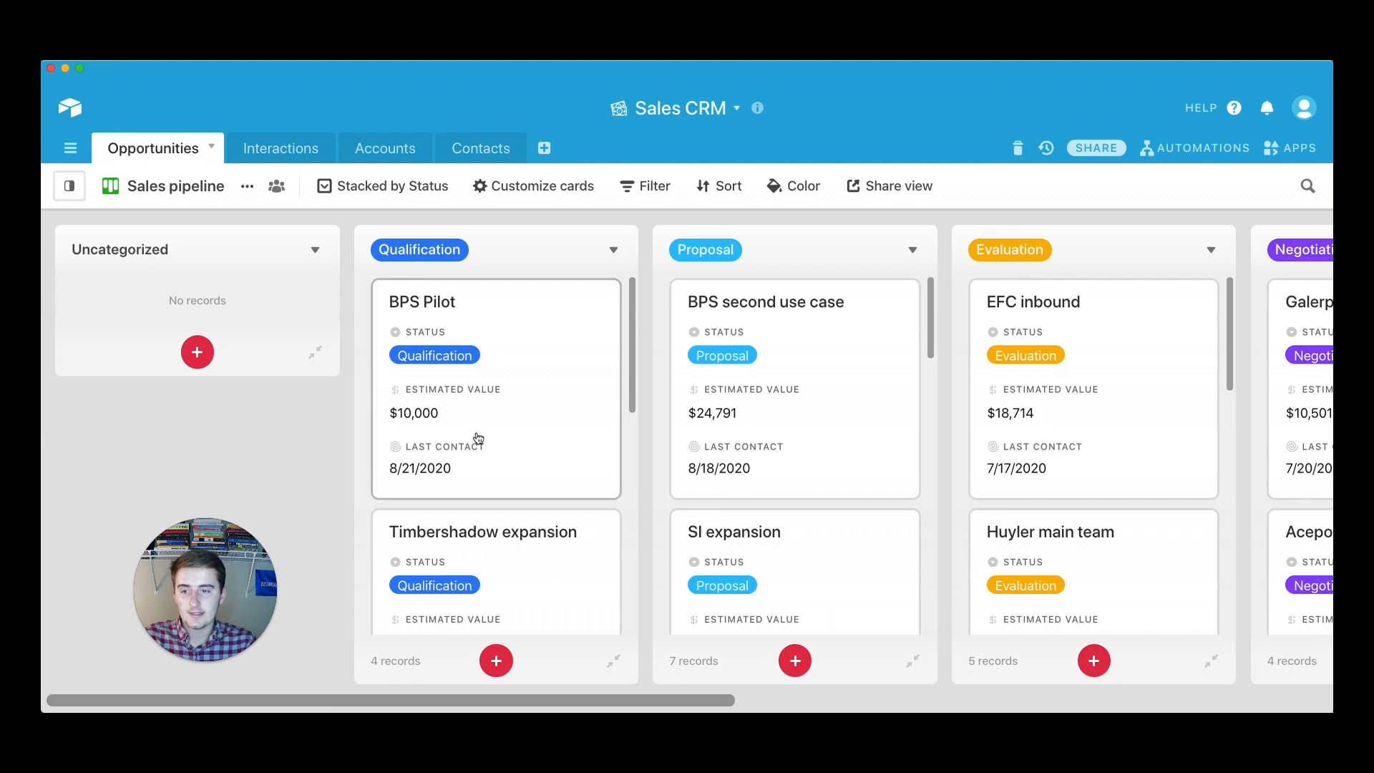
pyautogui.moveTo(395, 453)
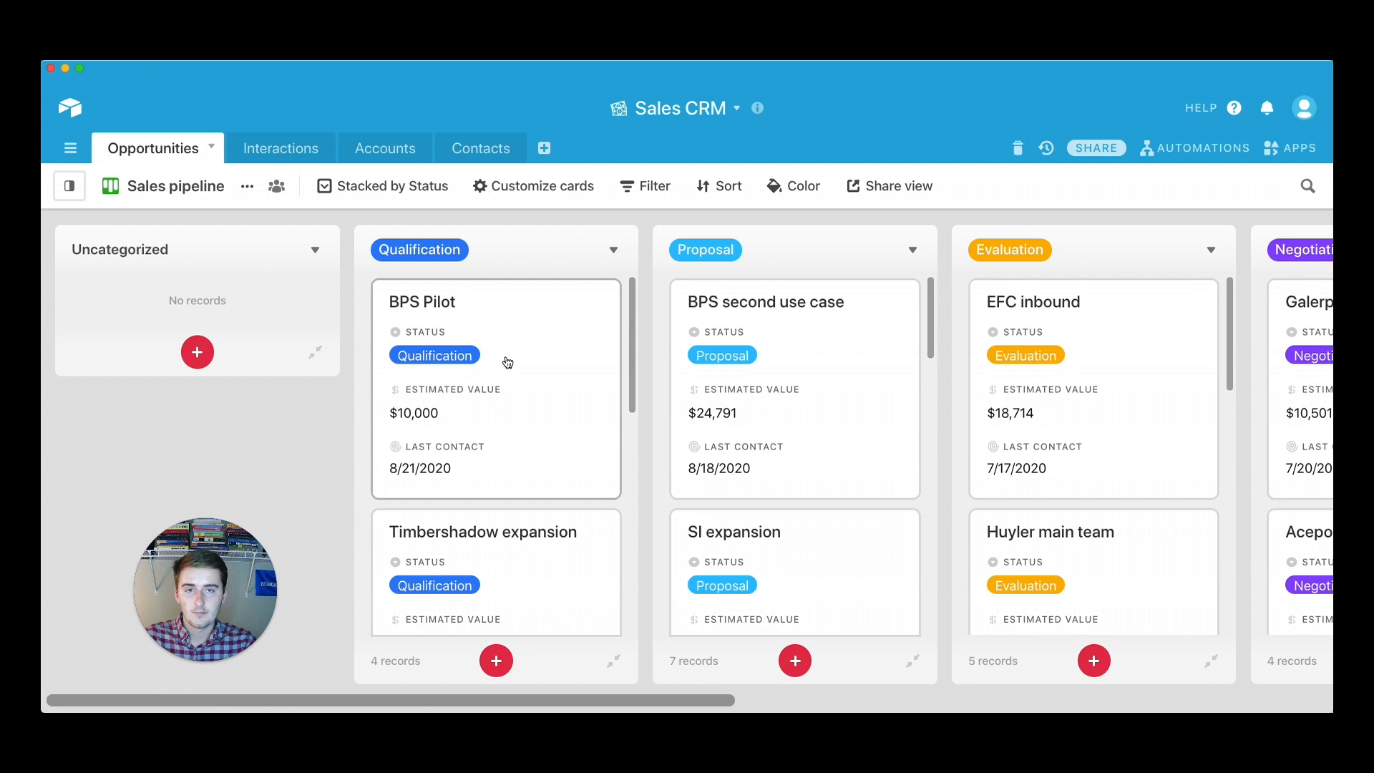
pyautogui.moveTo(478, 302)
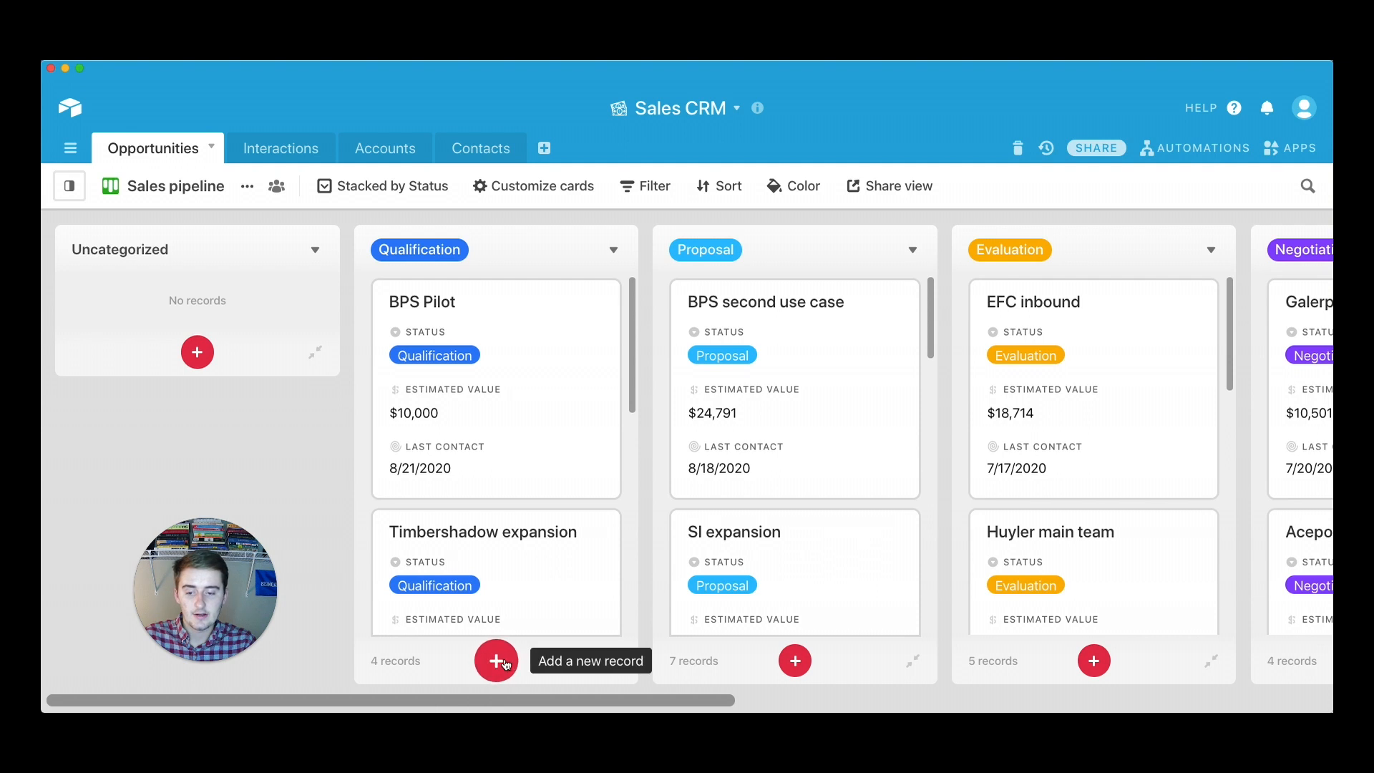
pyautogui.click(496, 660)
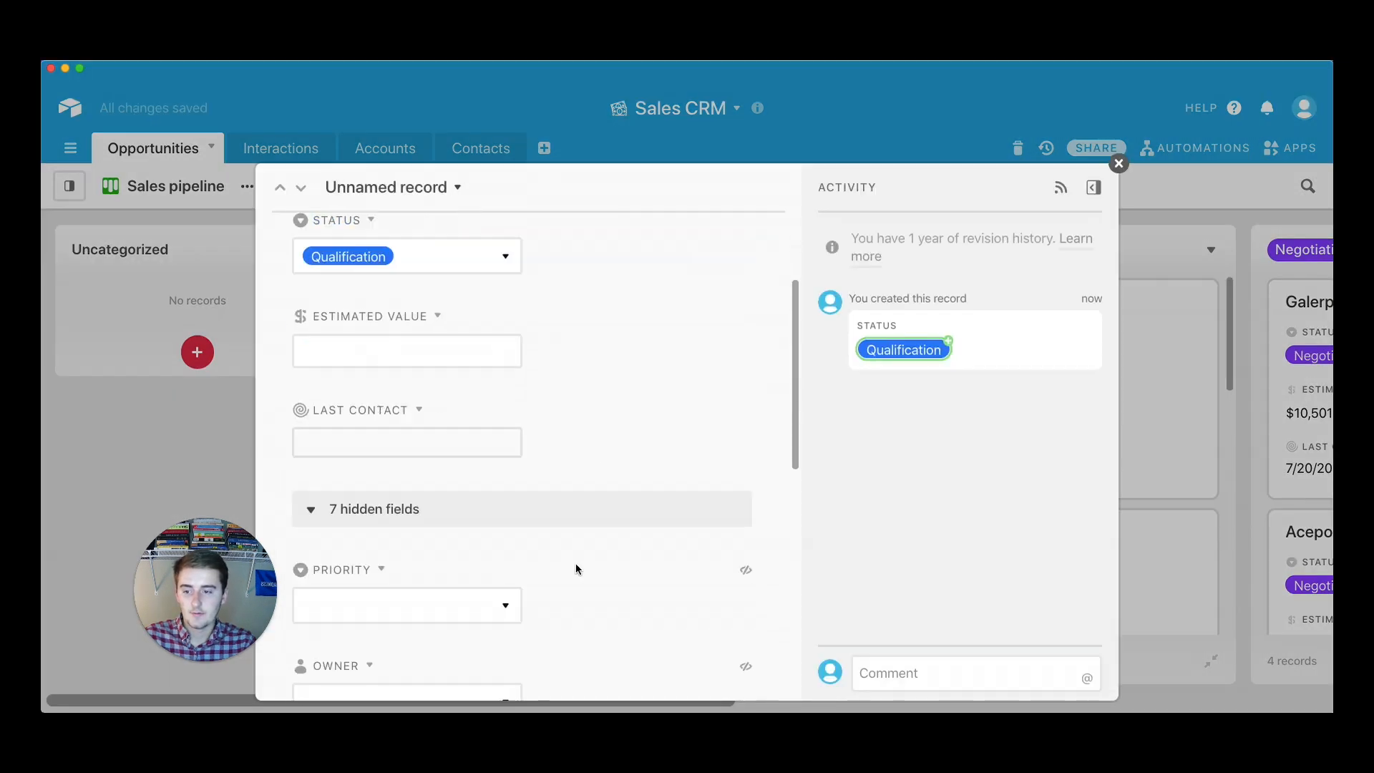
# Step: Add a new empty record at the bottom of the Qualification stack
pyautogui.click(521, 322)
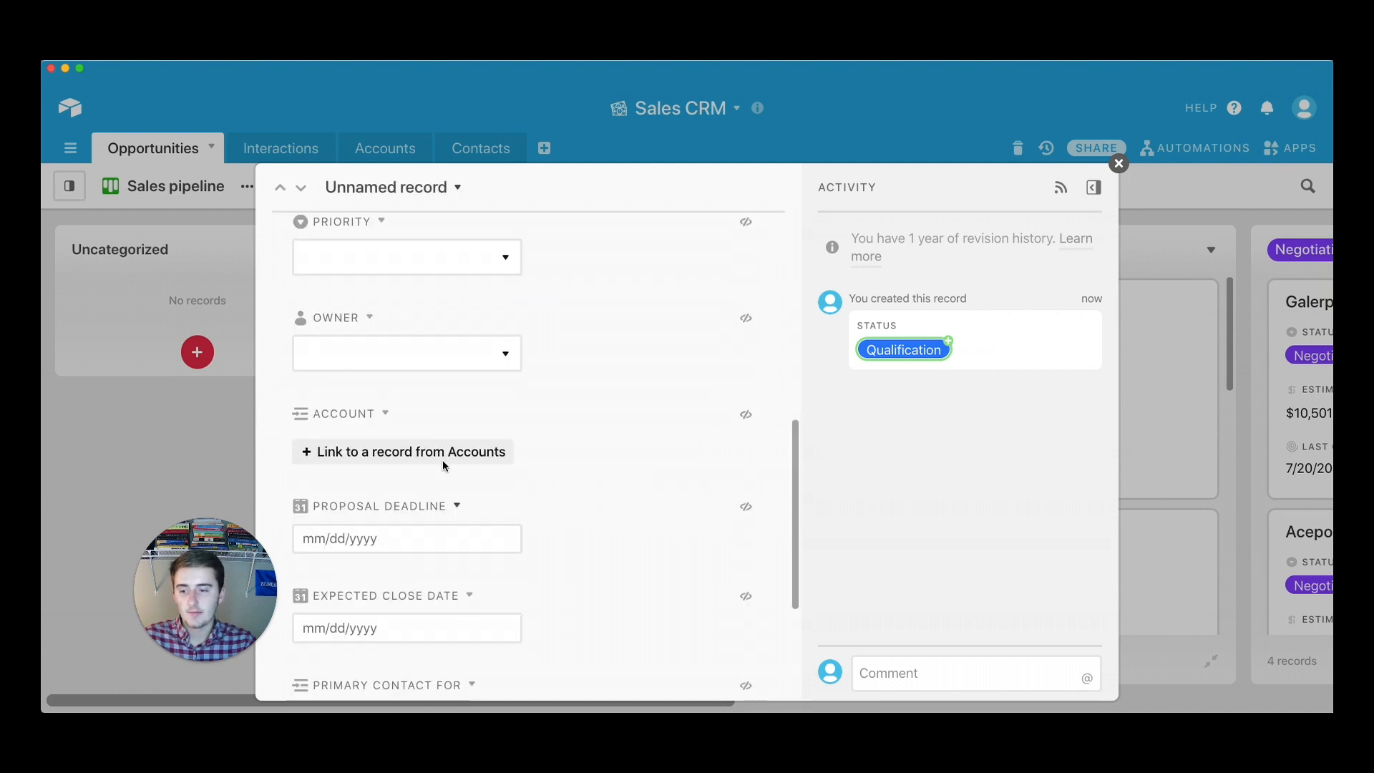
pyautogui.moveTo(524, 459)
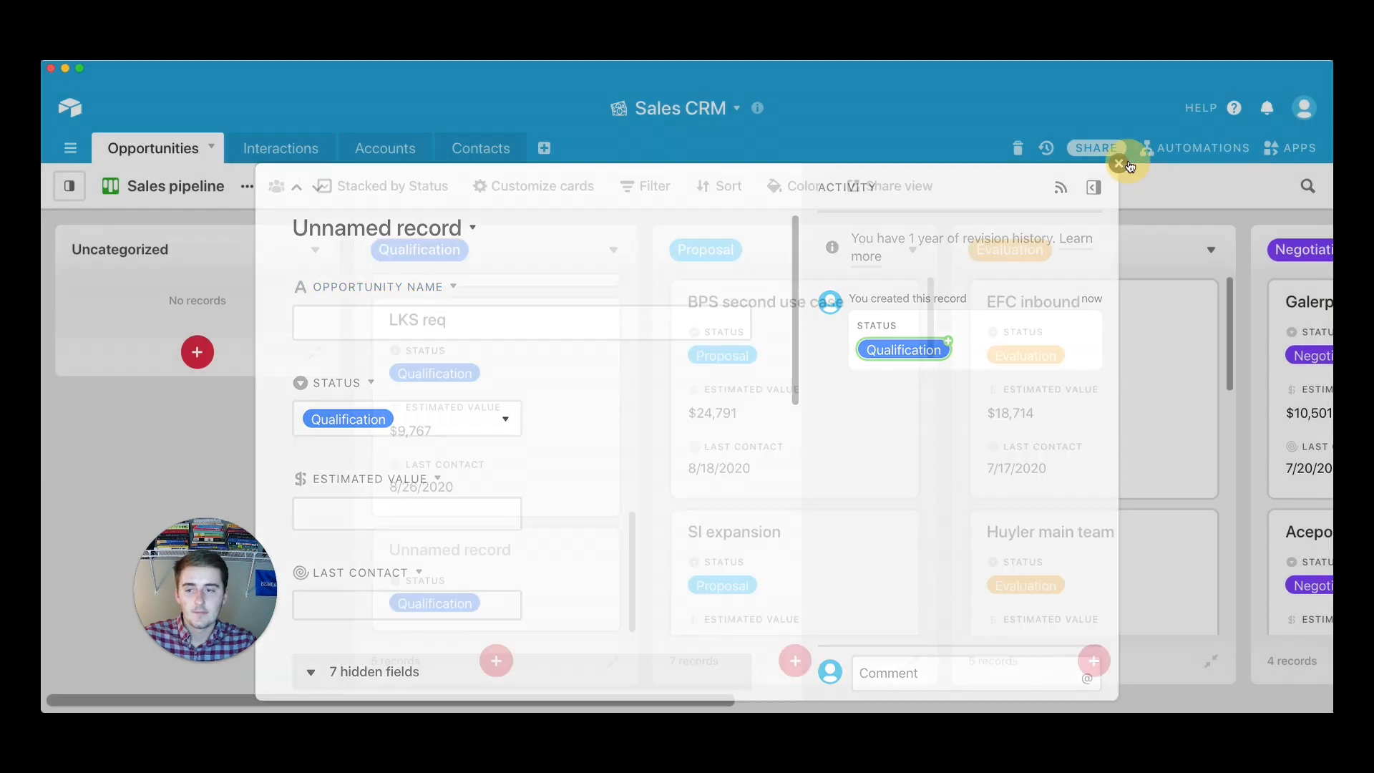
# Step: Close the new record and collapse the Uncategorized stack from its options menu
pyautogui.click(1129, 165)
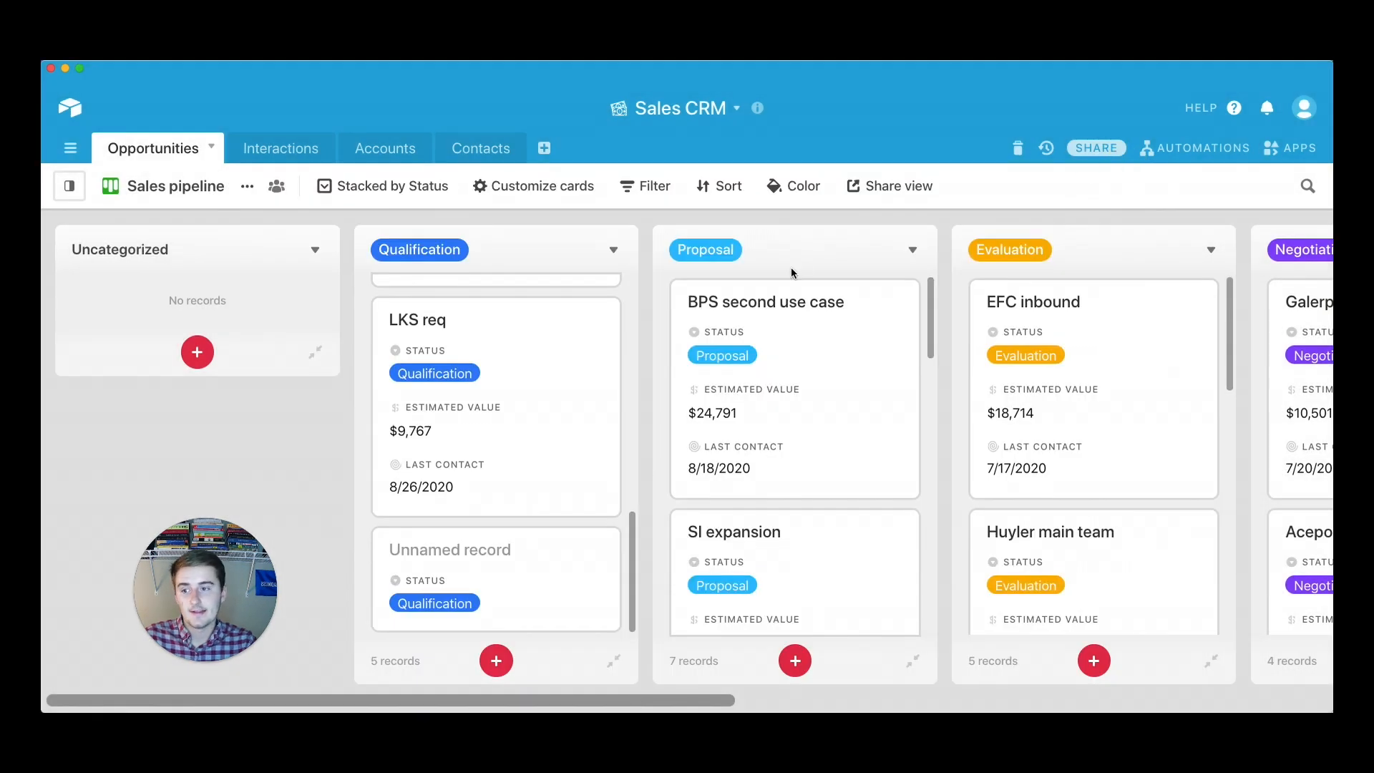
pyautogui.moveTo(553, 338)
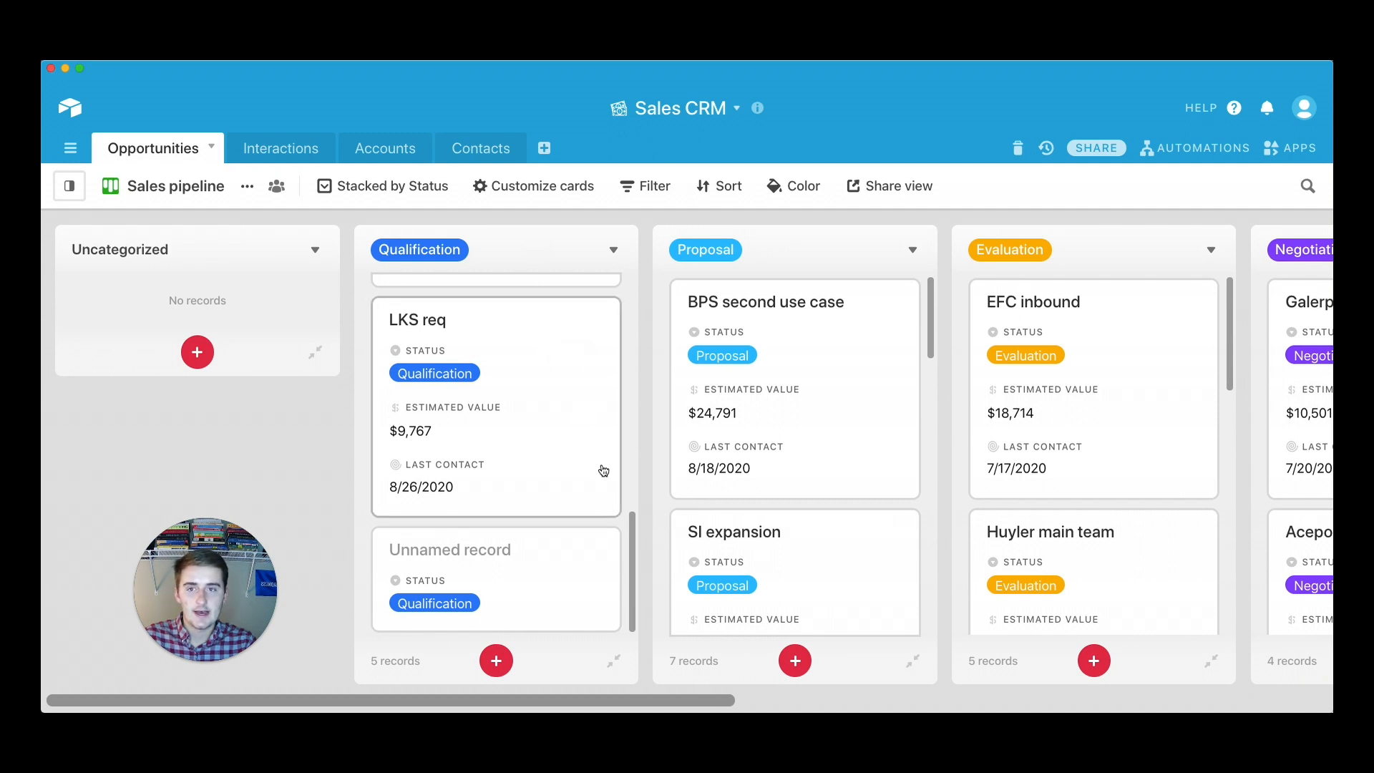
pyautogui.moveTo(315, 252)
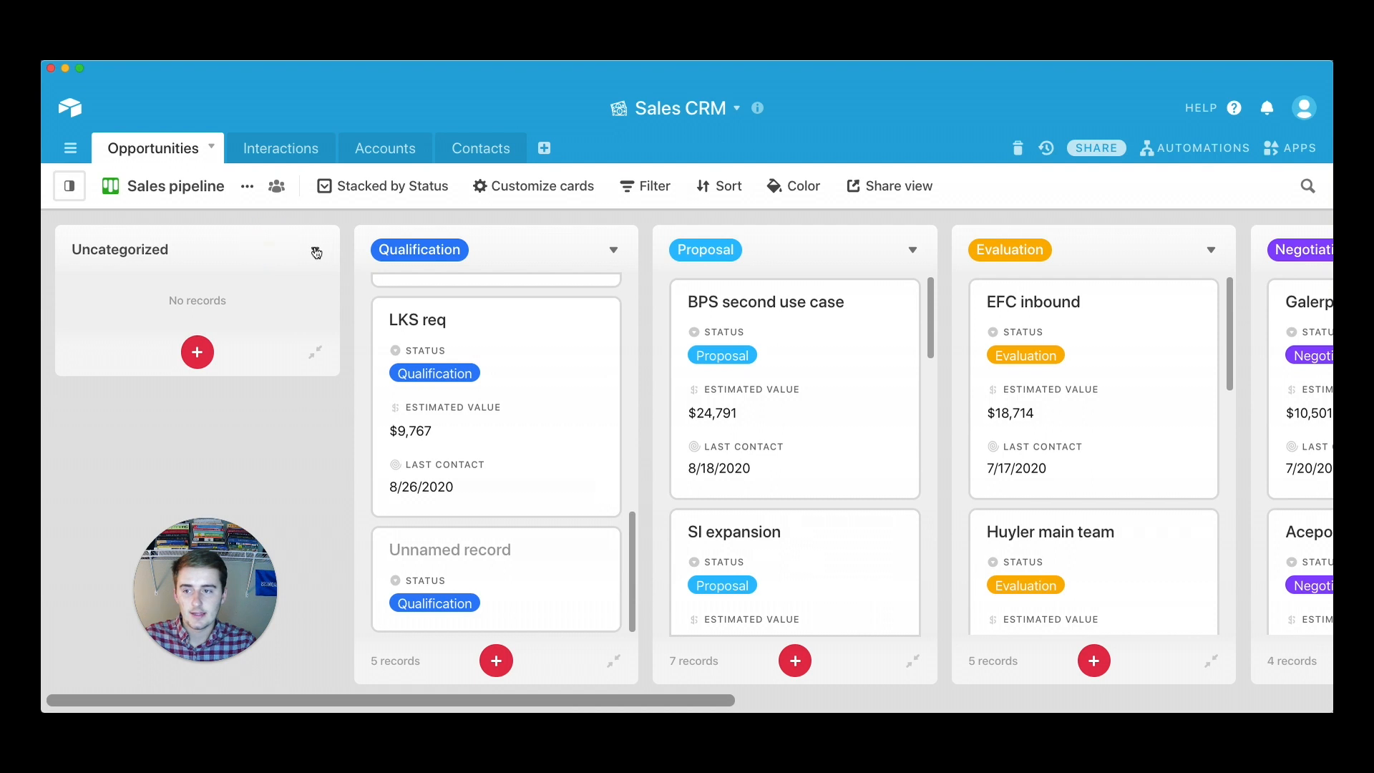
pyautogui.click(315, 252)
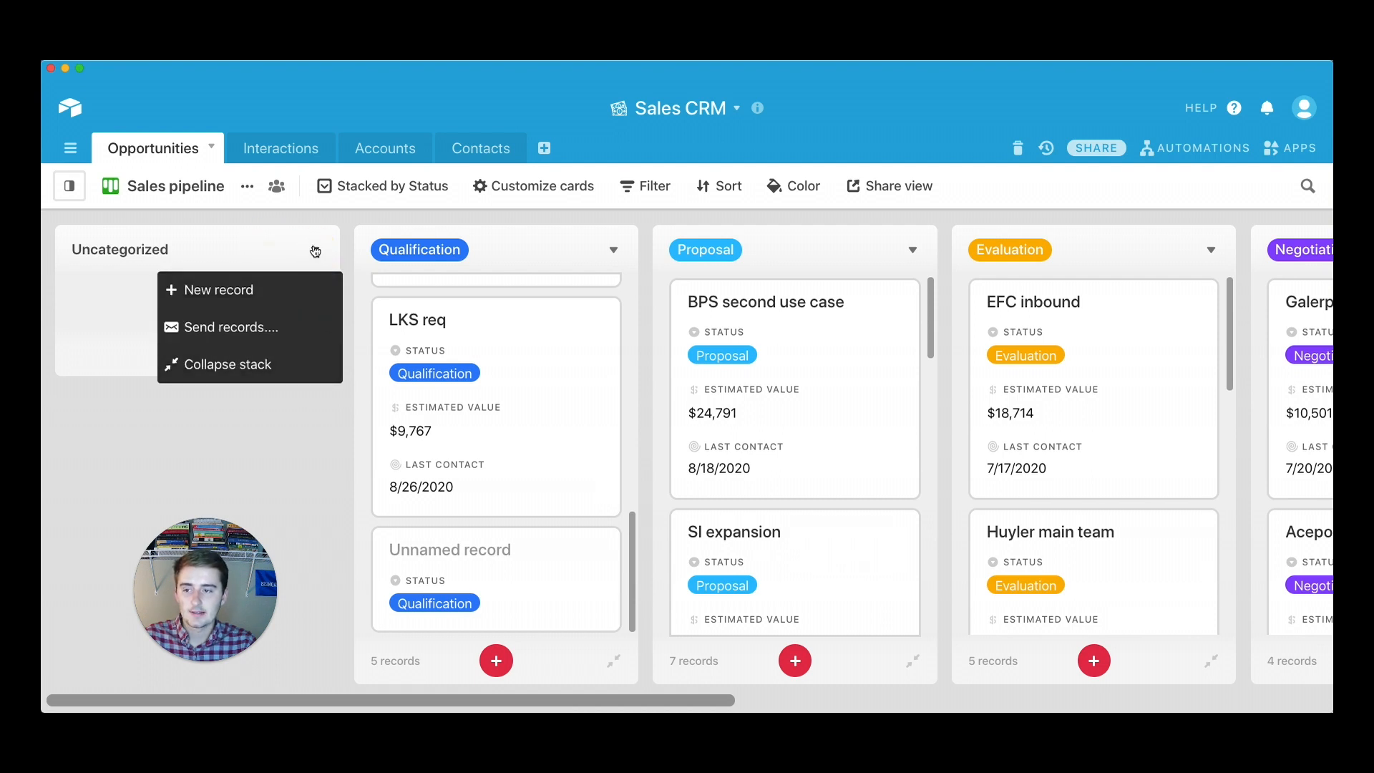
pyautogui.click(229, 364)
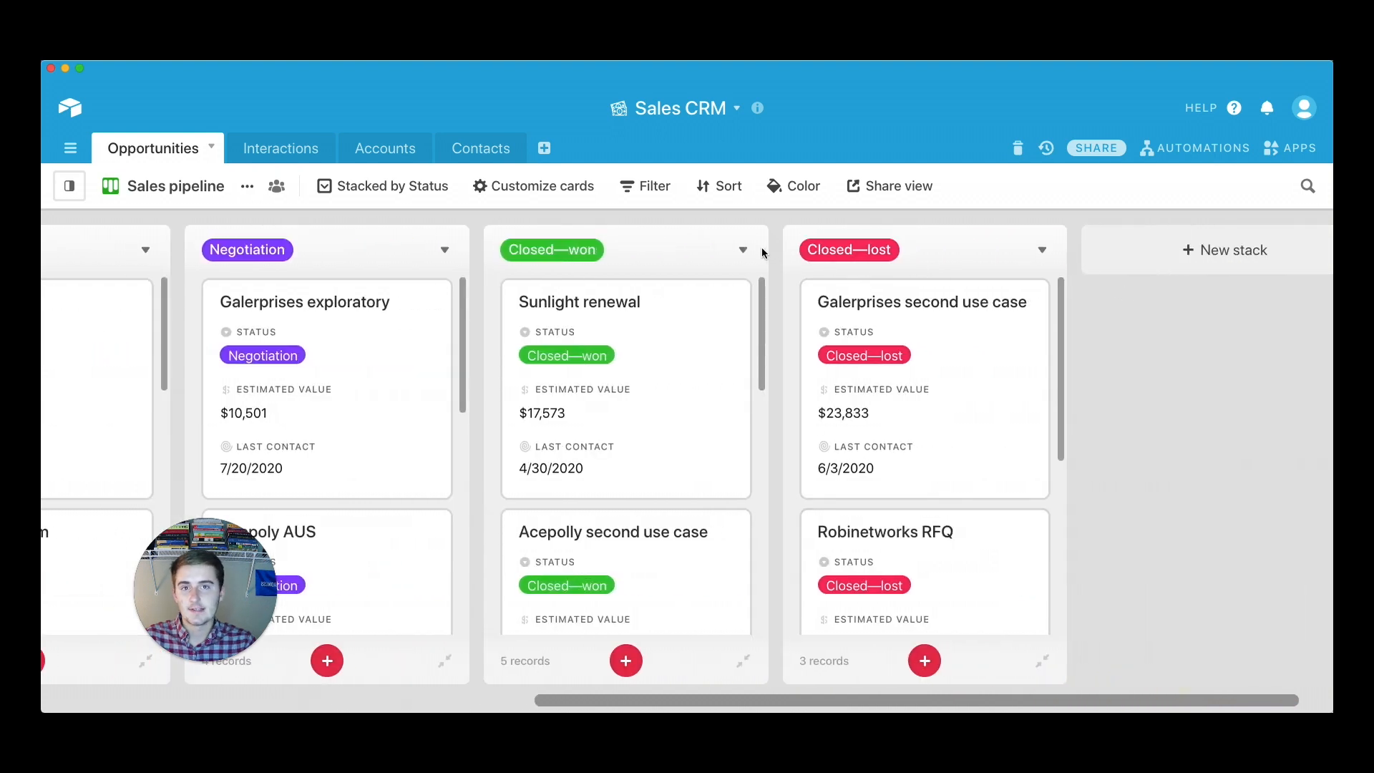
# Step: Collapse the Closed—won stack and bring up the Closed—lost stack's options
pyautogui.click(743, 249)
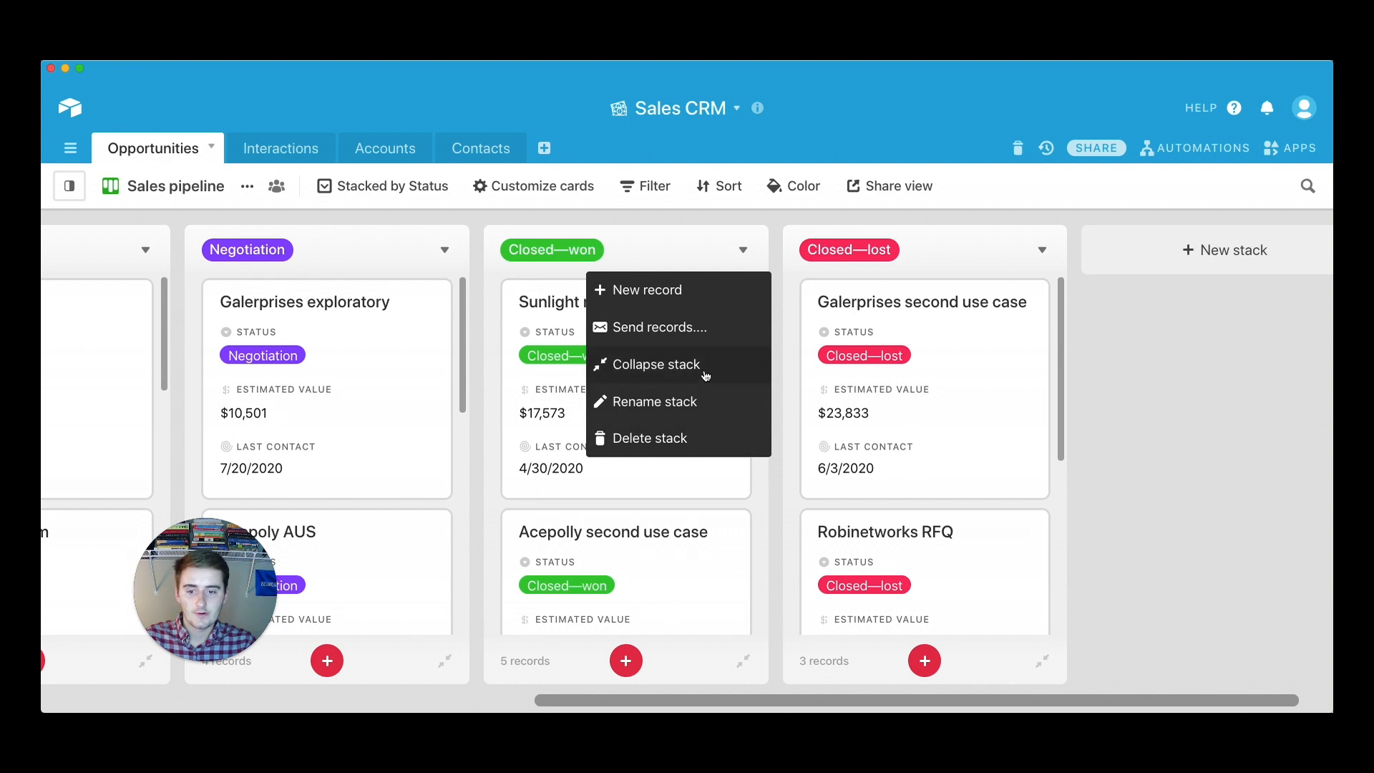
pyautogui.click(653, 364)
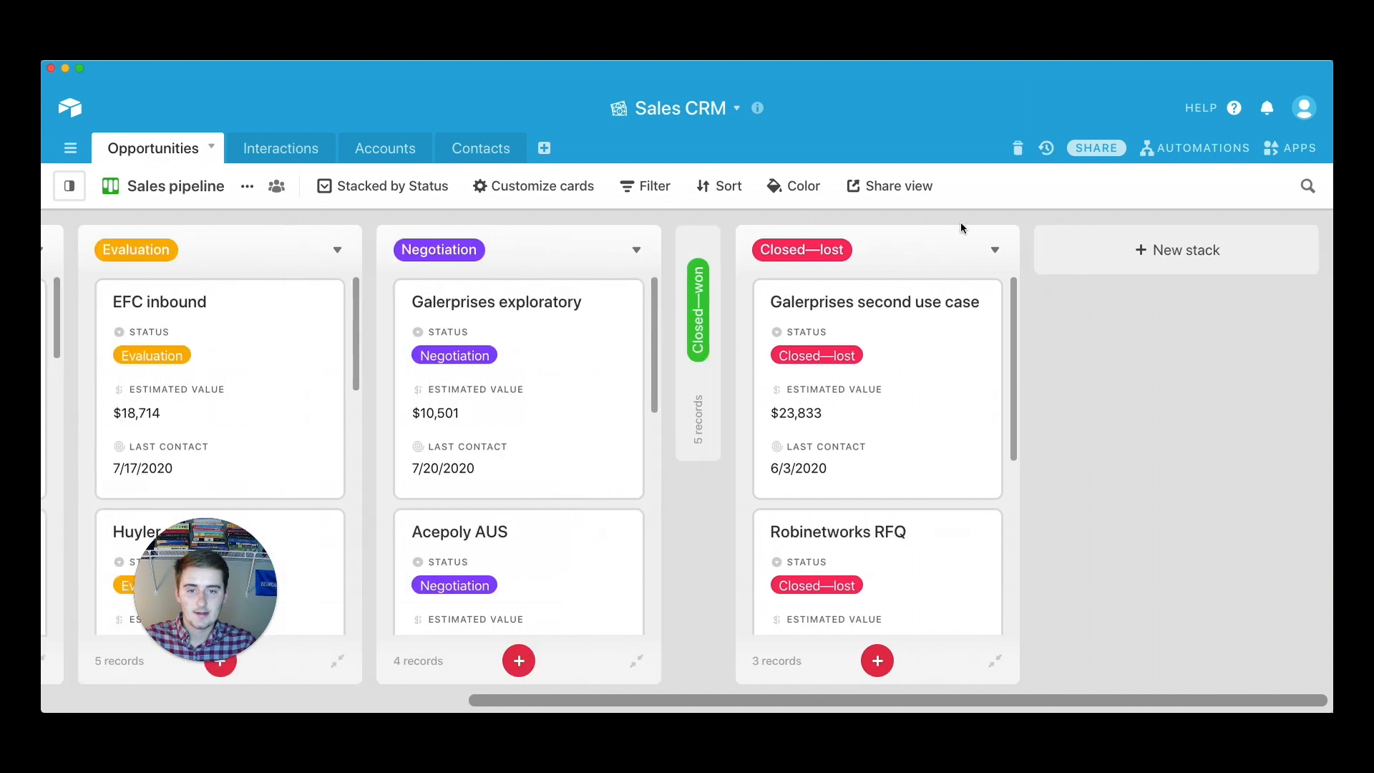
pyautogui.click(993, 249)
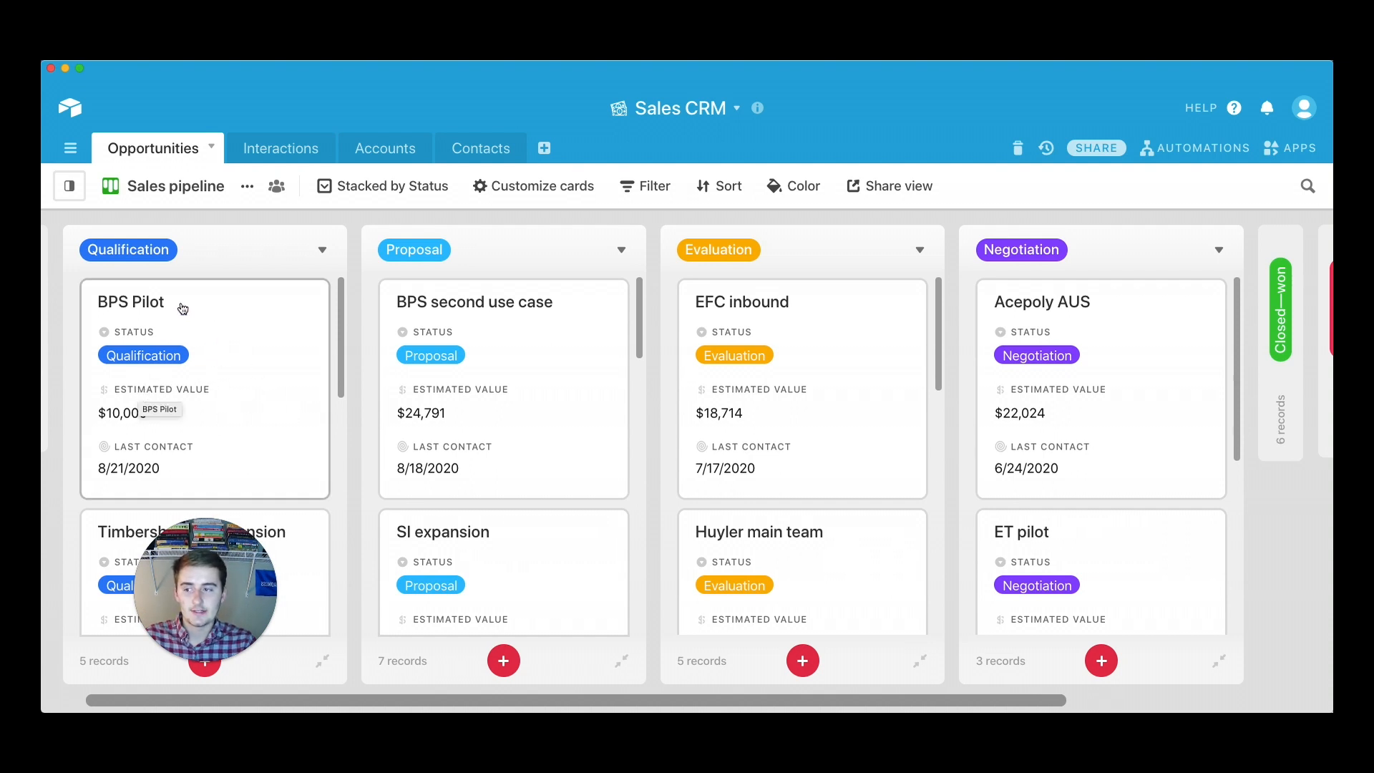
pyautogui.moveTo(189, 330)
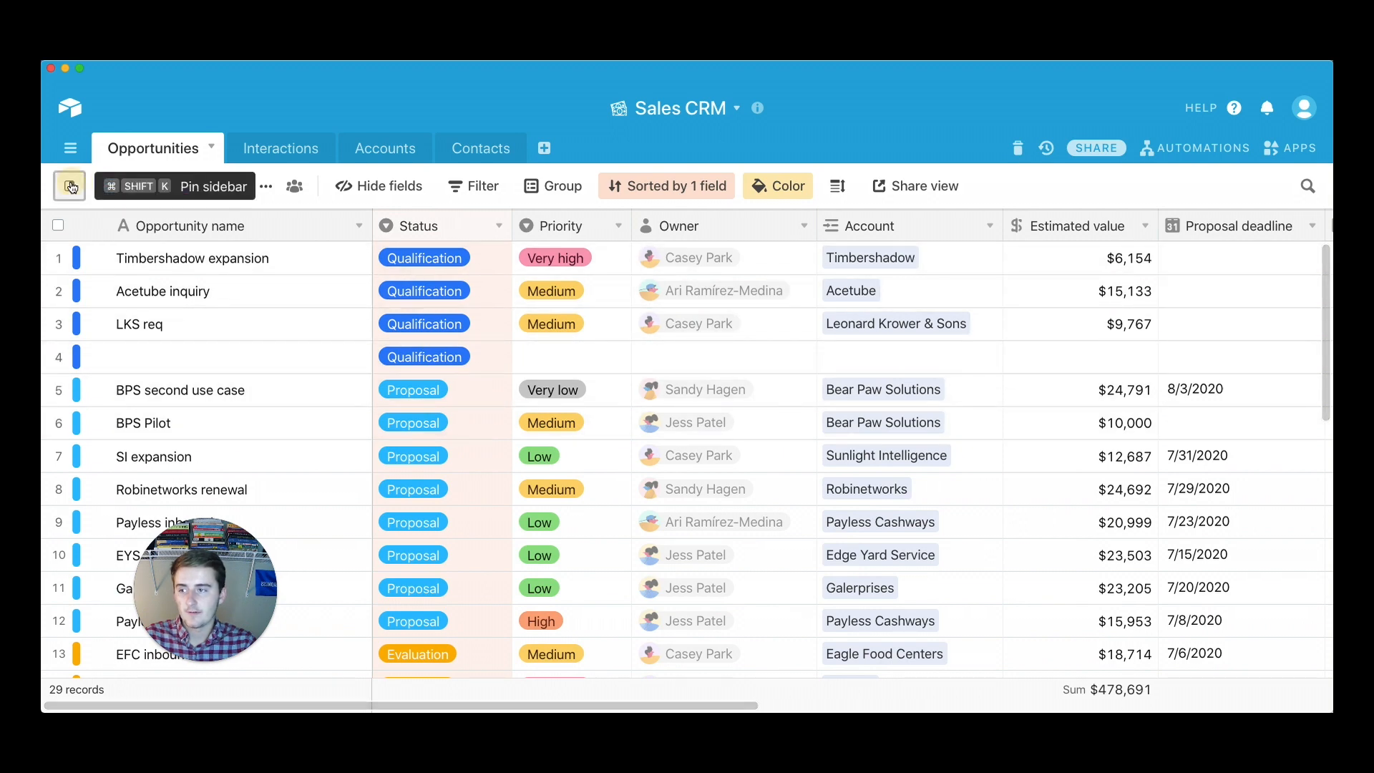
# Step: Show the views sidebar and switch to the Sales pipeline kanban view
pyautogui.click(69, 184)
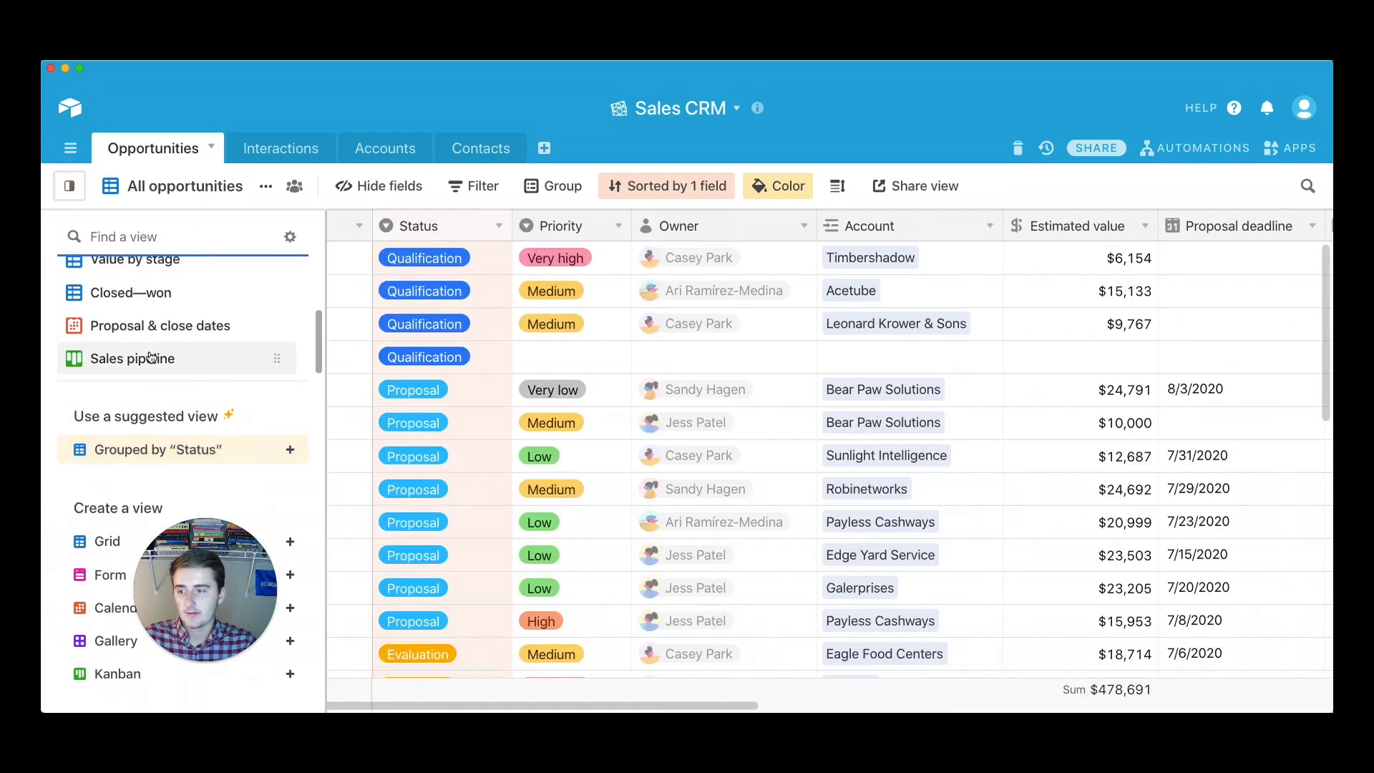
pyautogui.click(131, 358)
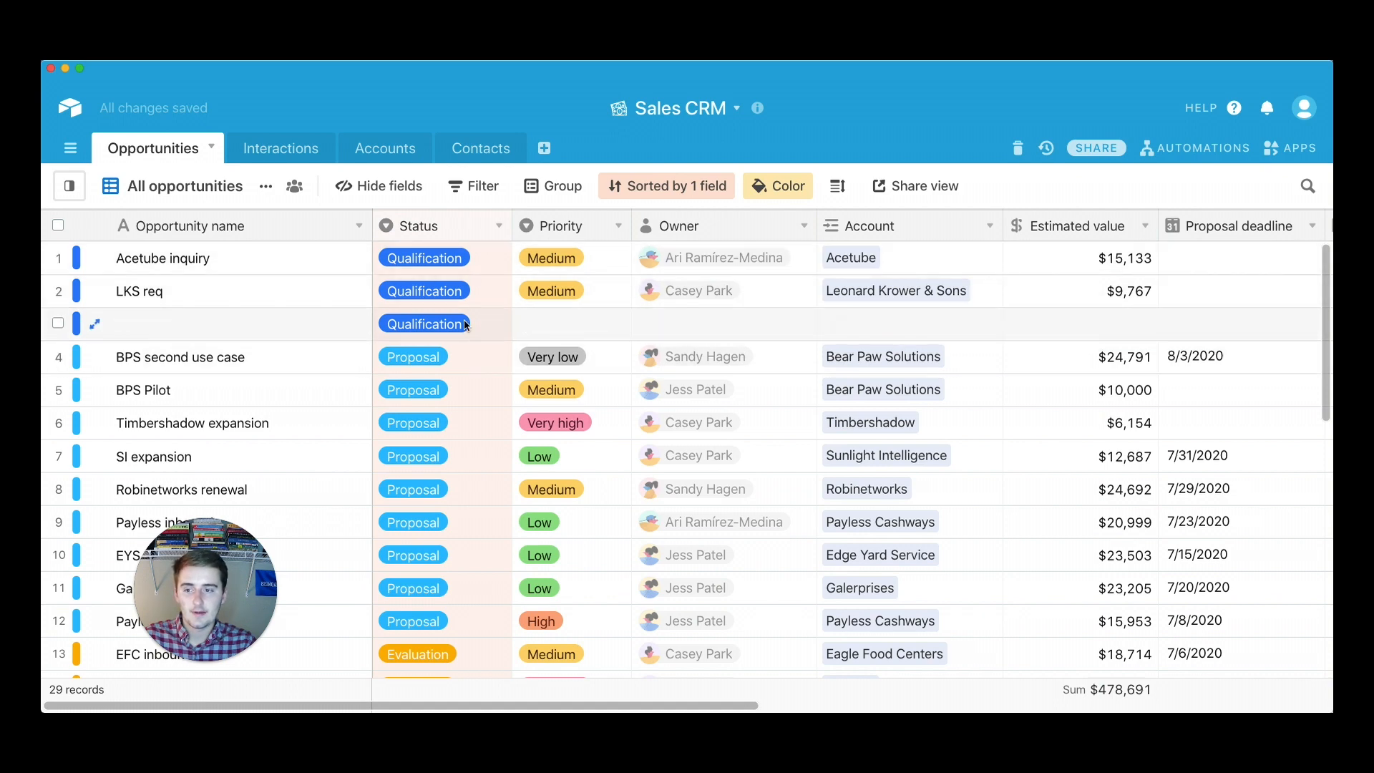
pyautogui.click(68, 187)
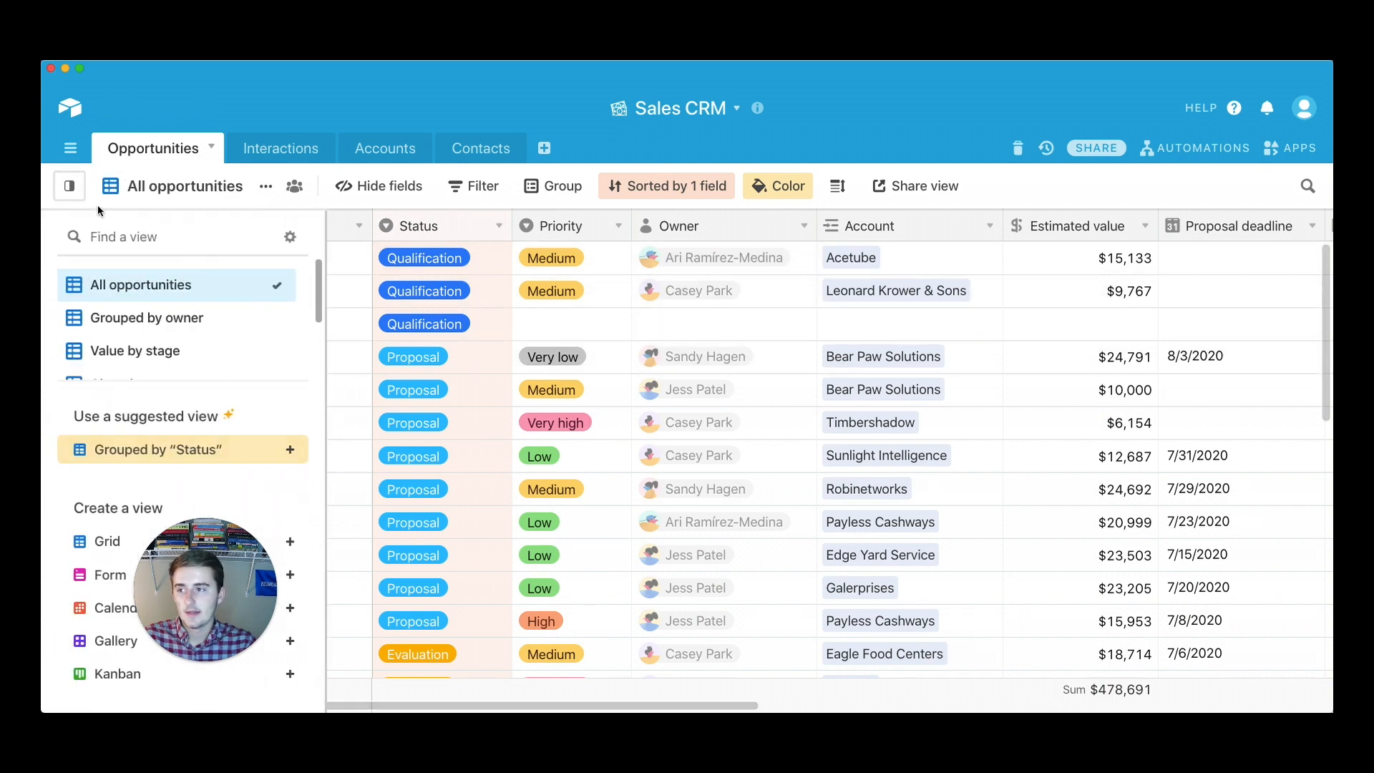
pyautogui.click(132, 352)
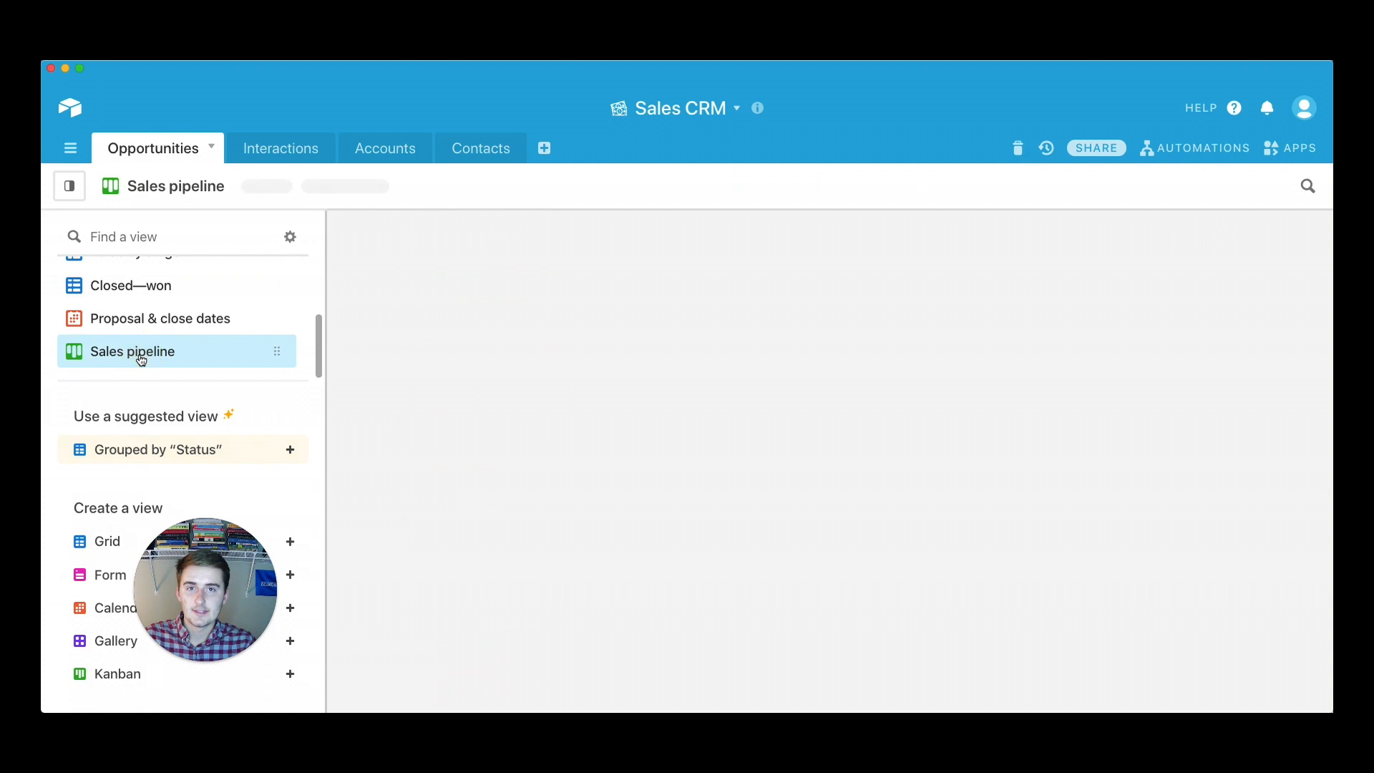
pyautogui.click(131, 350)
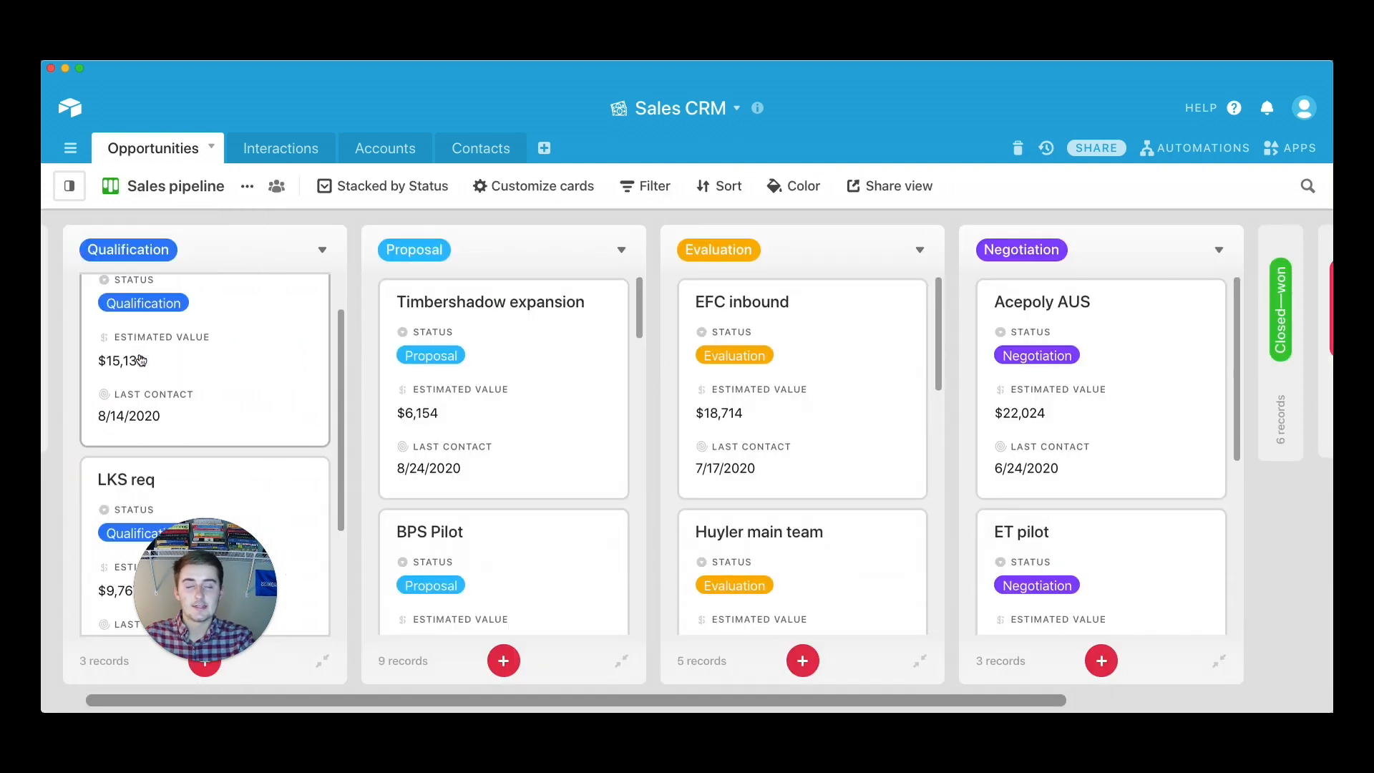
pyautogui.moveTo(126, 361)
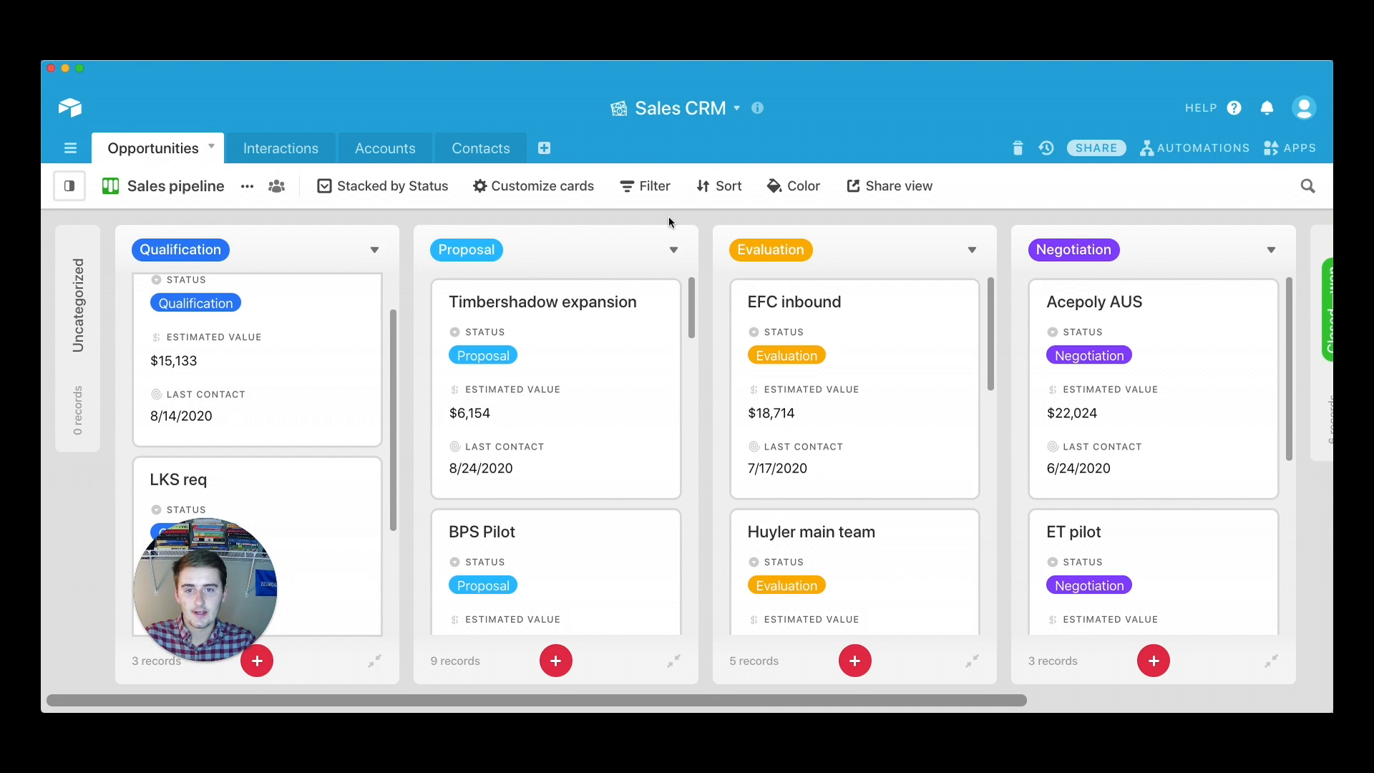
# Step: Add a filter where Priority is Very high
pyautogui.click(645, 184)
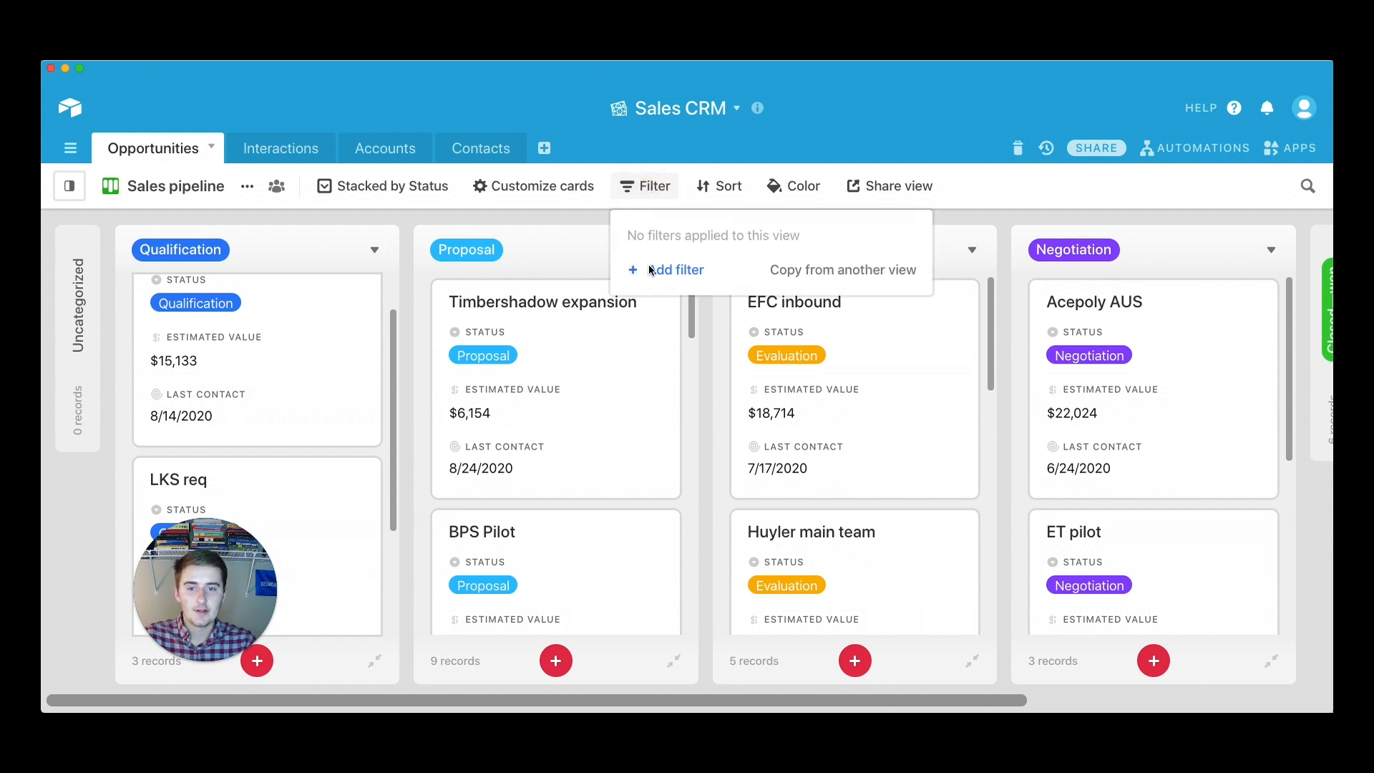
pyautogui.click(675, 271)
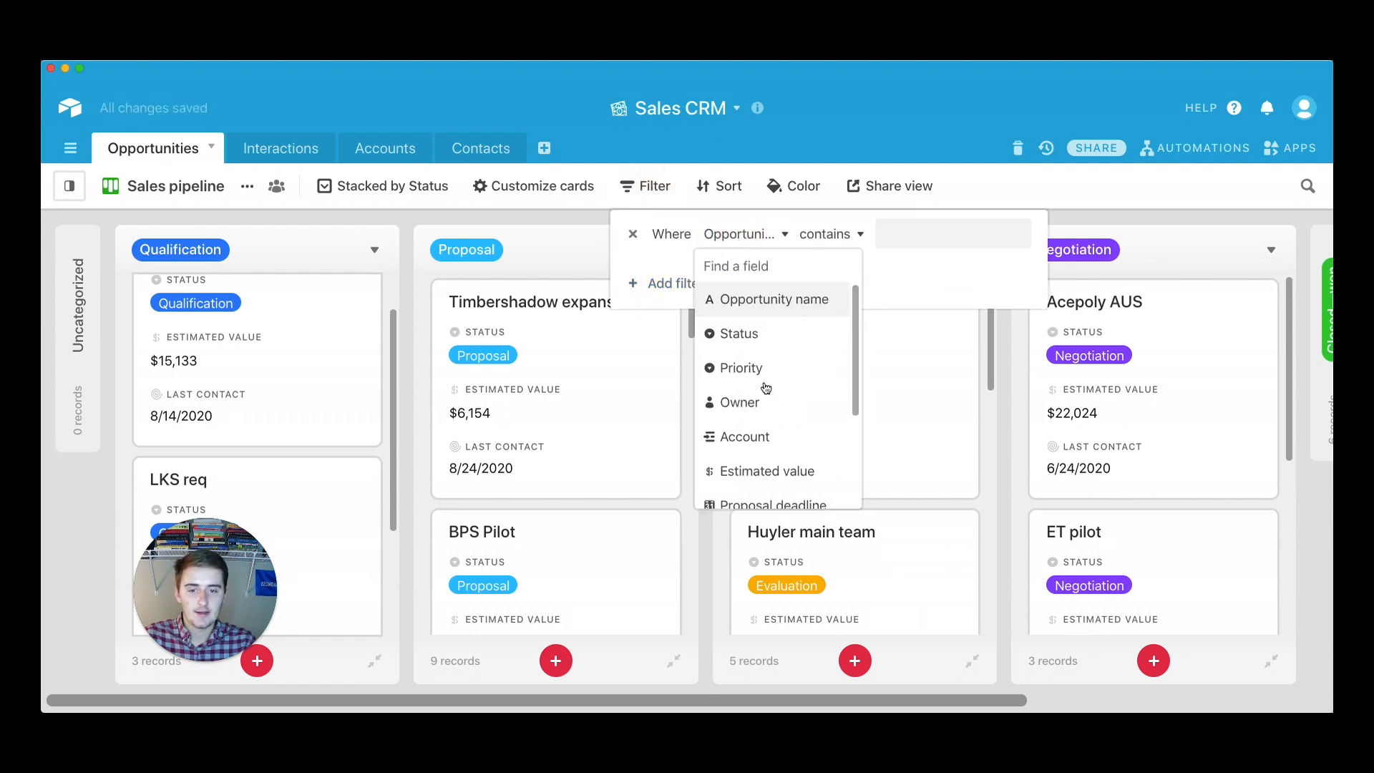
pyautogui.click(738, 368)
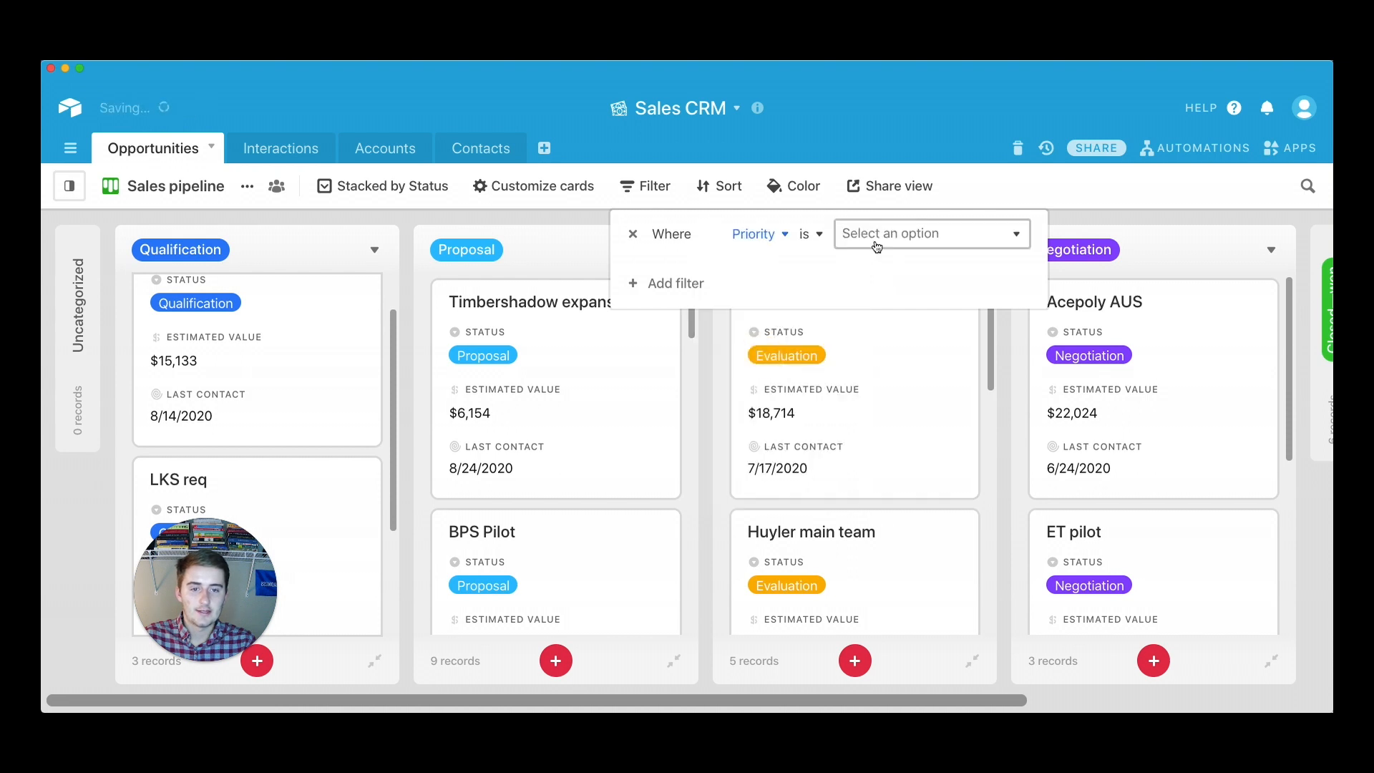
pyautogui.click(929, 233)
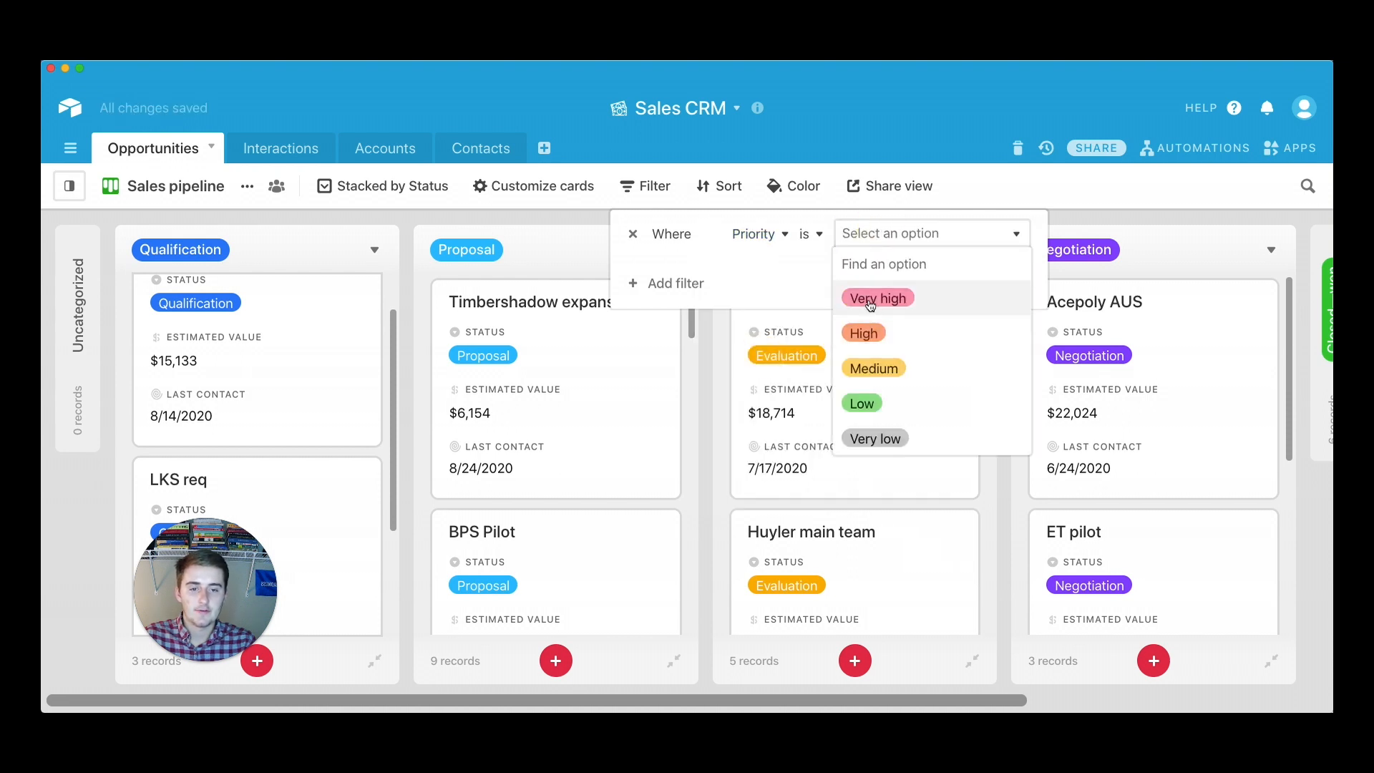
pyautogui.click(877, 298)
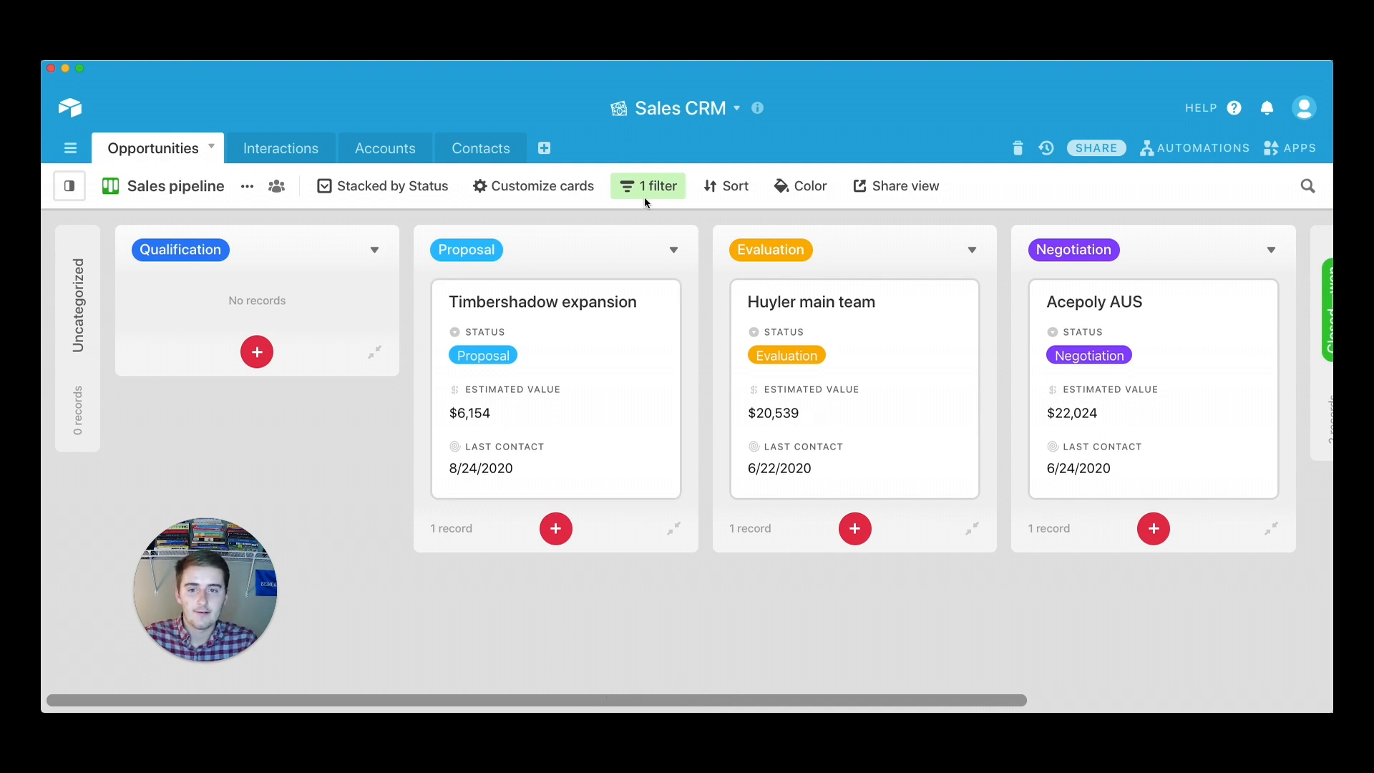
# Step: Sort the cards by Estimated value and dismiss the filter options
pyautogui.click(726, 186)
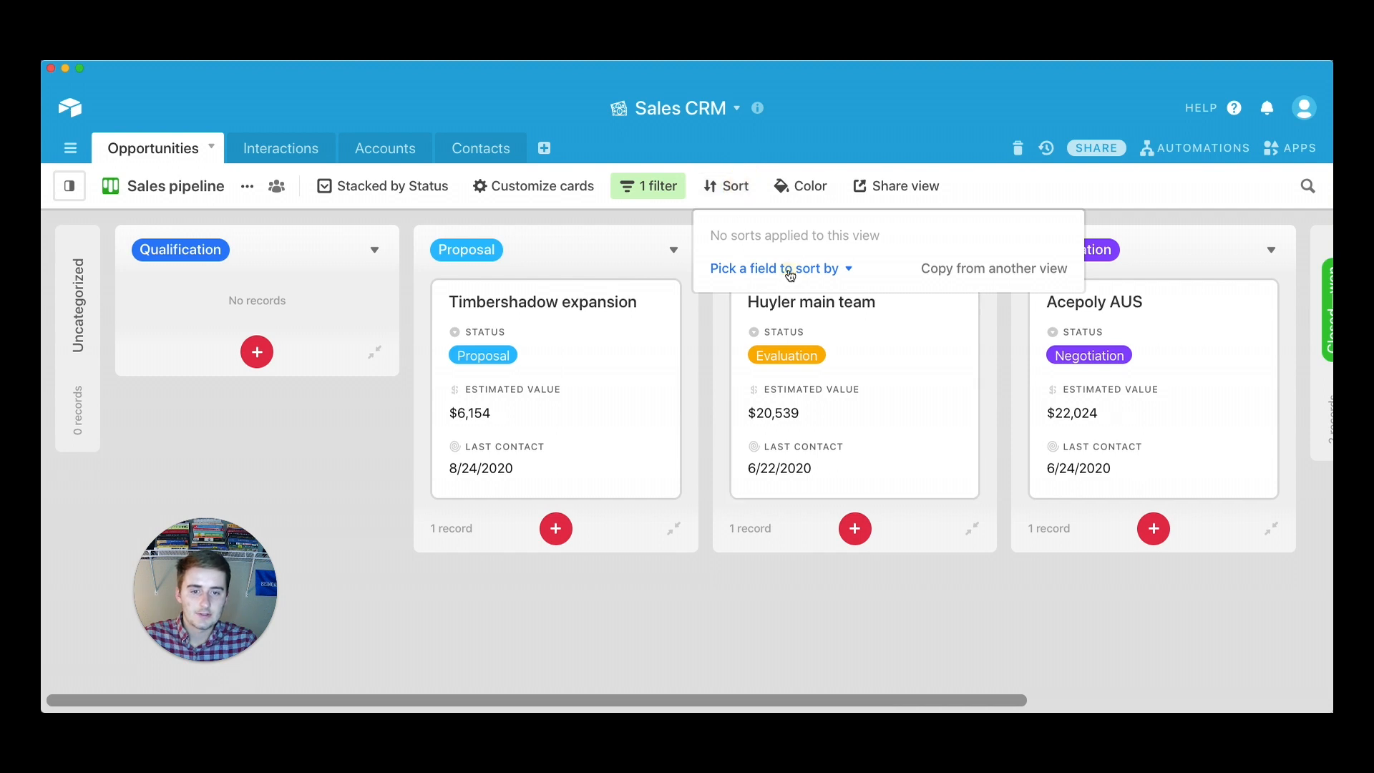
pyautogui.click(776, 267)
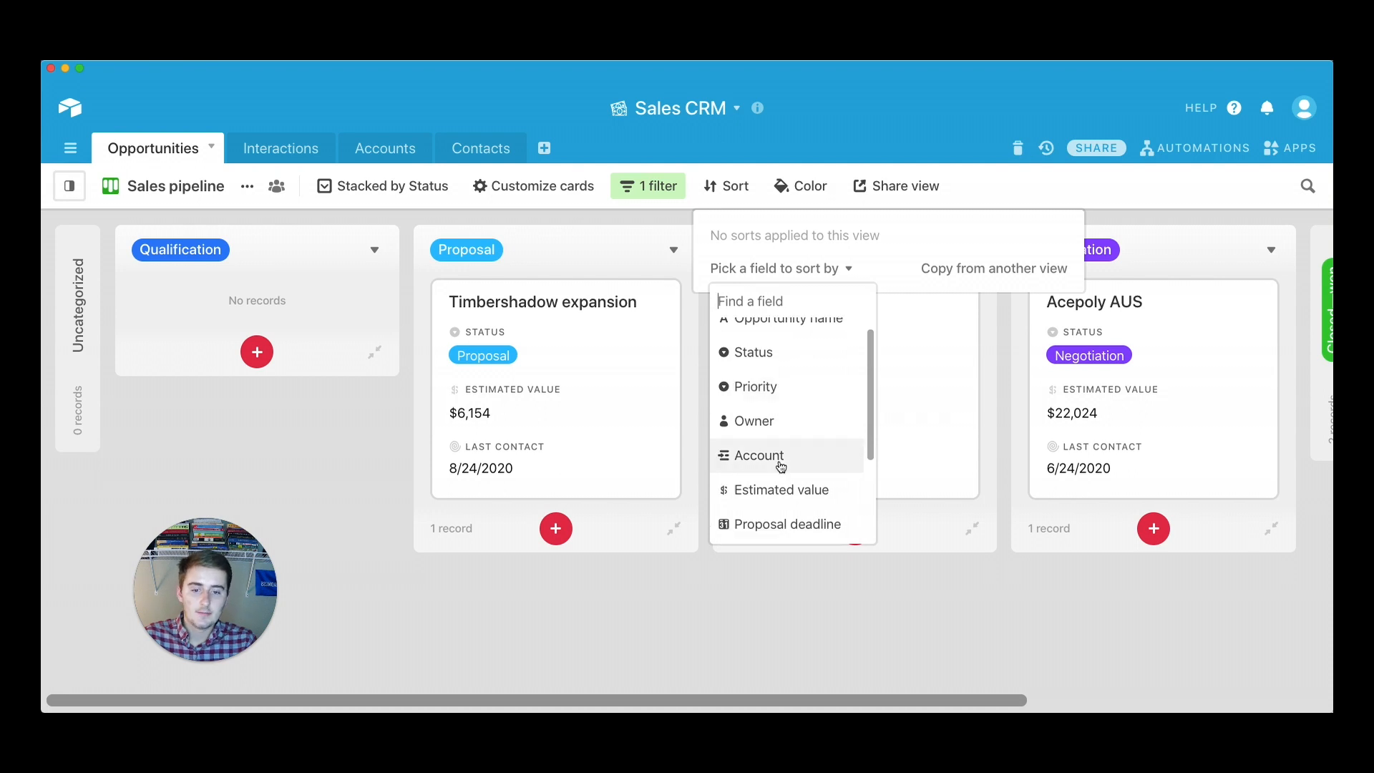
pyautogui.scroll(-3)
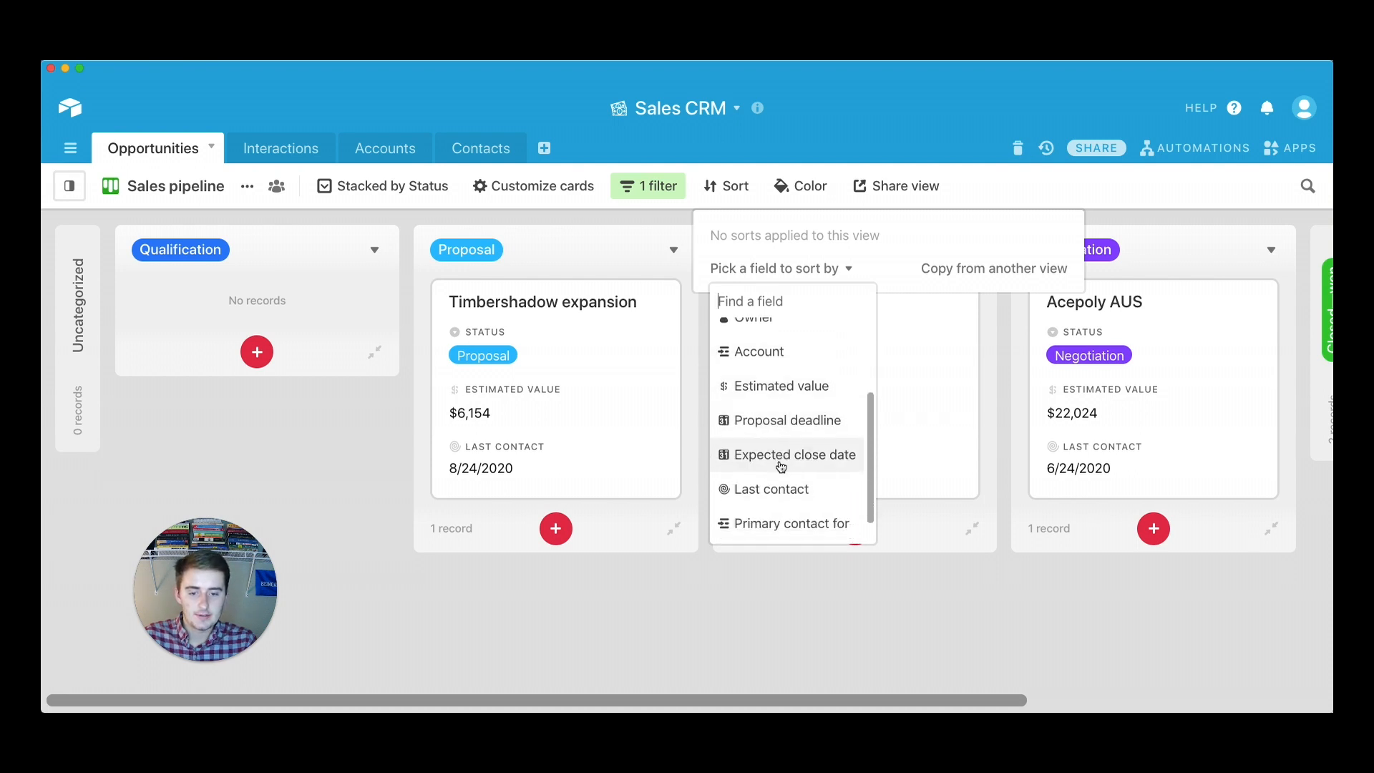
pyautogui.click(781, 385)
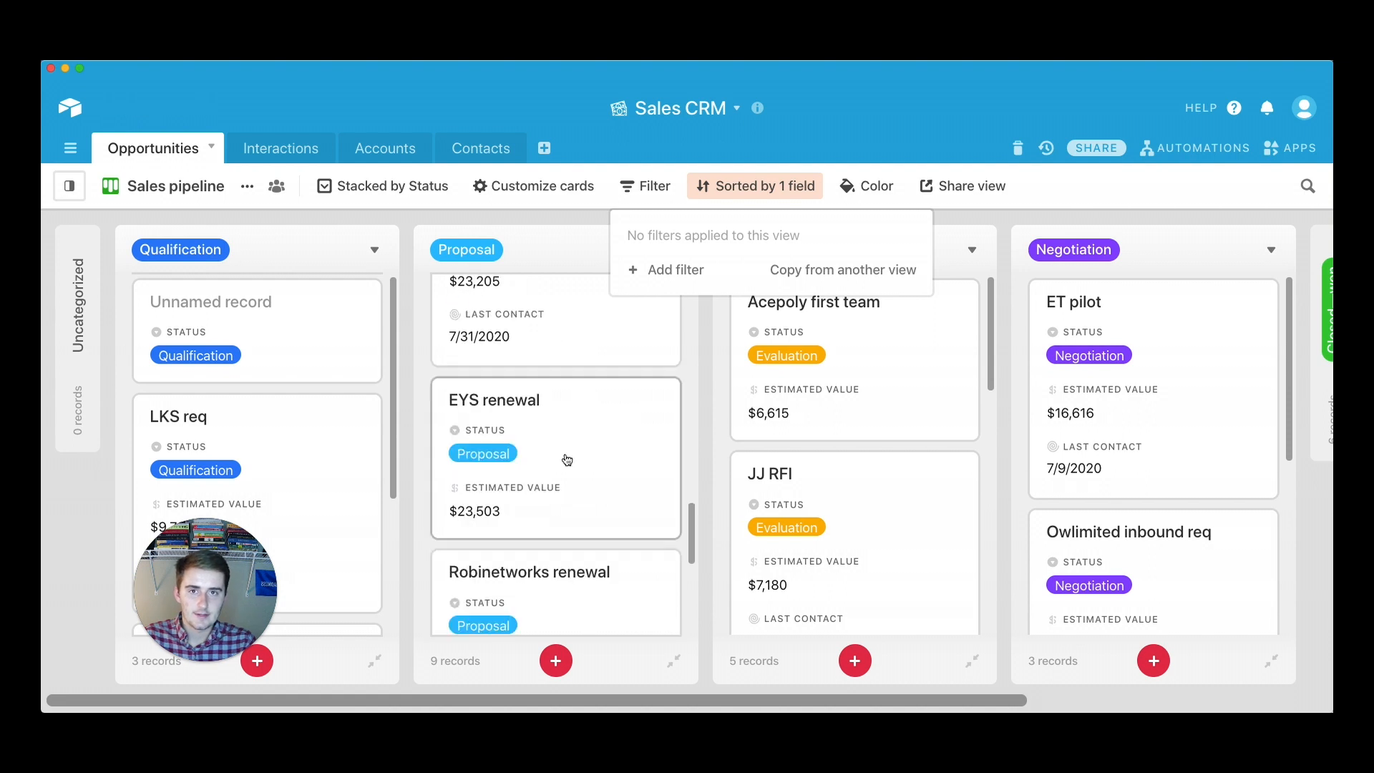
pyautogui.scroll(-3)
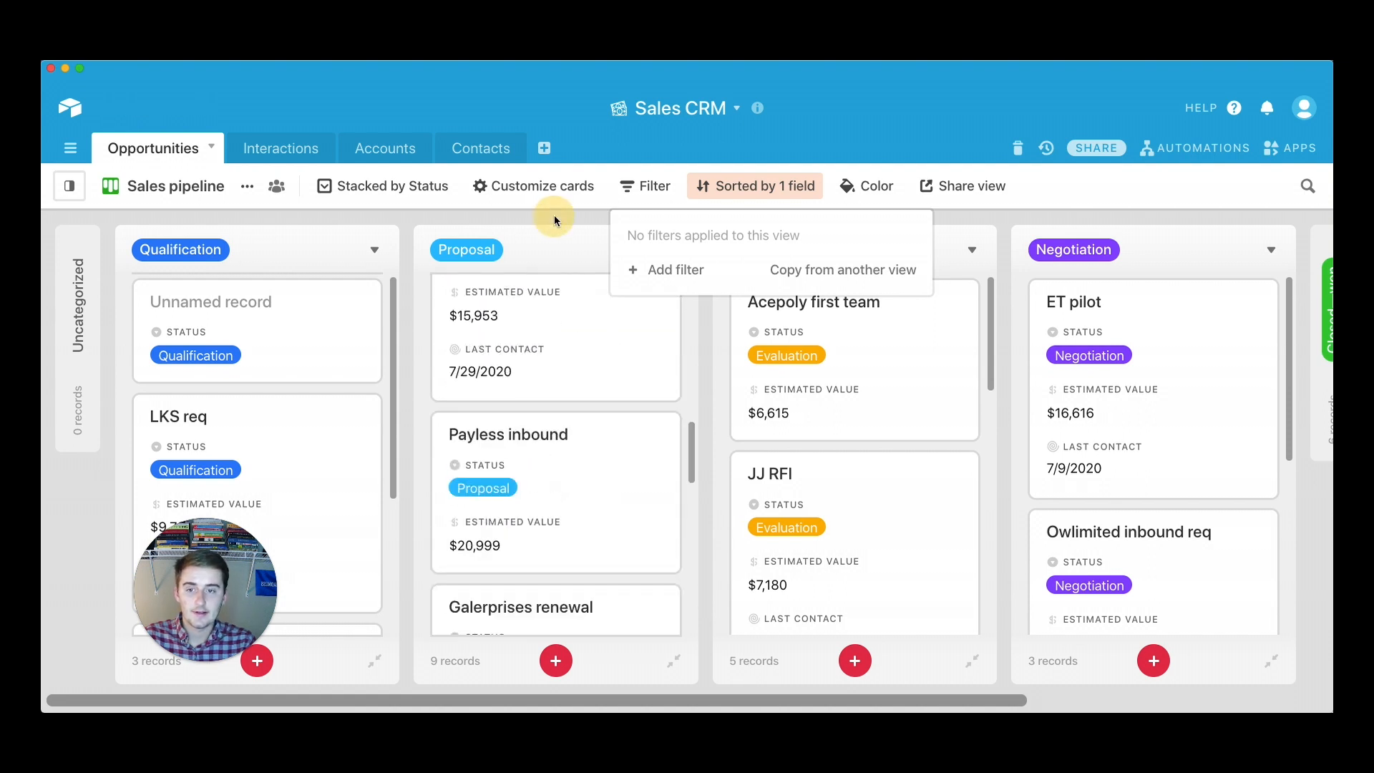
pyautogui.click(554, 220)
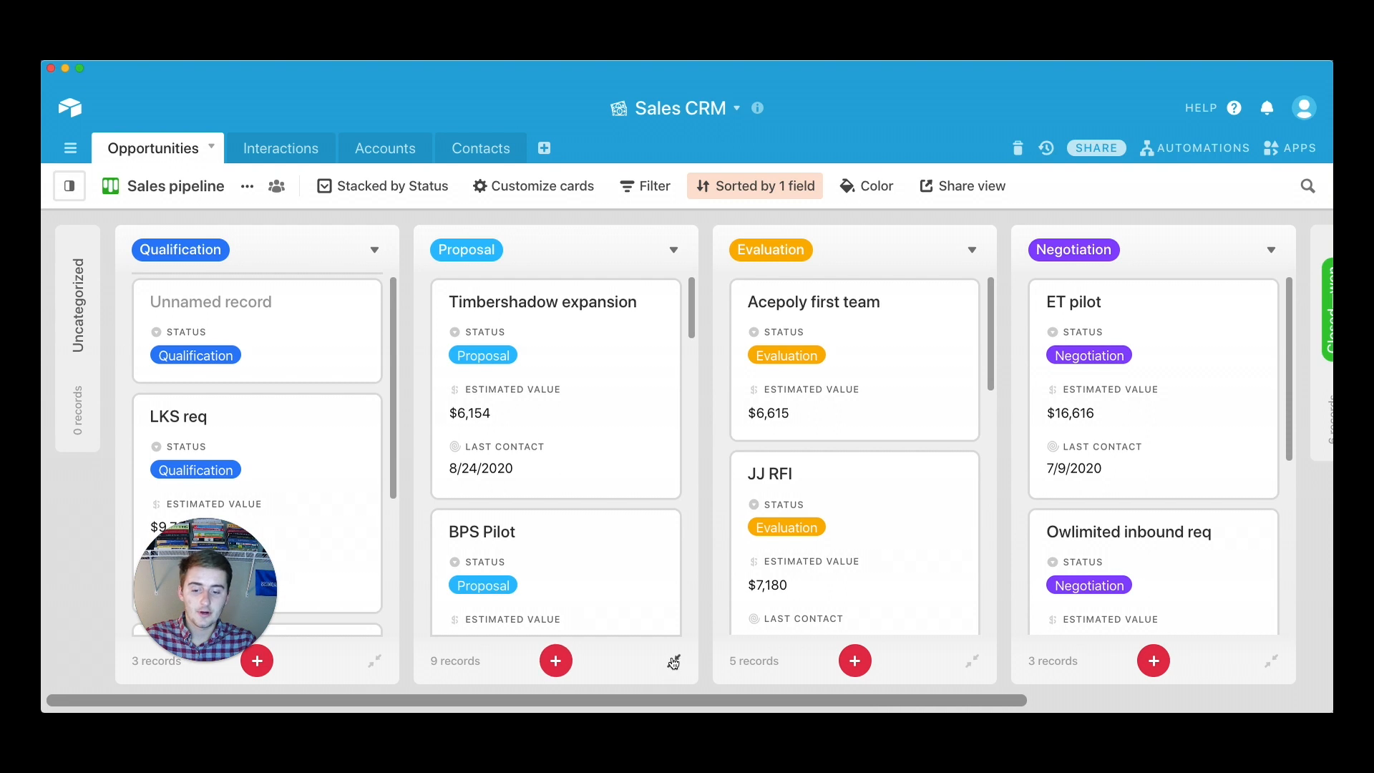
pyautogui.moveTo(673, 661)
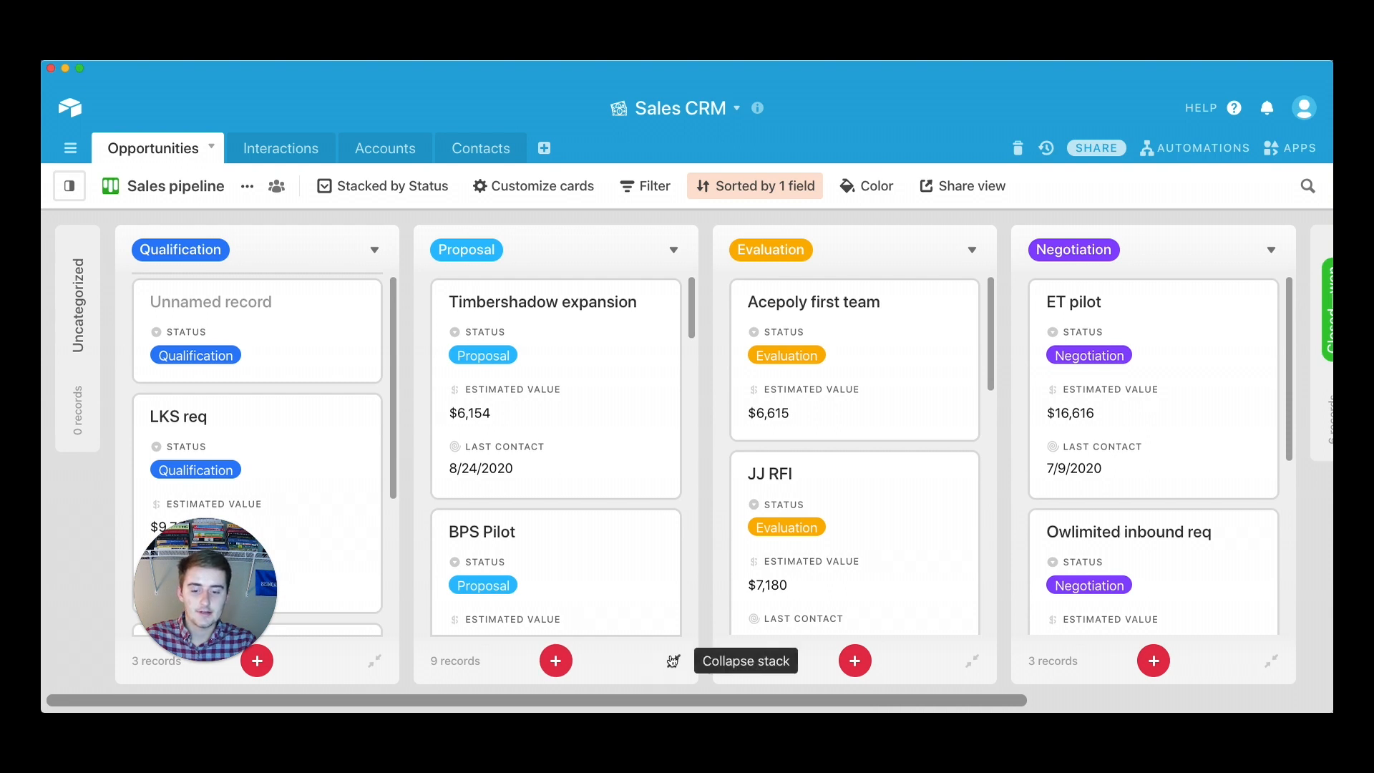
pyautogui.click(673, 661)
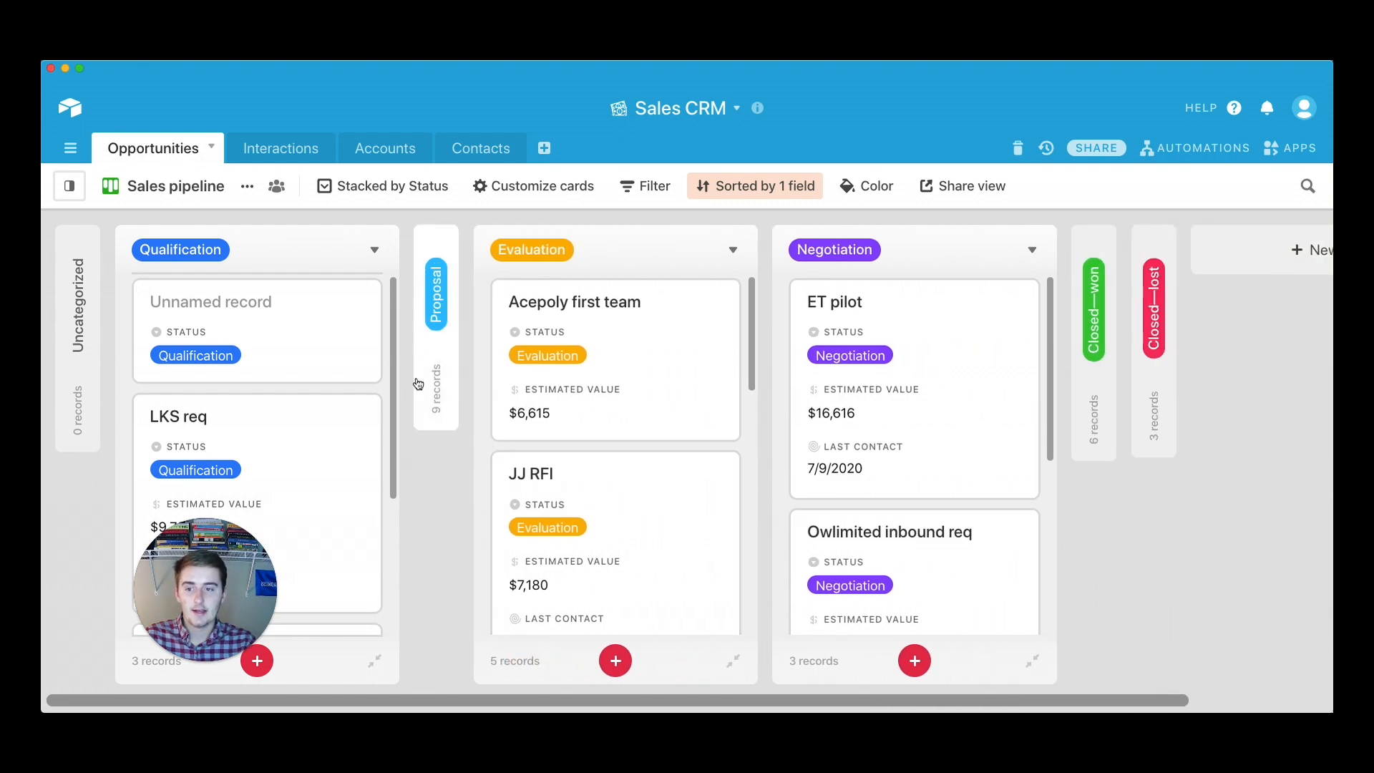
pyautogui.click(435, 294)
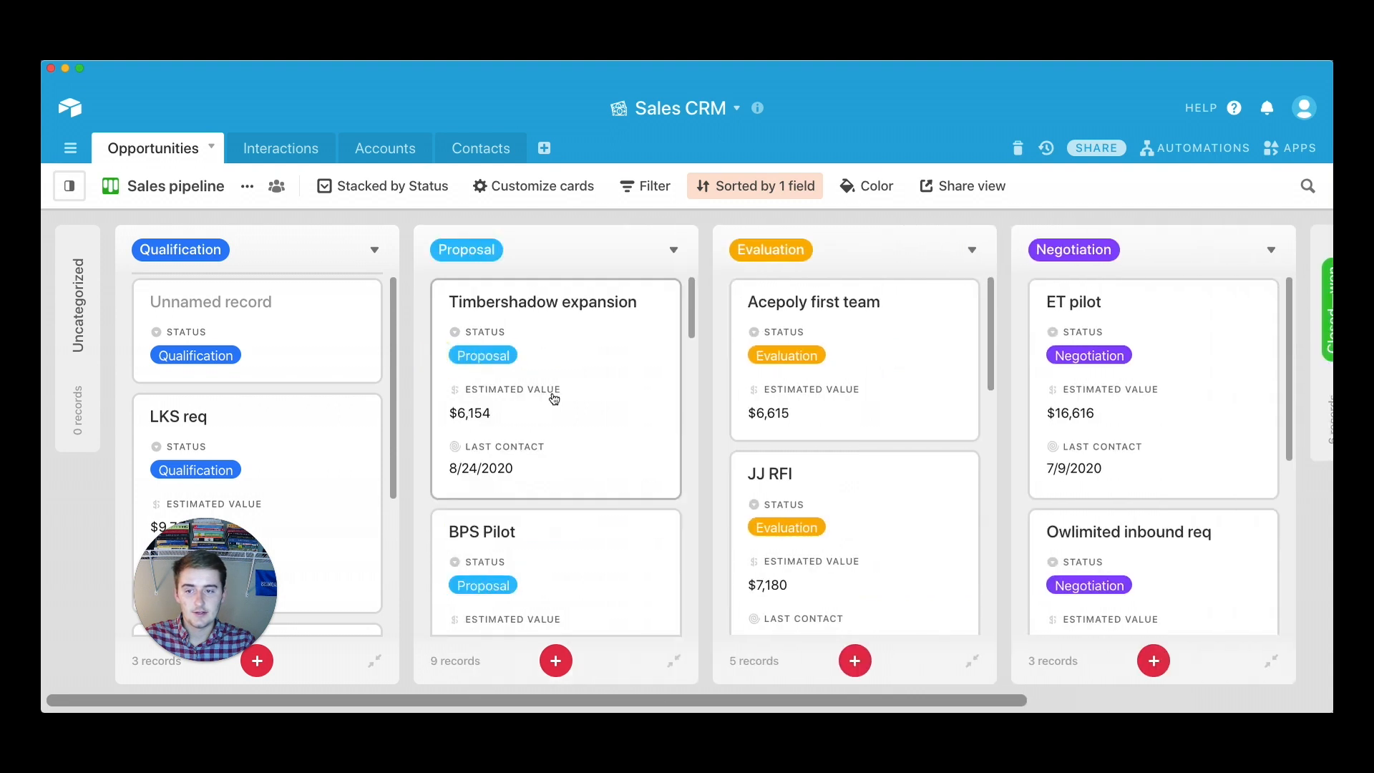
pyautogui.moveTo(675, 334)
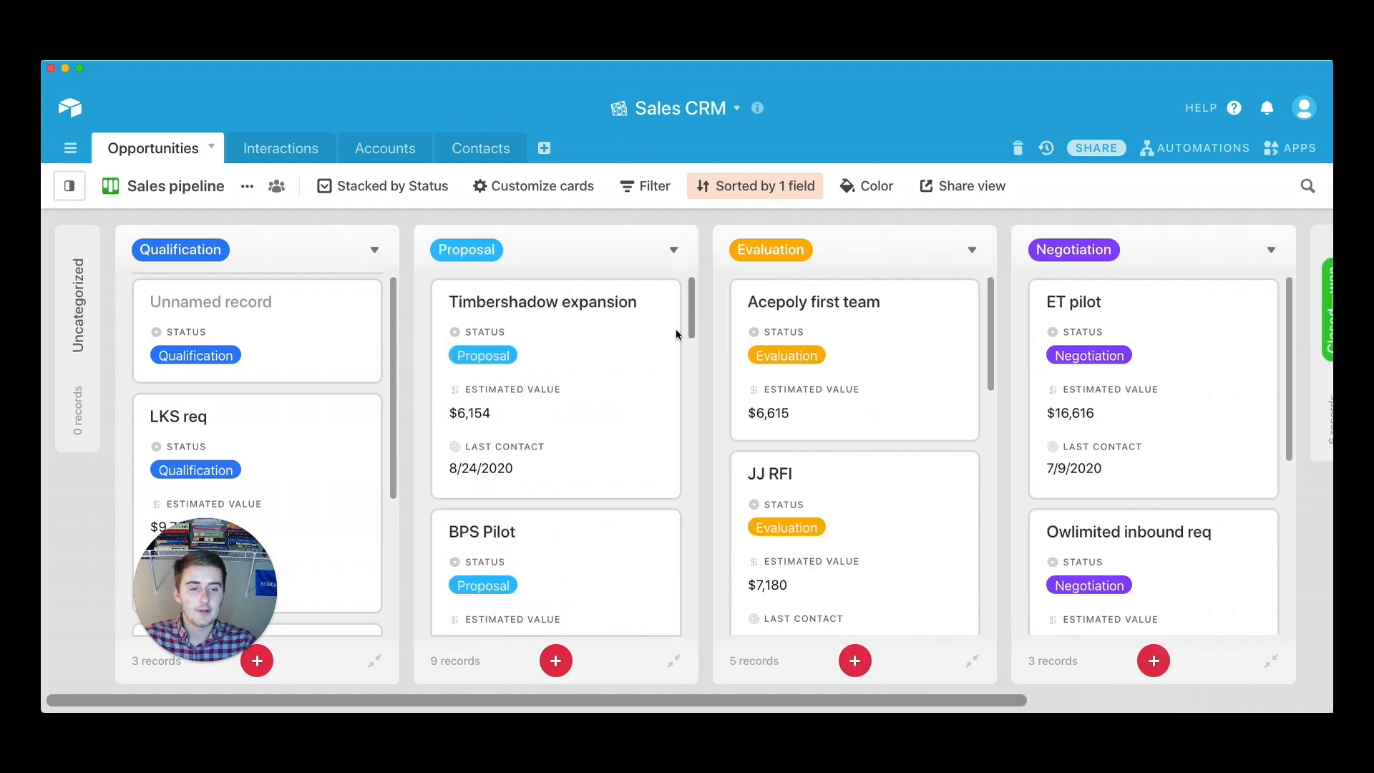
pyautogui.moveTo(652, 646)
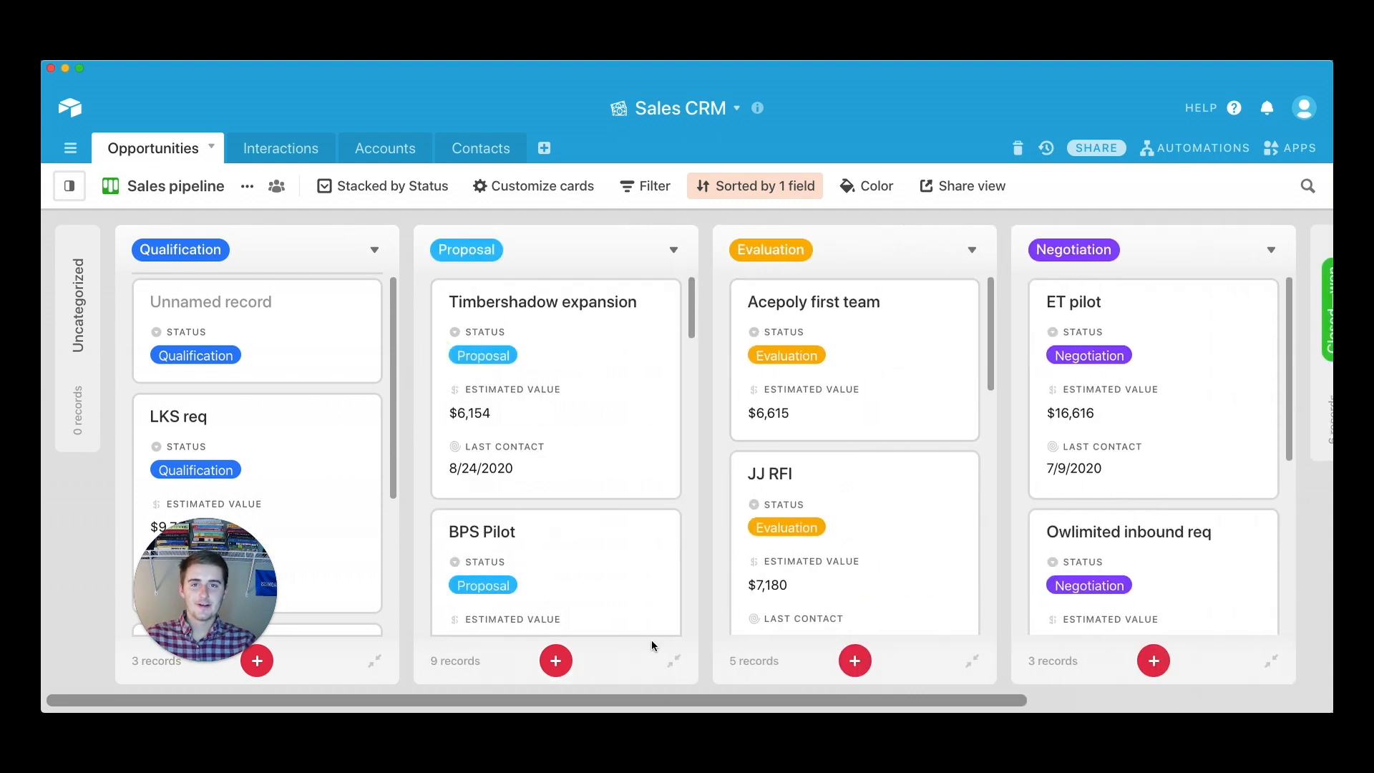